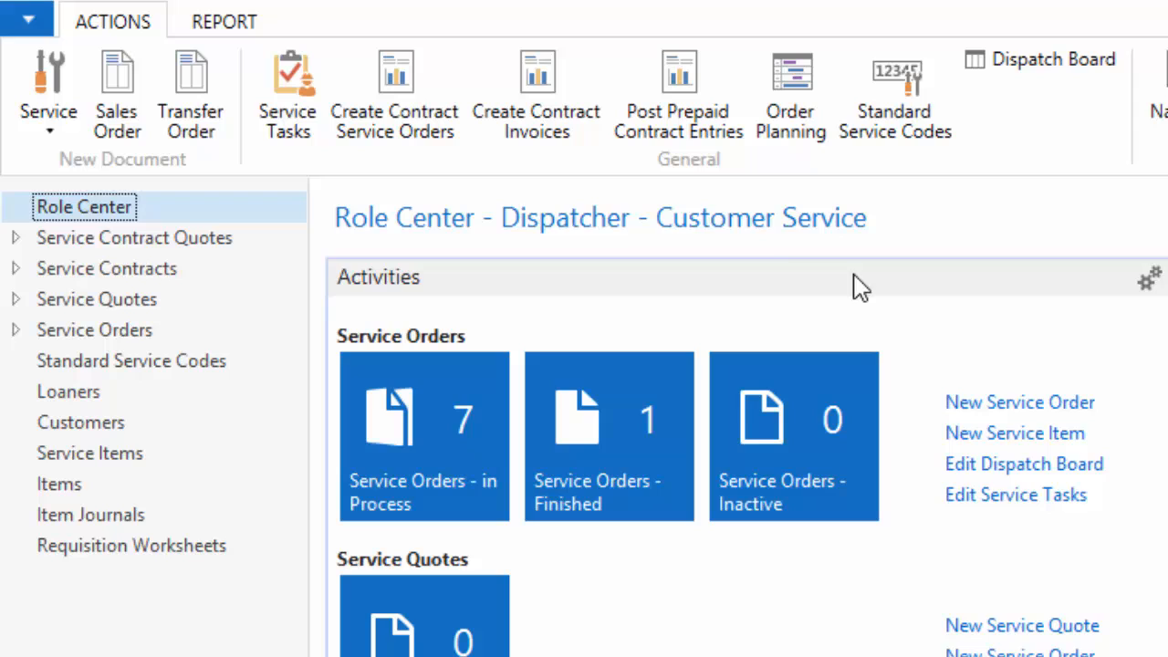
pyautogui.moveTo(749, 228)
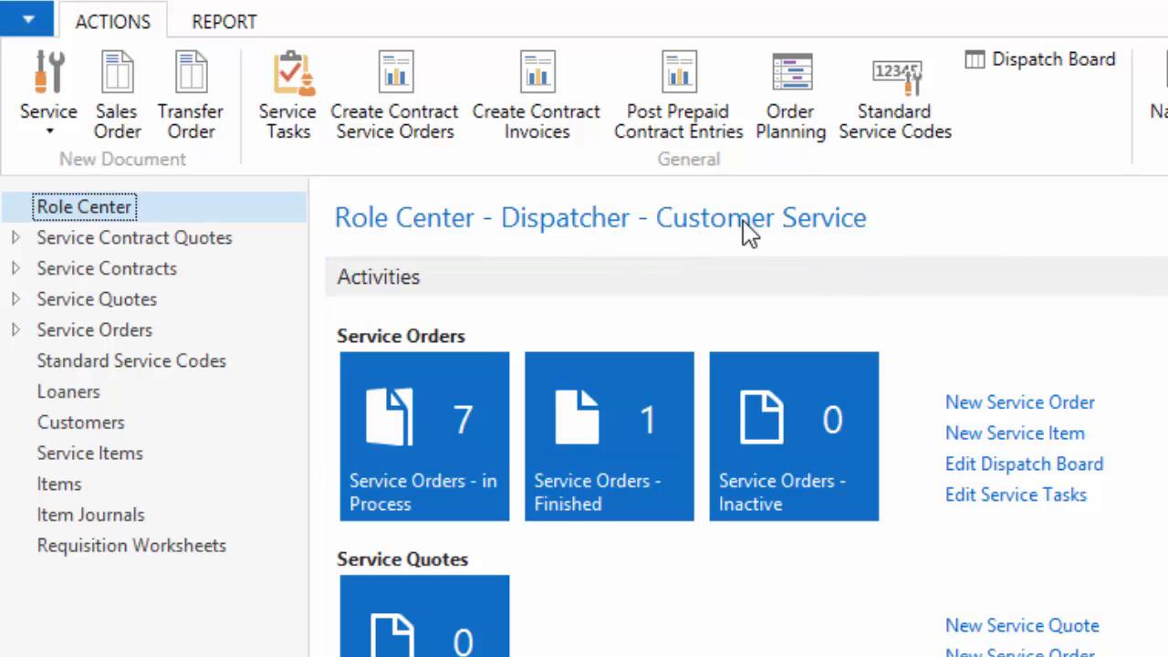
pyautogui.moveTo(598, 265)
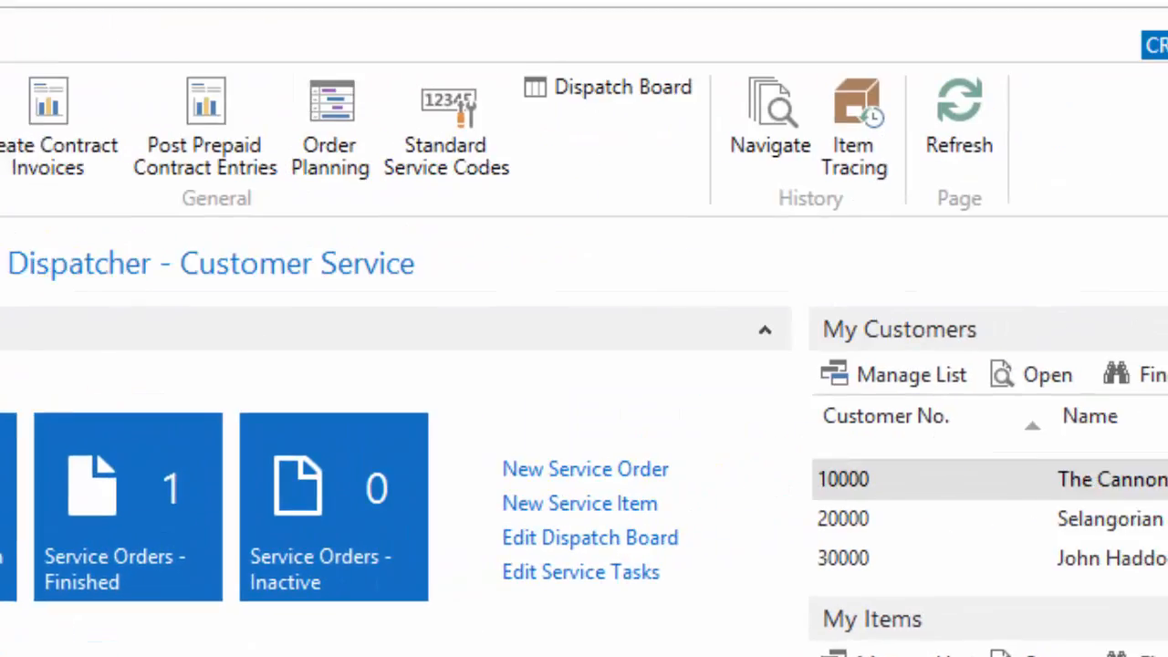
# - Search the Role Center for 'sale' and open the Sales Orders list
pyautogui.write('sale')
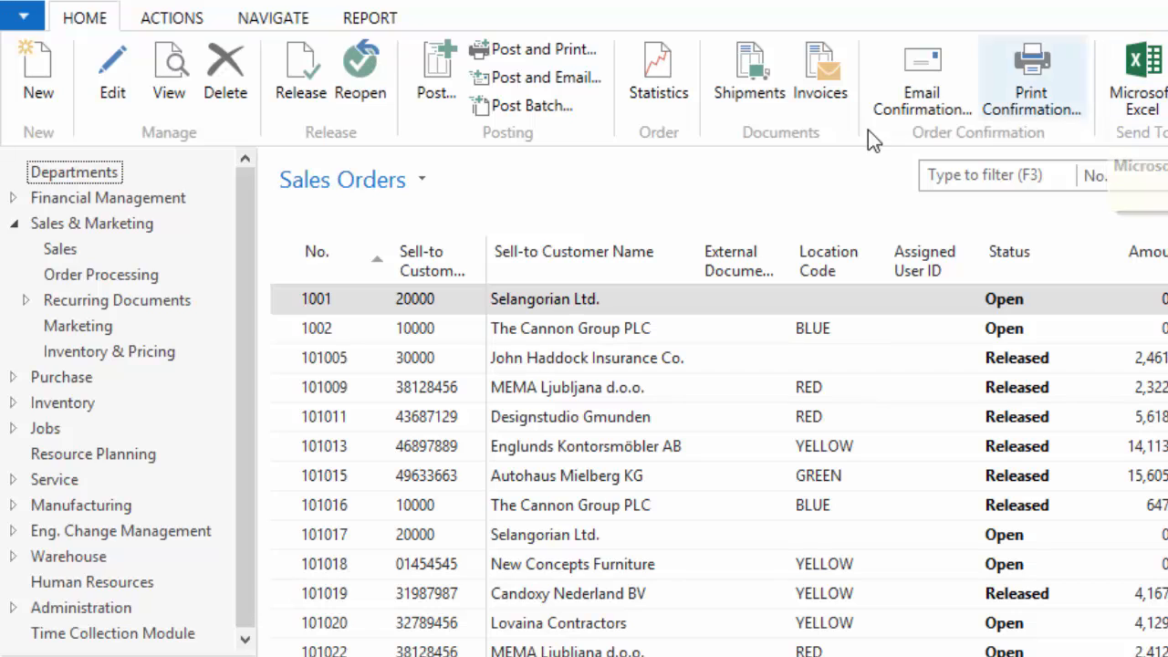
pyautogui.moveTo(639, 198)
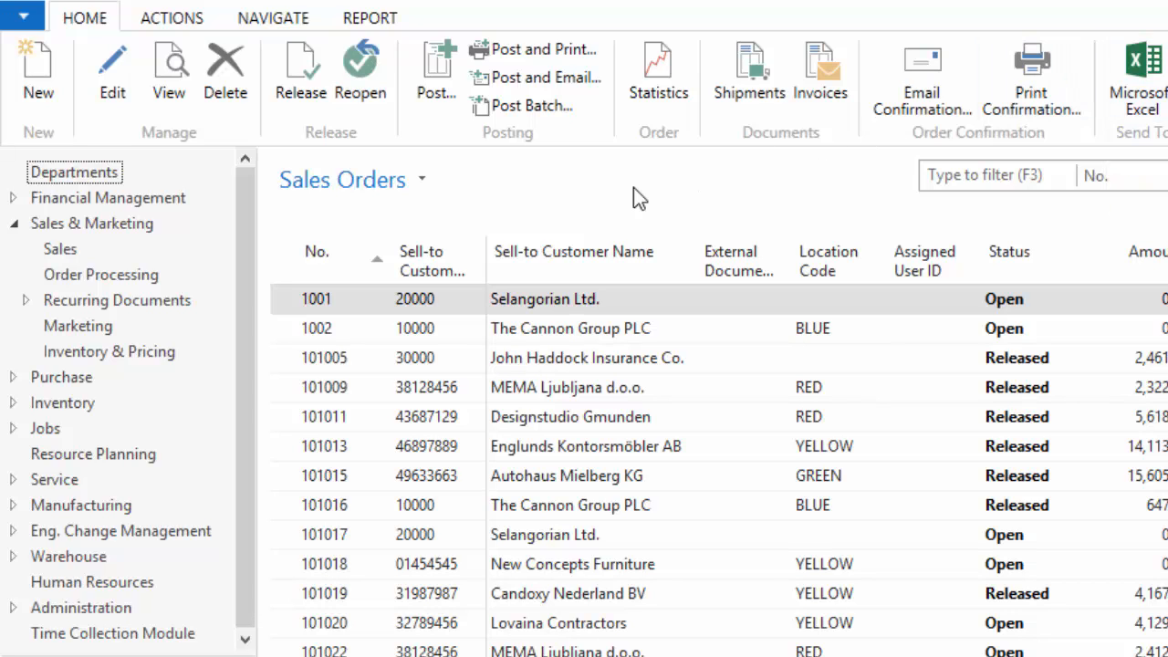
pyautogui.moveTo(627, 188)
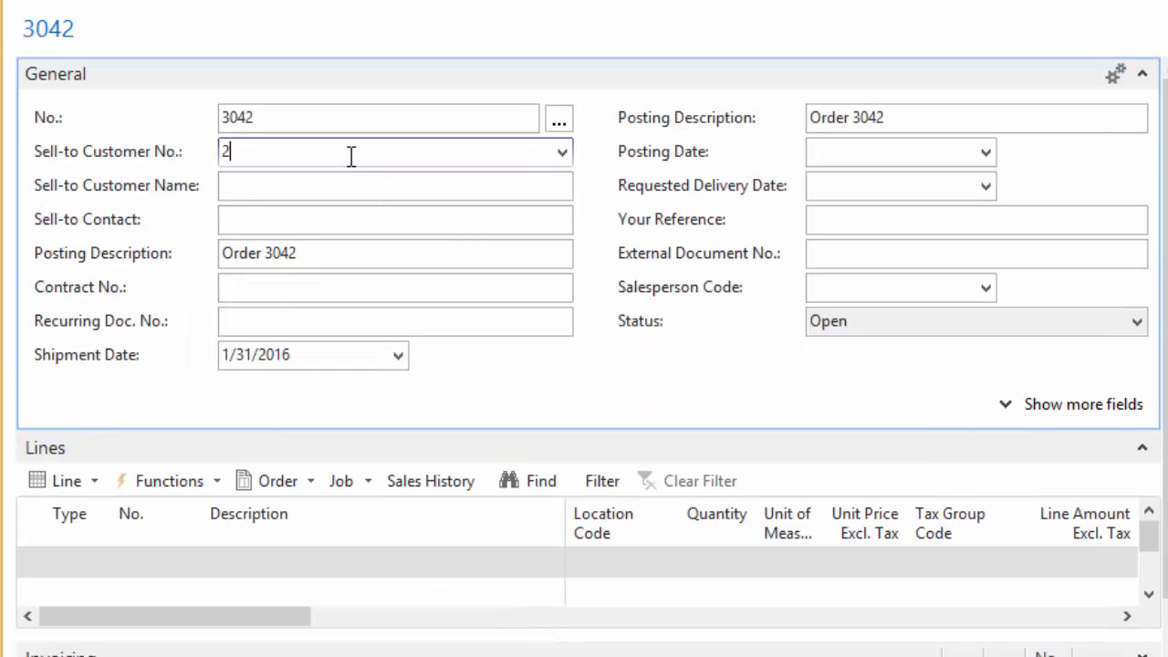
# - Create a sales order for customer 20000 dated 2/4/2016 with an item 4010 line
pyautogui.write('0000')
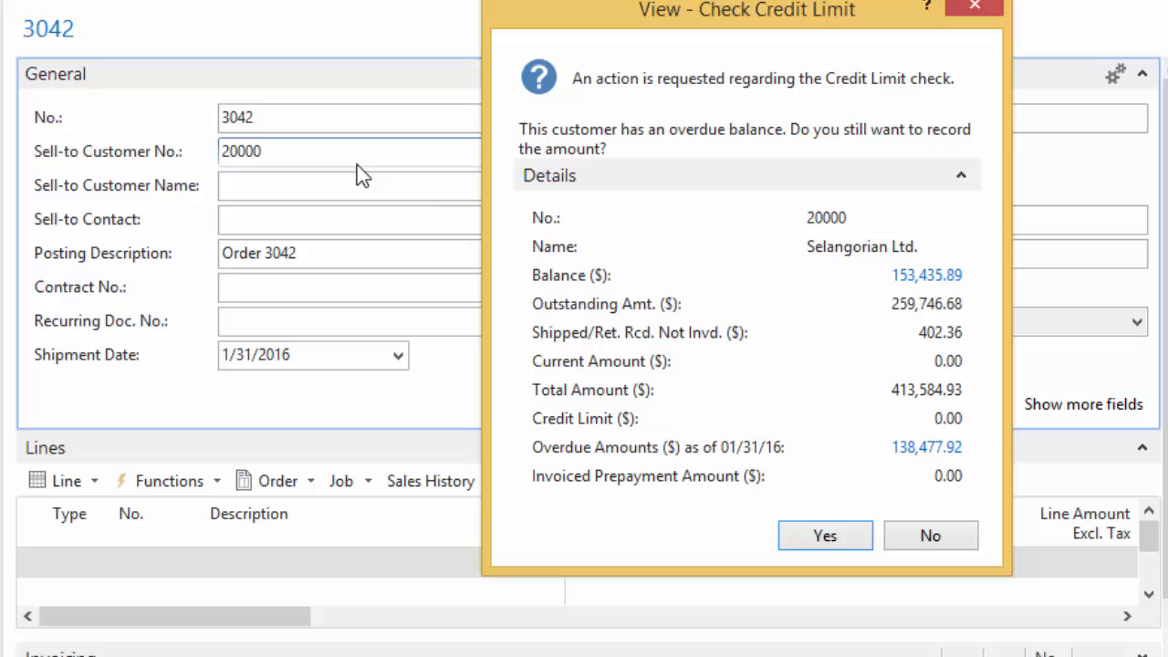
pyautogui.moveTo(820, 448)
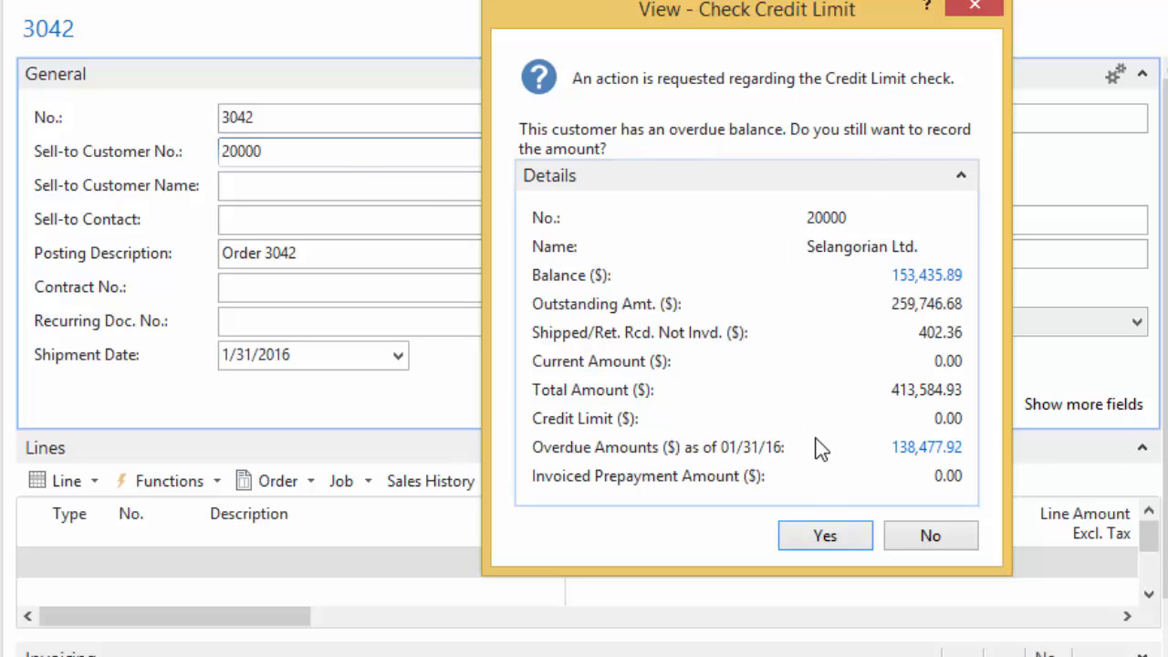
pyautogui.click(824, 535)
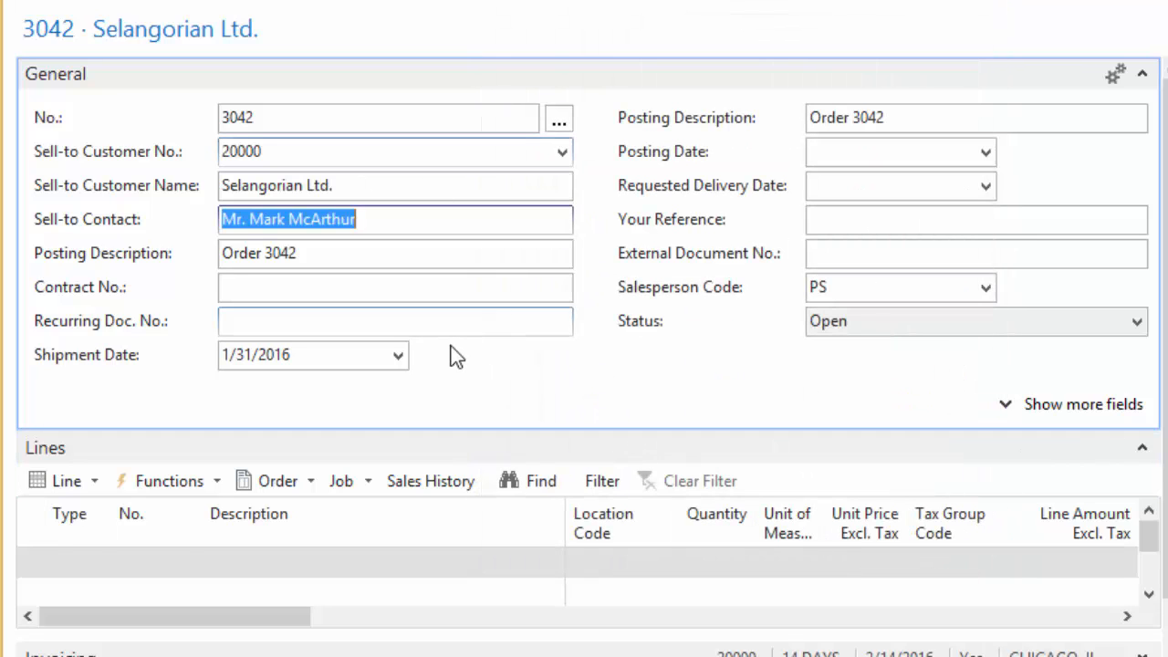
pyautogui.click(313, 354)
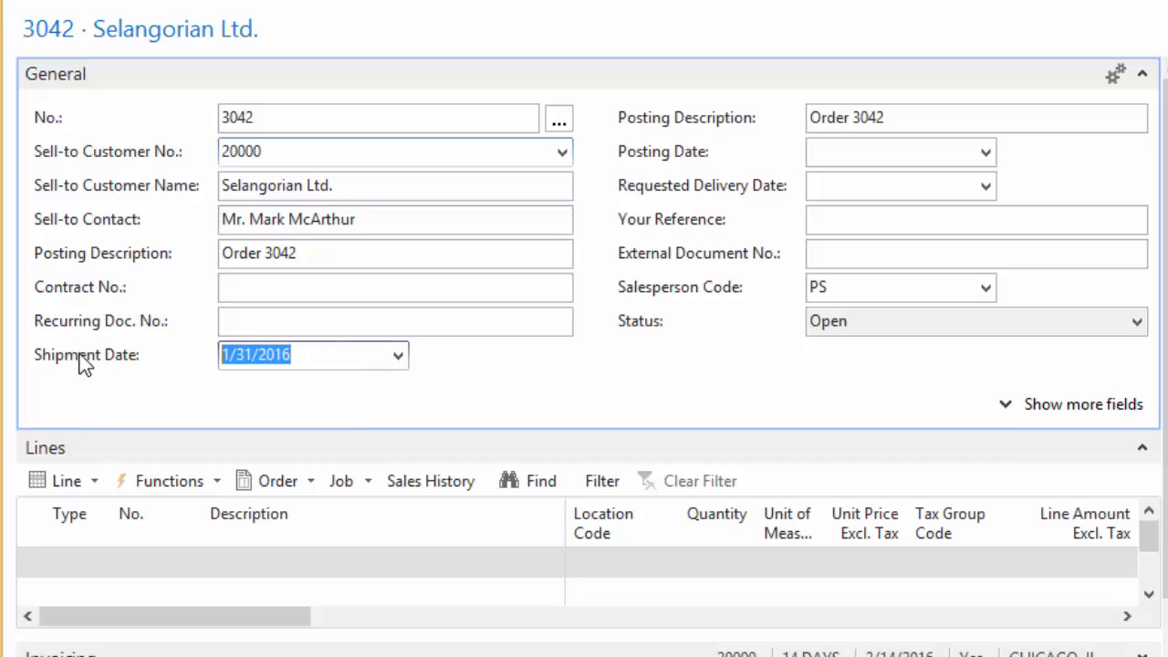
pyautogui.write('2/4/2016')
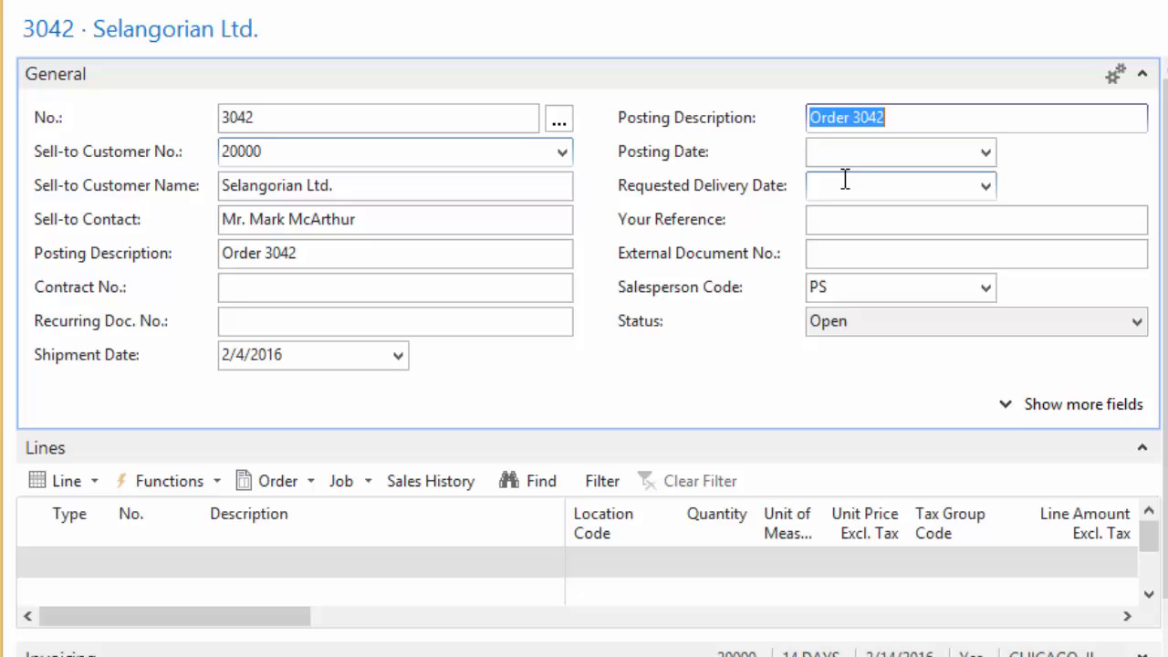
pyautogui.write('2.1')
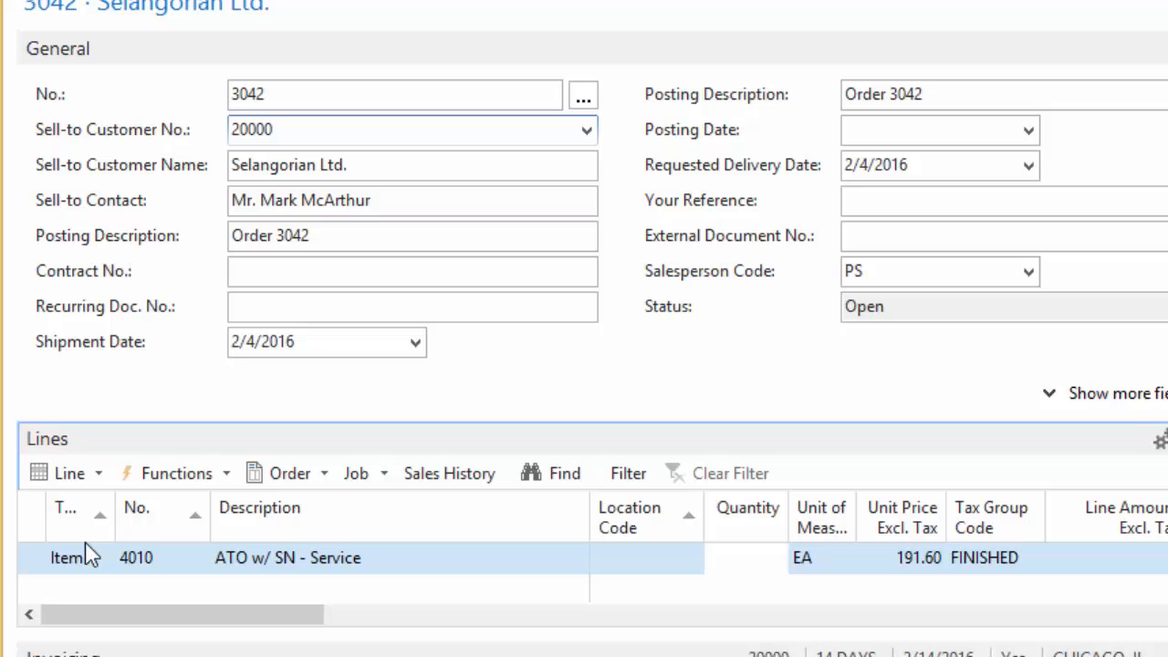
# - Set quantity 1 on the item 4010 line despite the availability warning
pyautogui.click(748, 558)
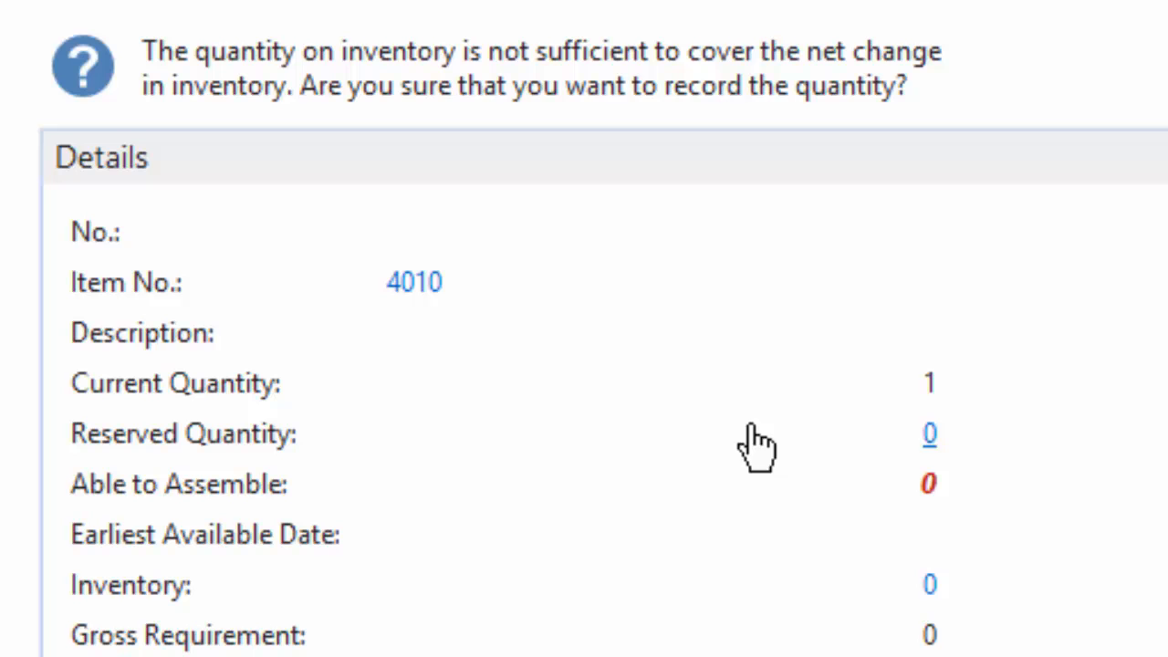
pyautogui.moveTo(963, 516)
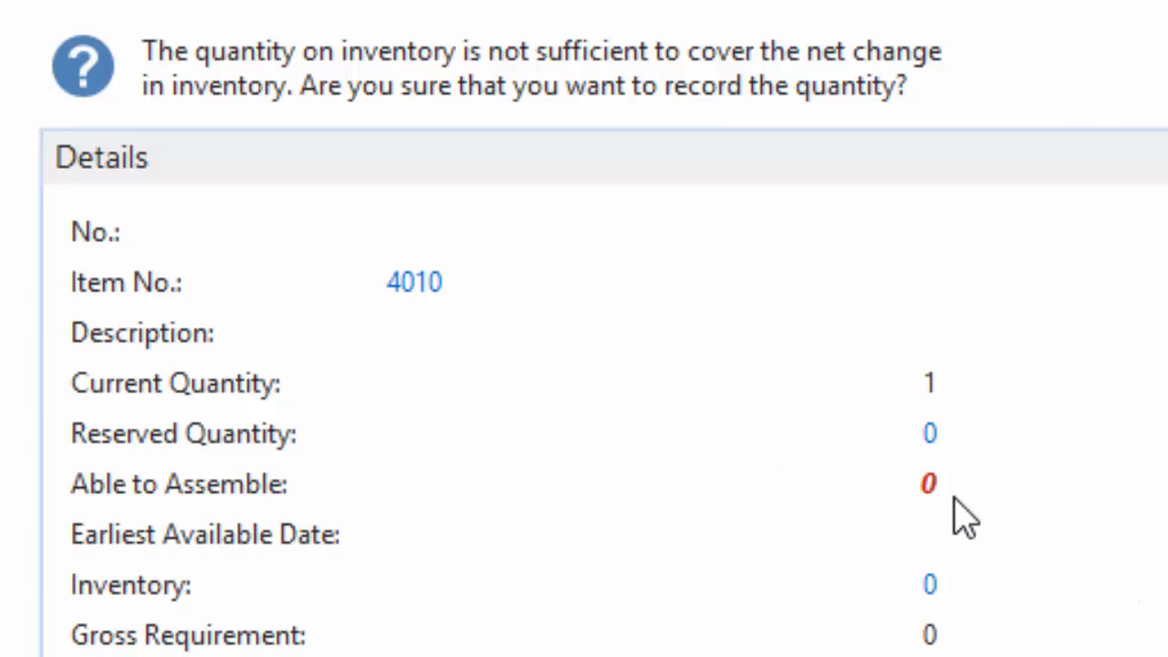
pyautogui.scroll(-3)
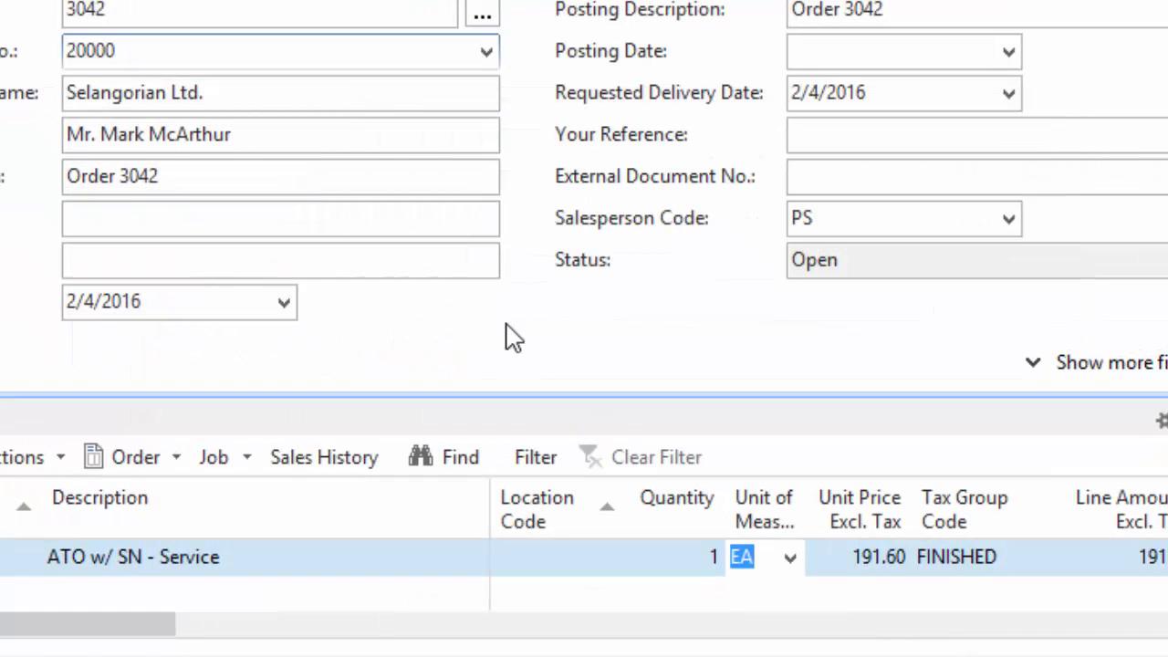
pyautogui.moveTo(561, 354)
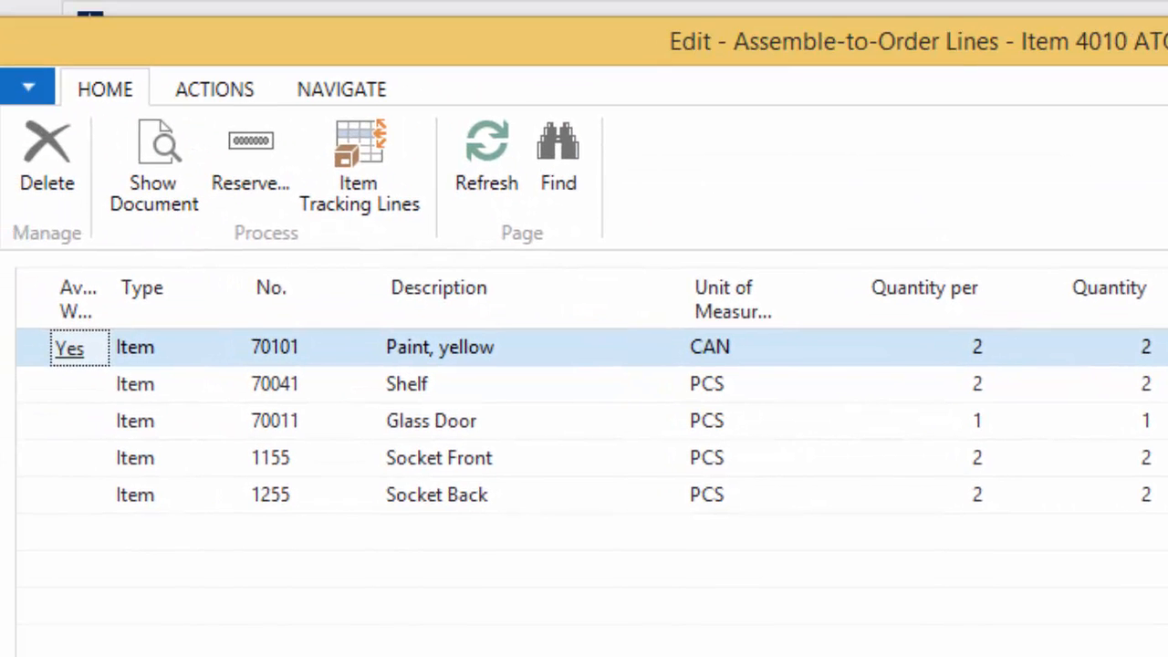
pyautogui.moveTo(153, 164)
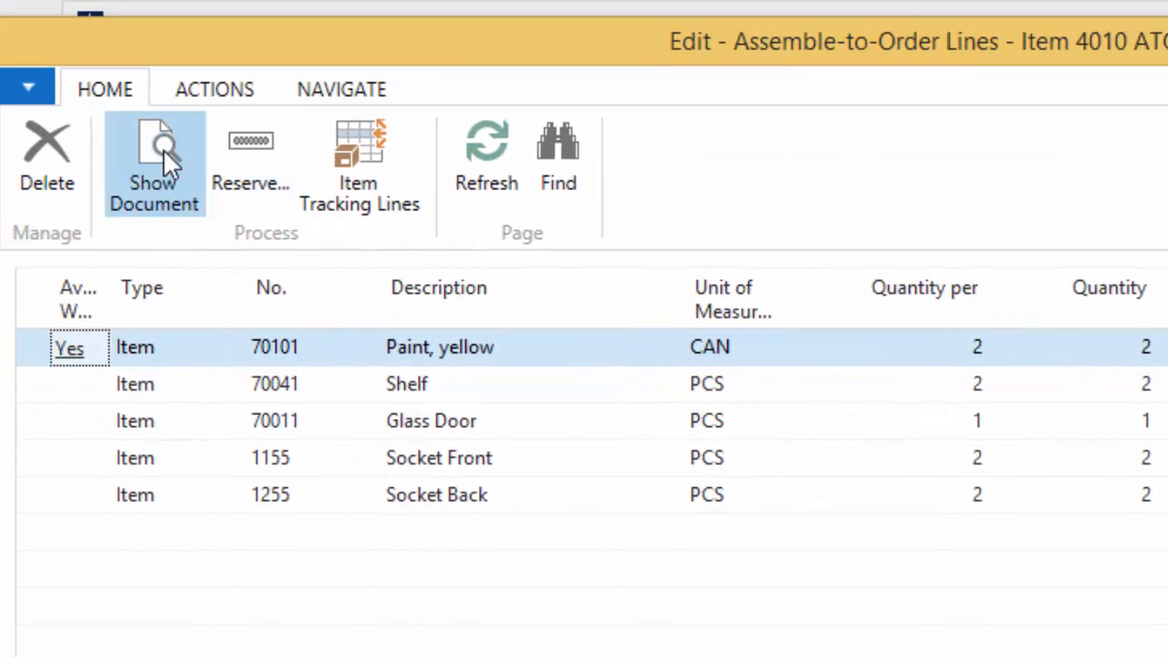
# - Assign a new serial number in assembly order A00007's item tracking lines
pyautogui.click(154, 164)
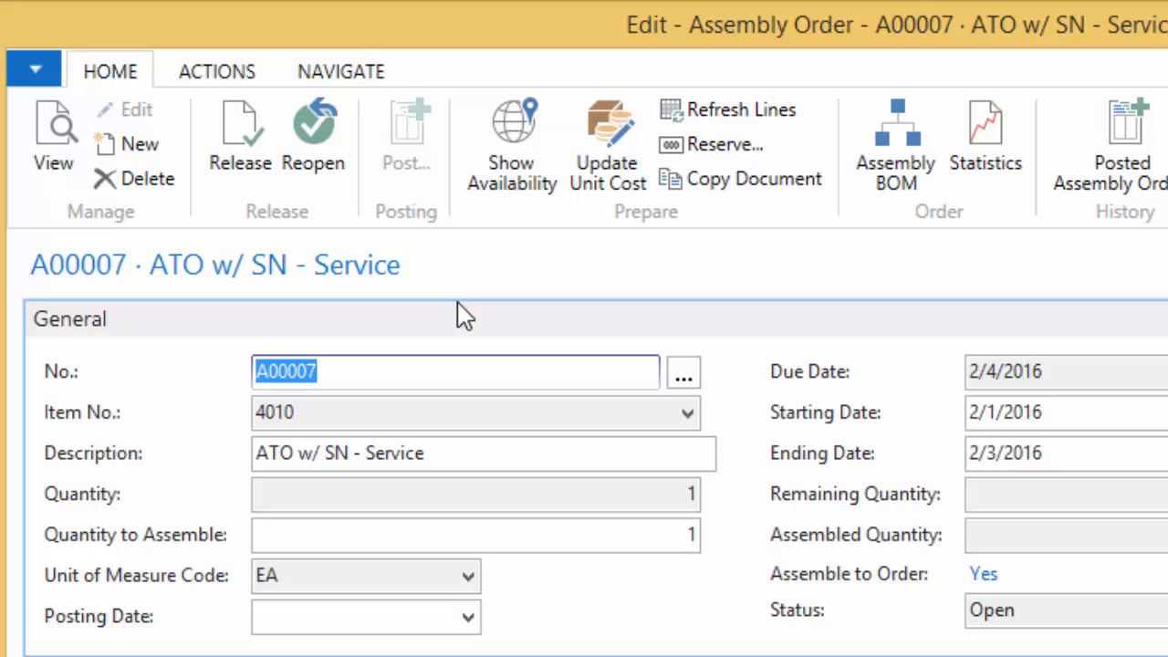
pyautogui.moveTo(109, 72)
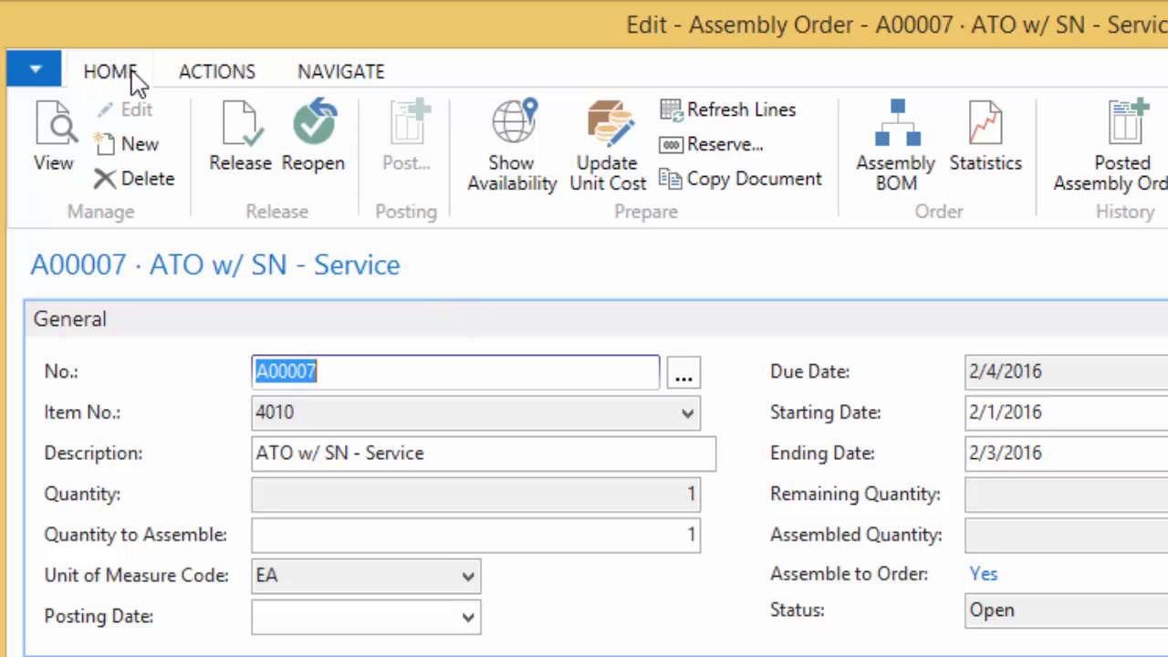
pyautogui.click(341, 71)
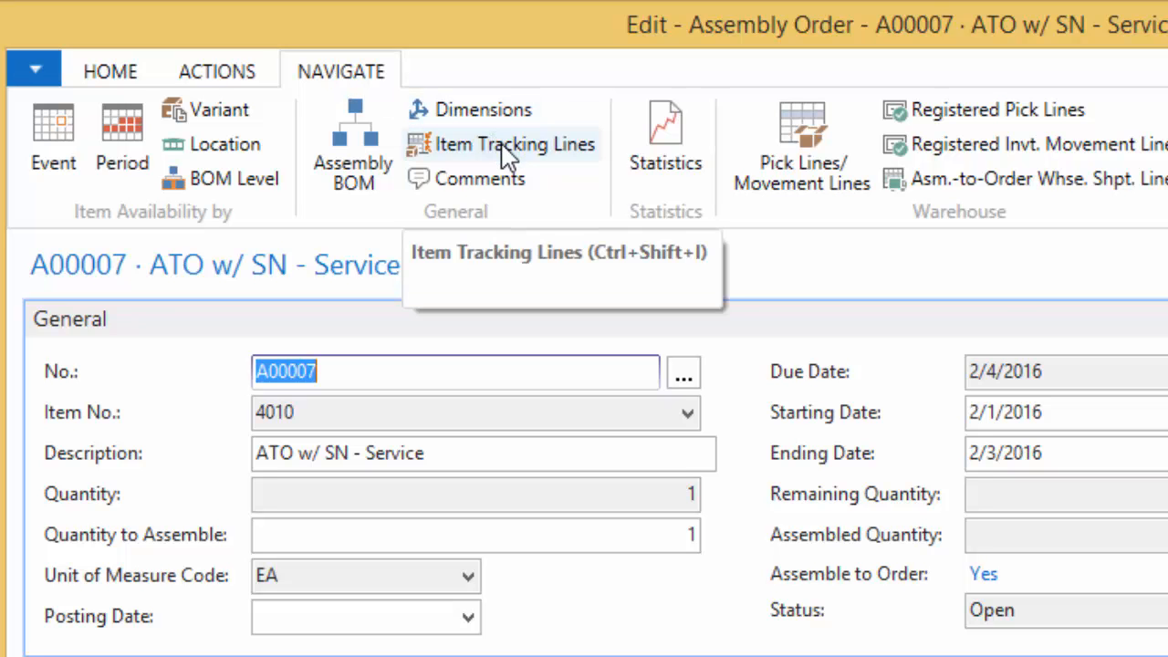
pyautogui.click(514, 144)
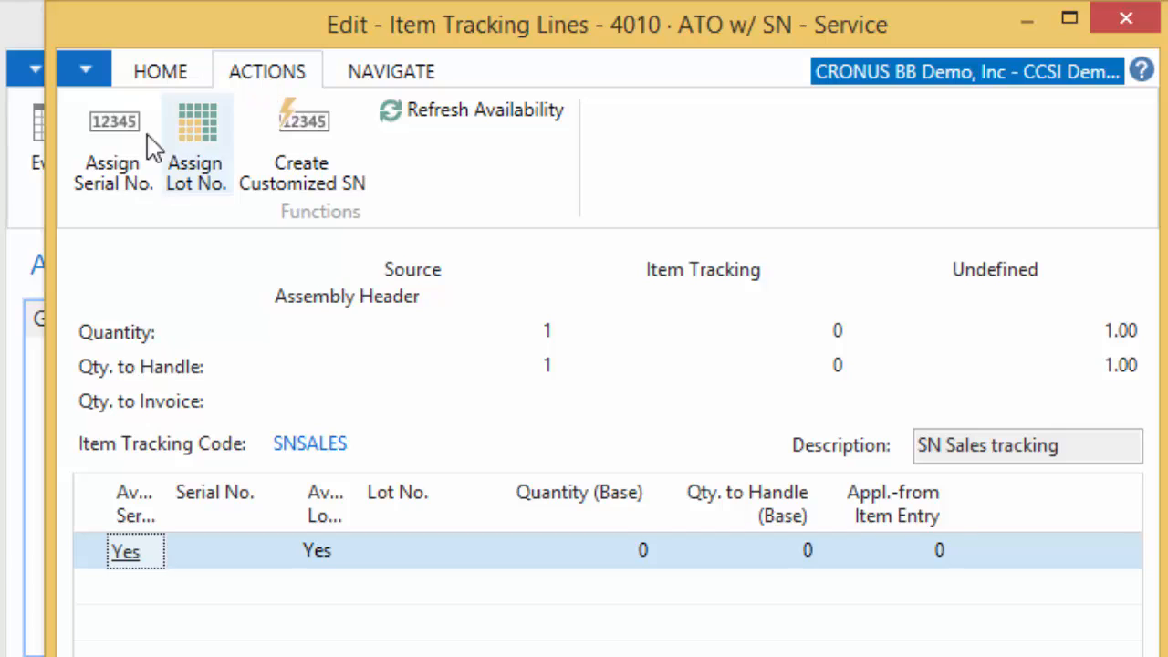
pyautogui.moveTo(112, 163)
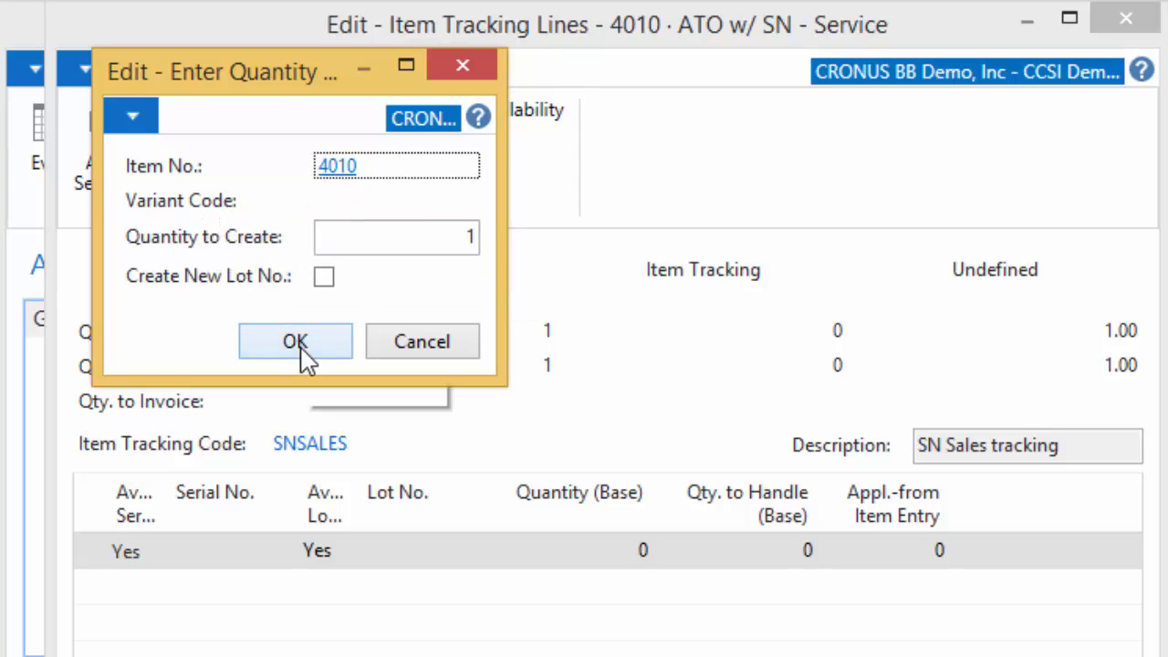
pyautogui.click(295, 340)
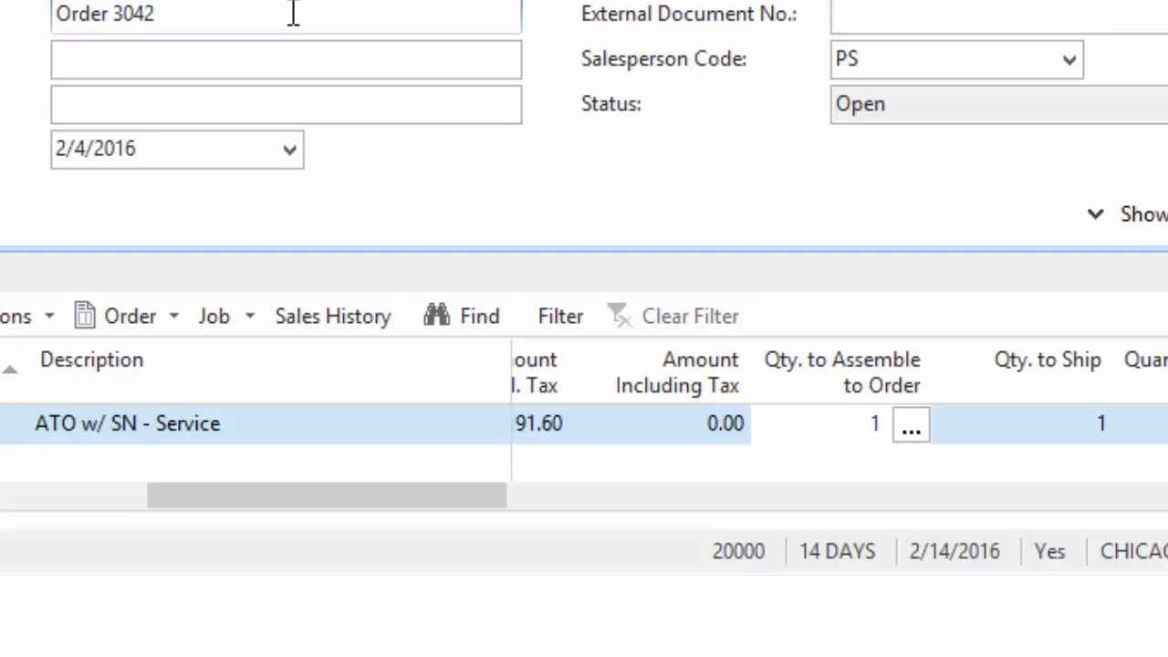
# - Post sales order 3042 as shipped
pyautogui.scroll(-3)
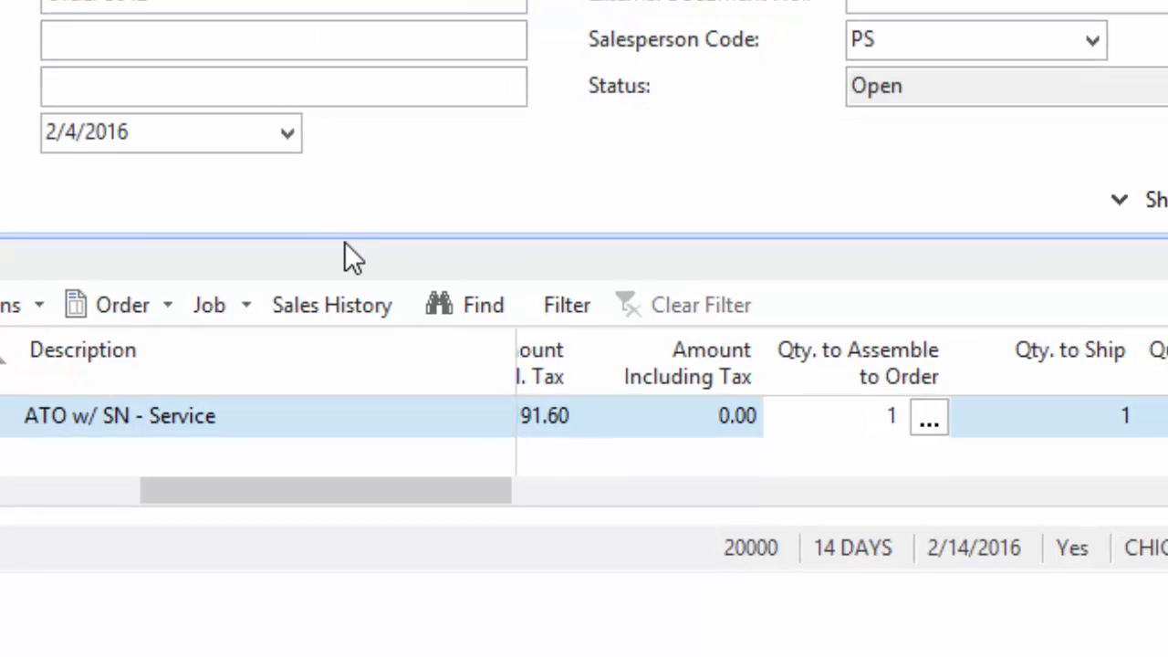
pyautogui.moveTo(345, 433)
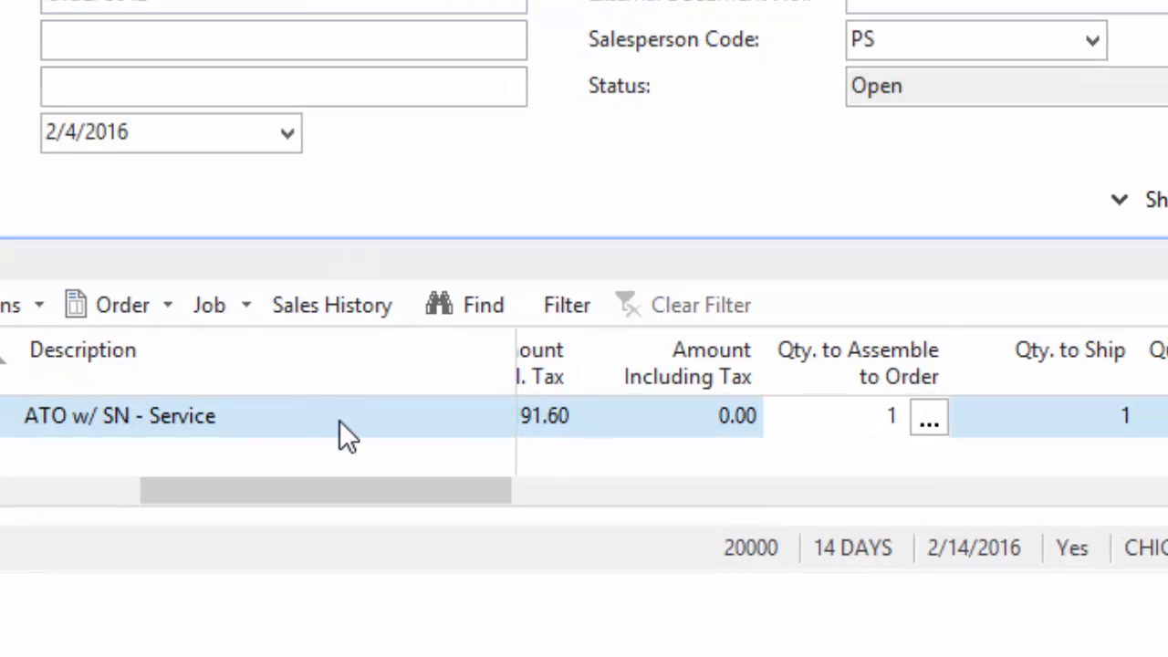
pyautogui.click(119, 416)
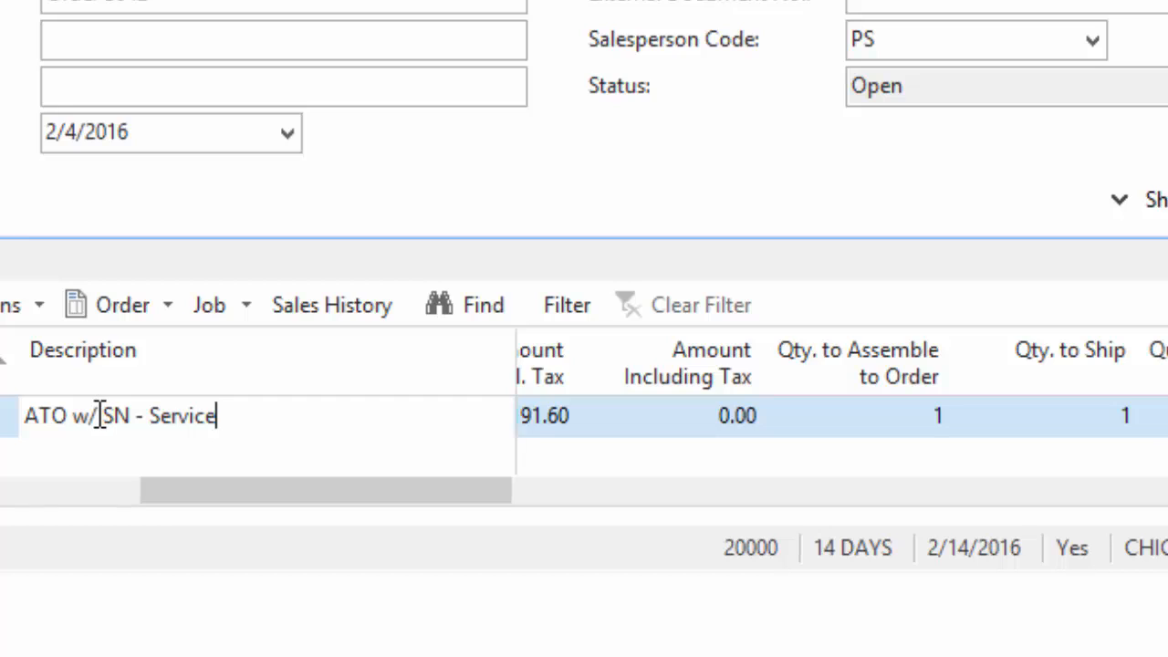
pyautogui.moveTo(103, 412)
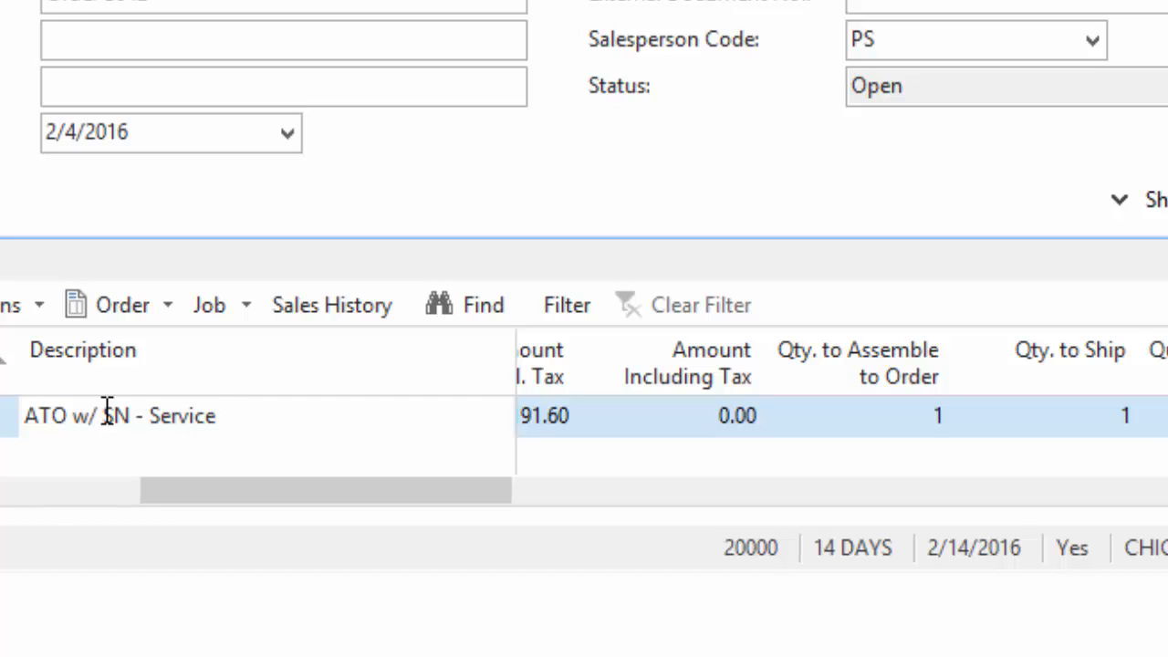
pyautogui.moveTo(195, 386)
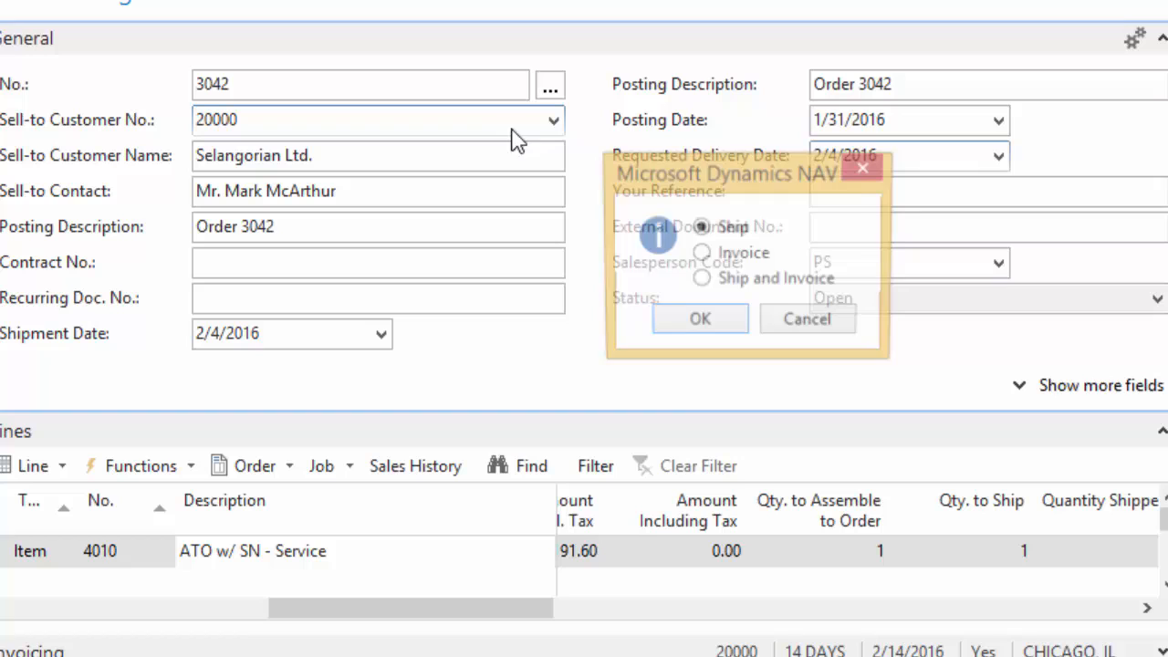
pyautogui.click(700, 319)
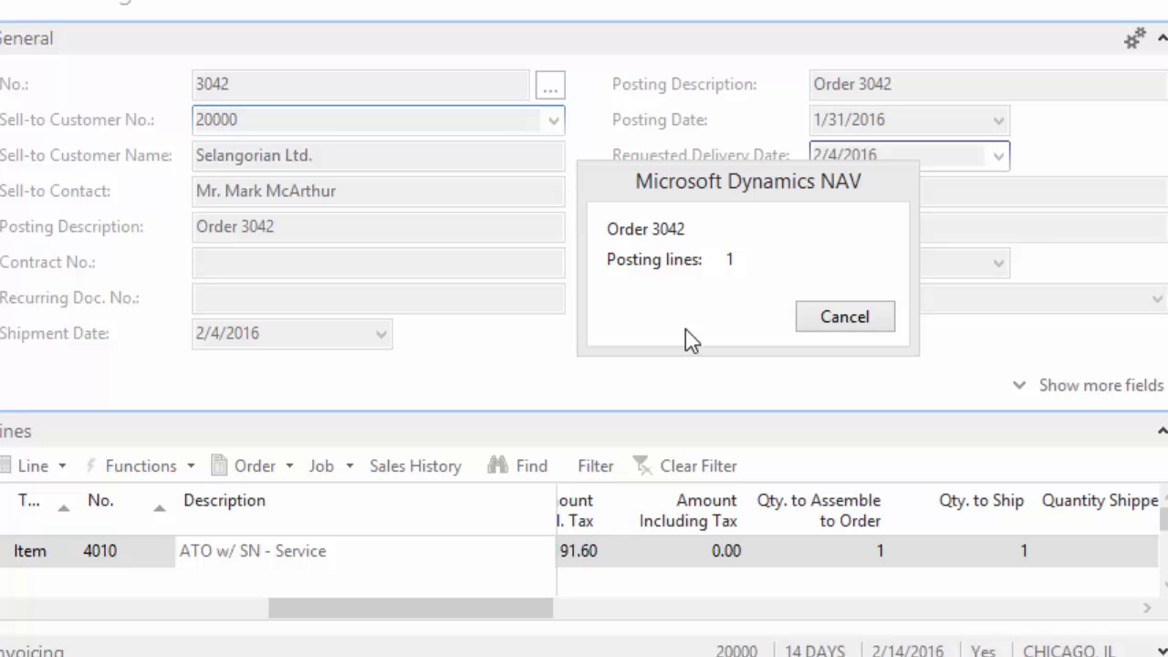
pyautogui.click(844, 316)
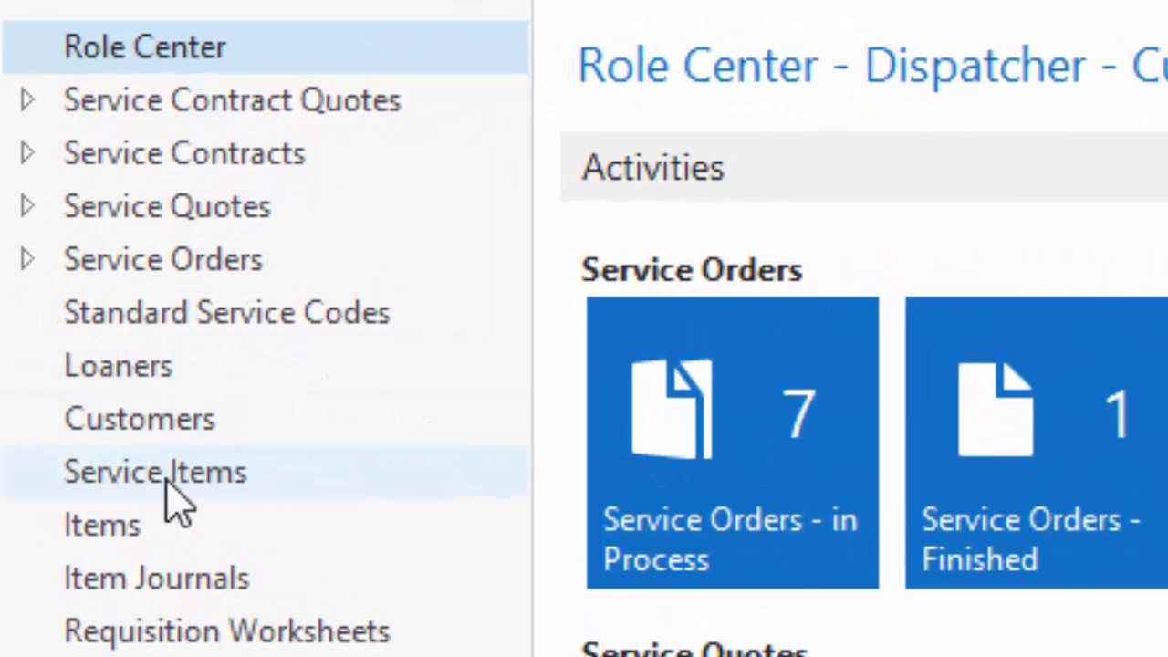
# - Open service item 44's card (serial XYZ00005) from the Service Items list
pyautogui.click(154, 472)
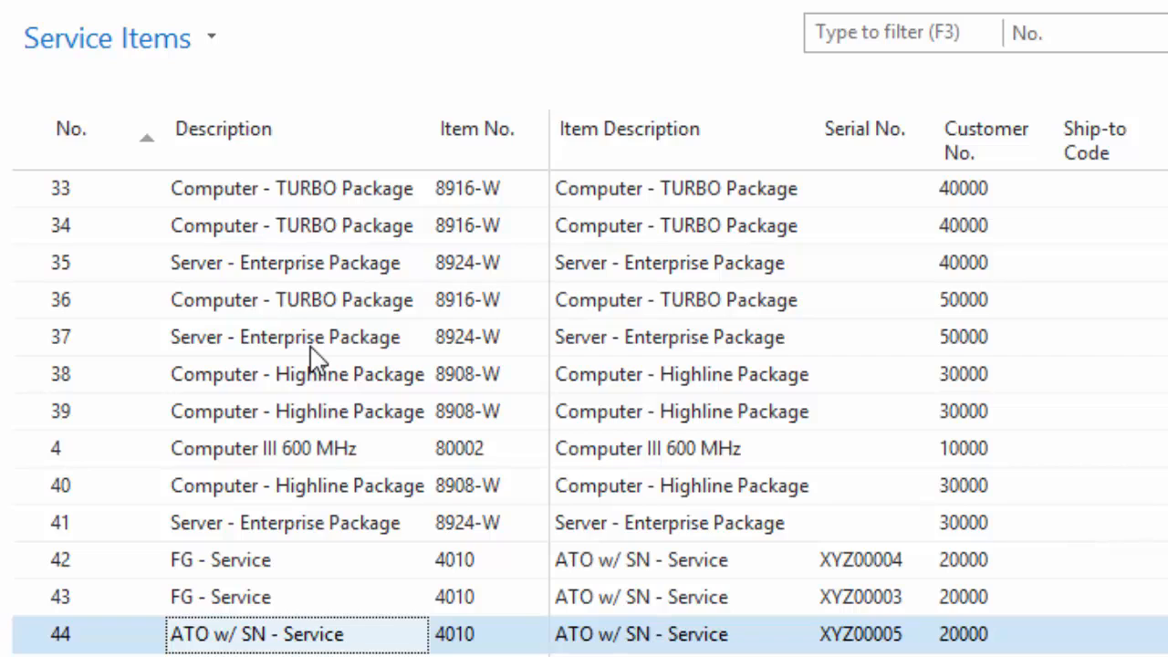
pyautogui.moveTo(317, 347)
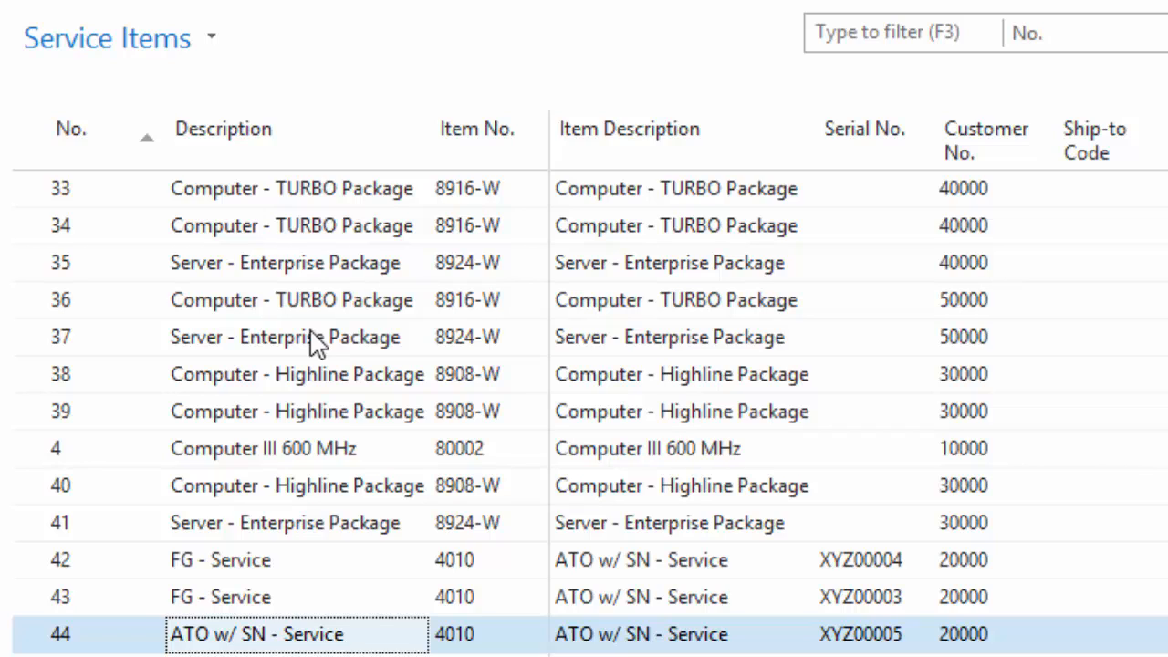
pyautogui.moveTo(324, 345)
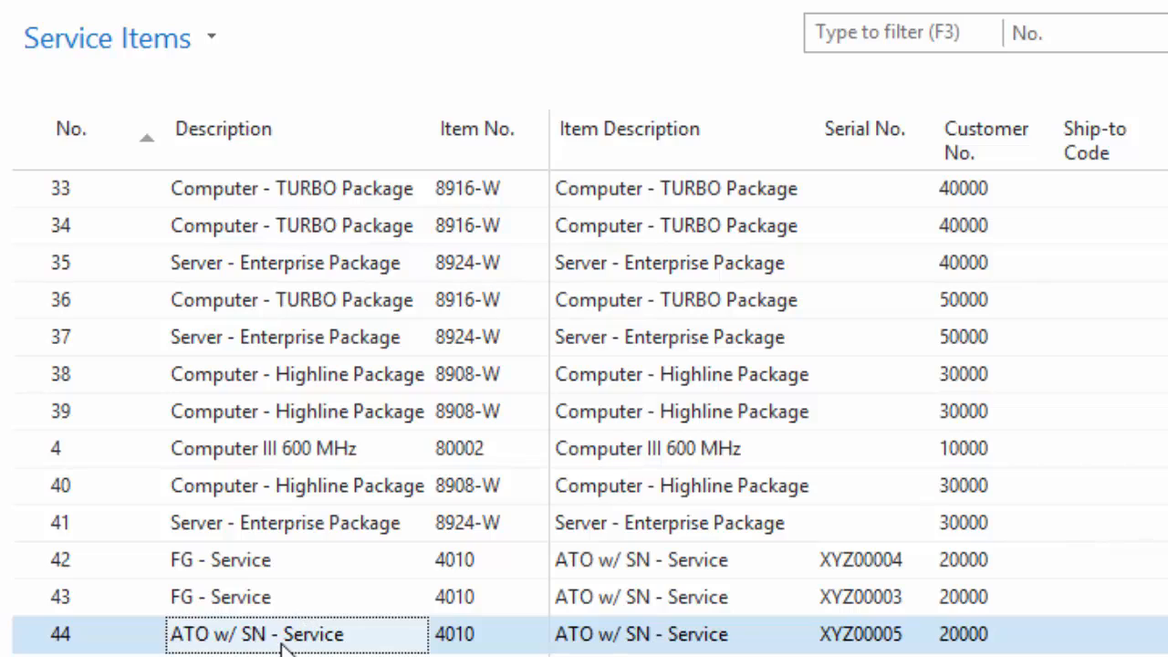
pyautogui.scroll(-3)
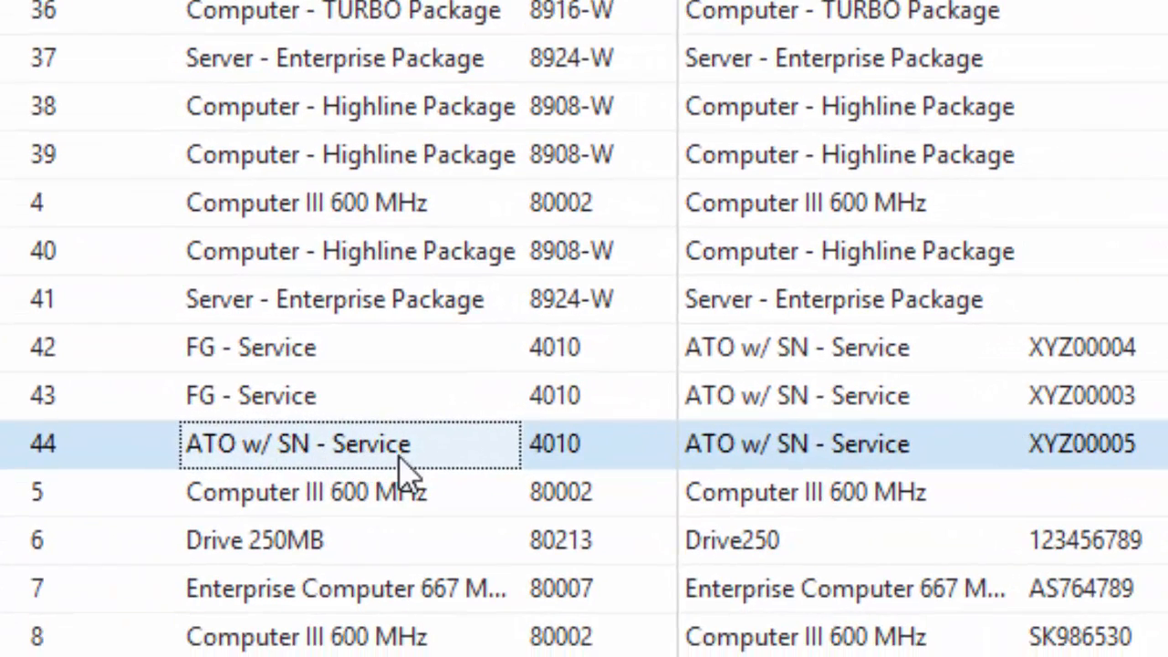
pyautogui.moveTo(1095, 470)
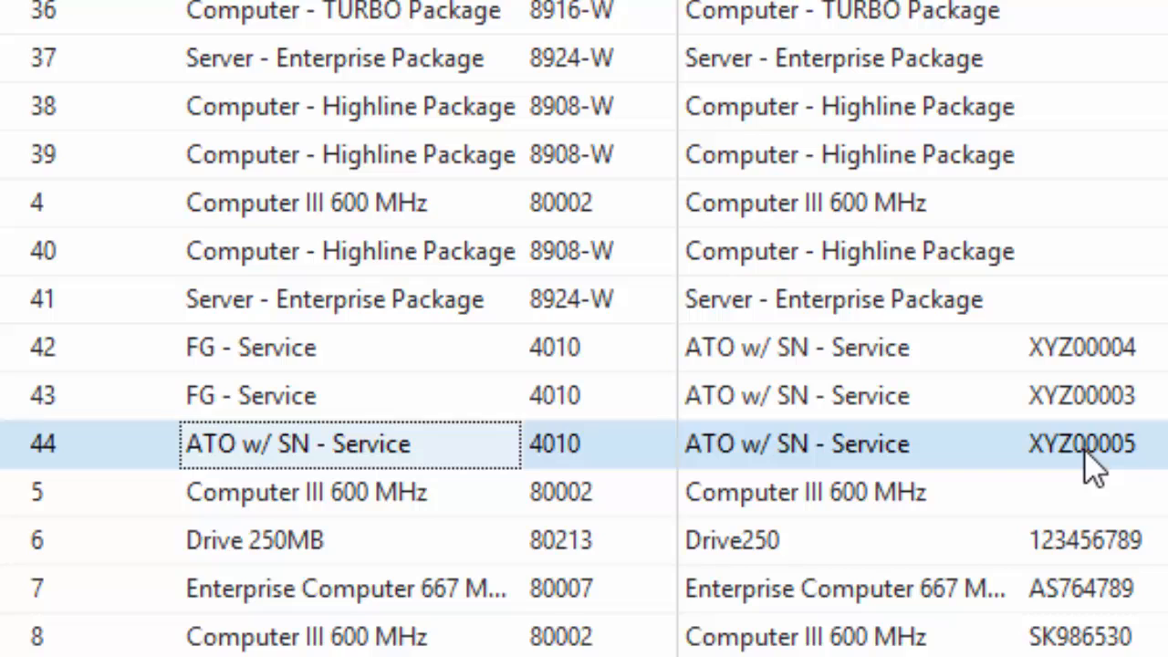
pyautogui.moveTo(1139, 467)
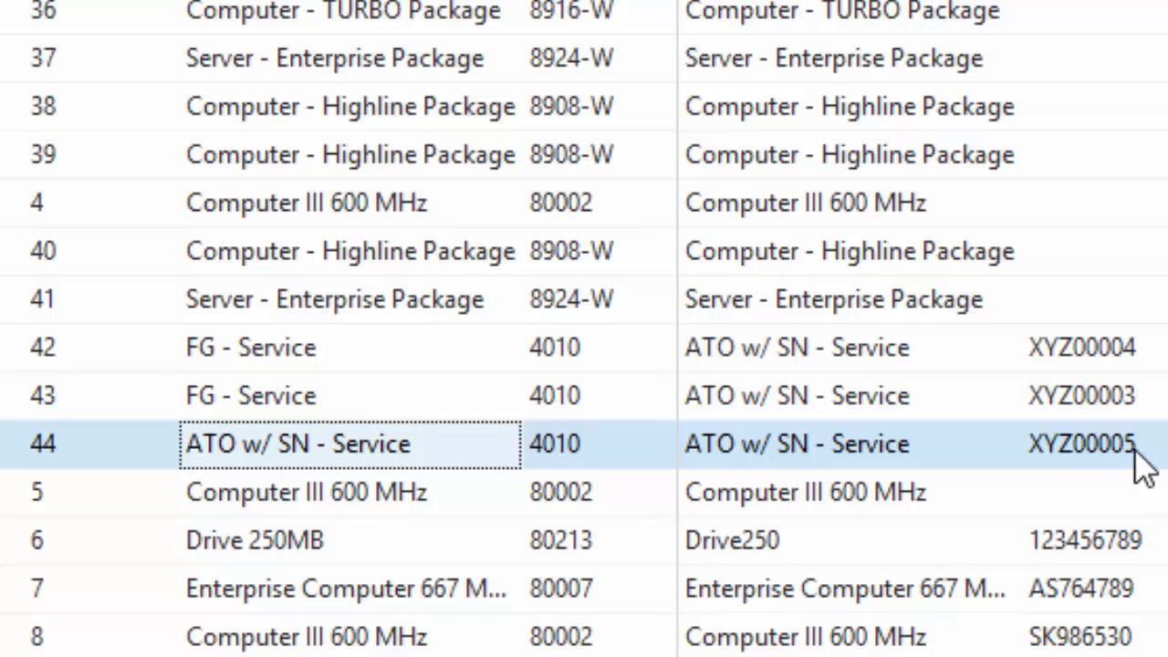
pyautogui.moveTo(712, 434)
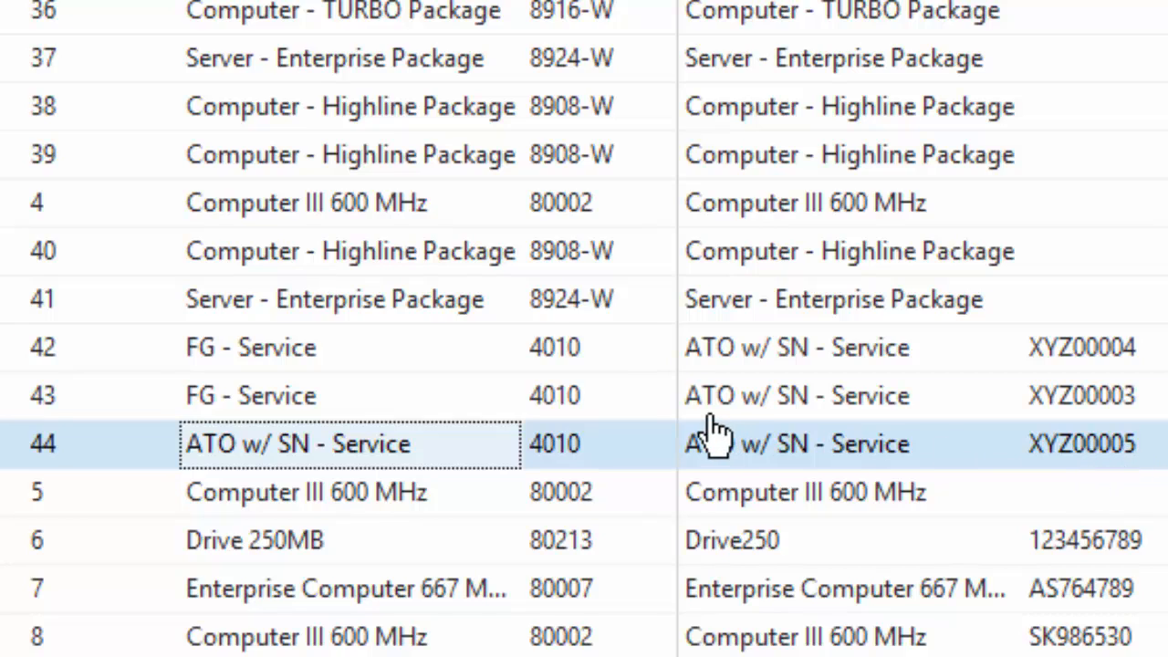
pyautogui.moveTo(329, 461)
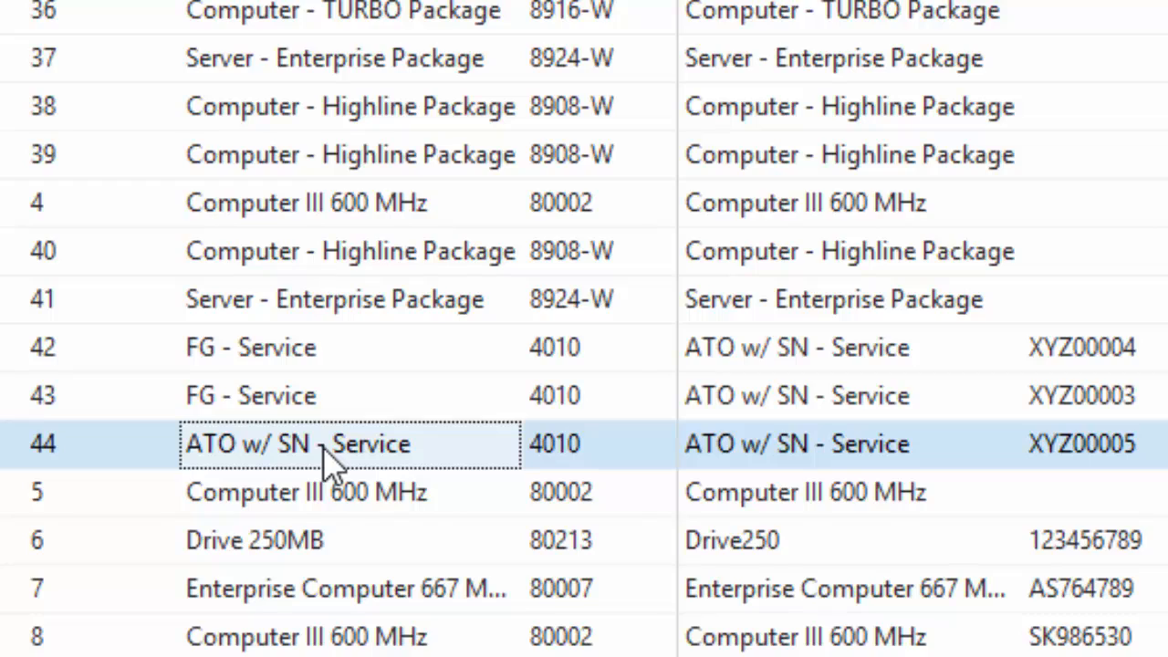
pyautogui.doubleClick(328, 444)
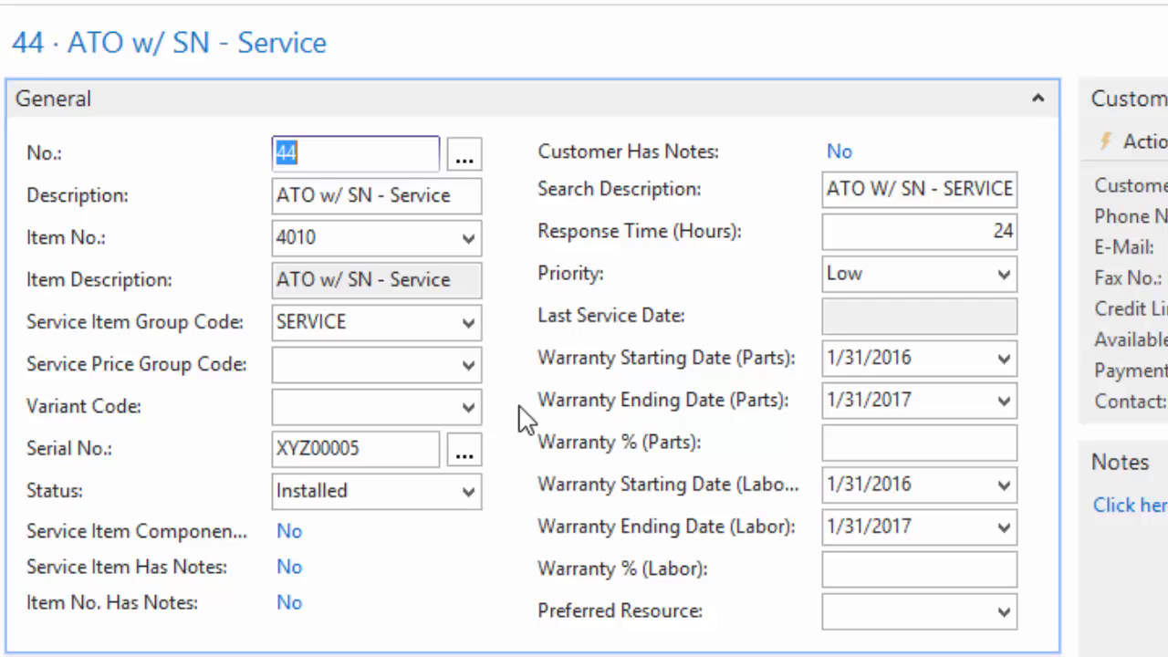
# - Enter Warranty % (Parts) 100 and Warranty % (Labor) 75 on service item 44
pyautogui.click(918, 231)
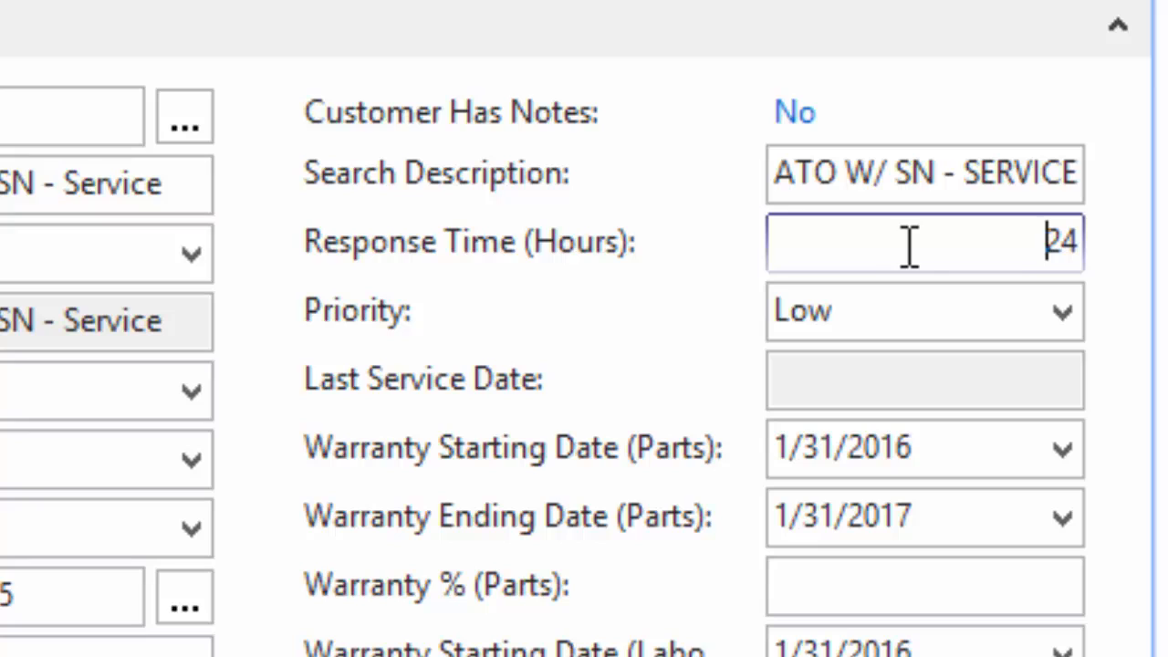
pyautogui.moveTo(1050, 242)
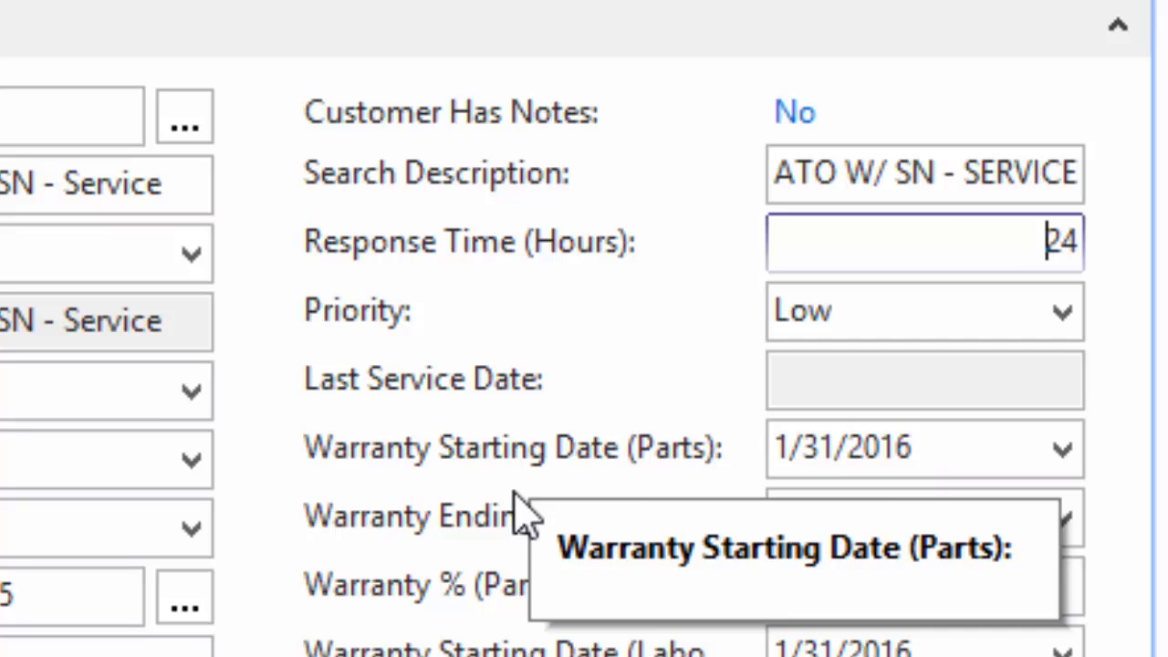
pyautogui.scroll(-3)
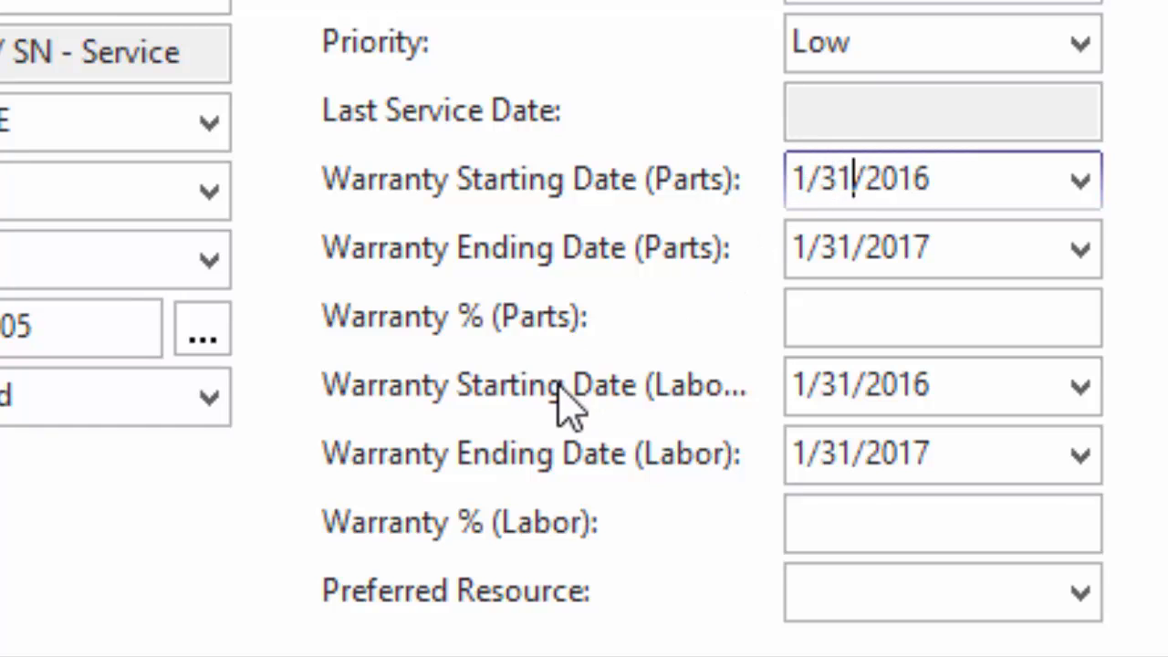
pyautogui.moveTo(698, 233)
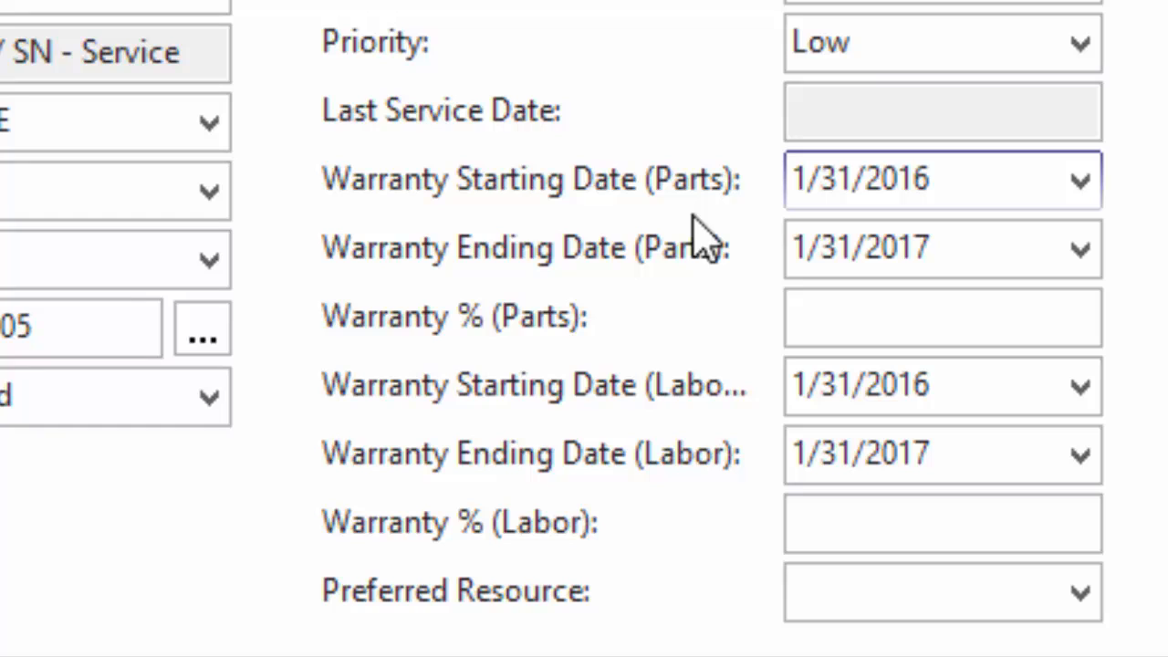
pyautogui.moveTo(712, 415)
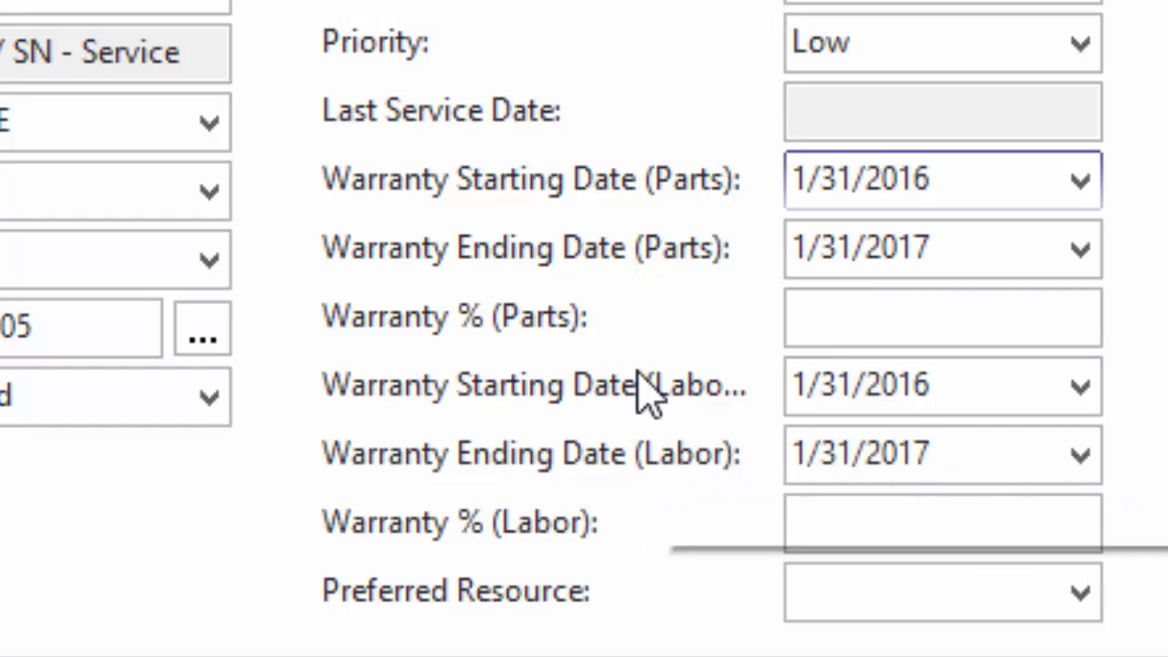
pyautogui.moveTo(735, 329)
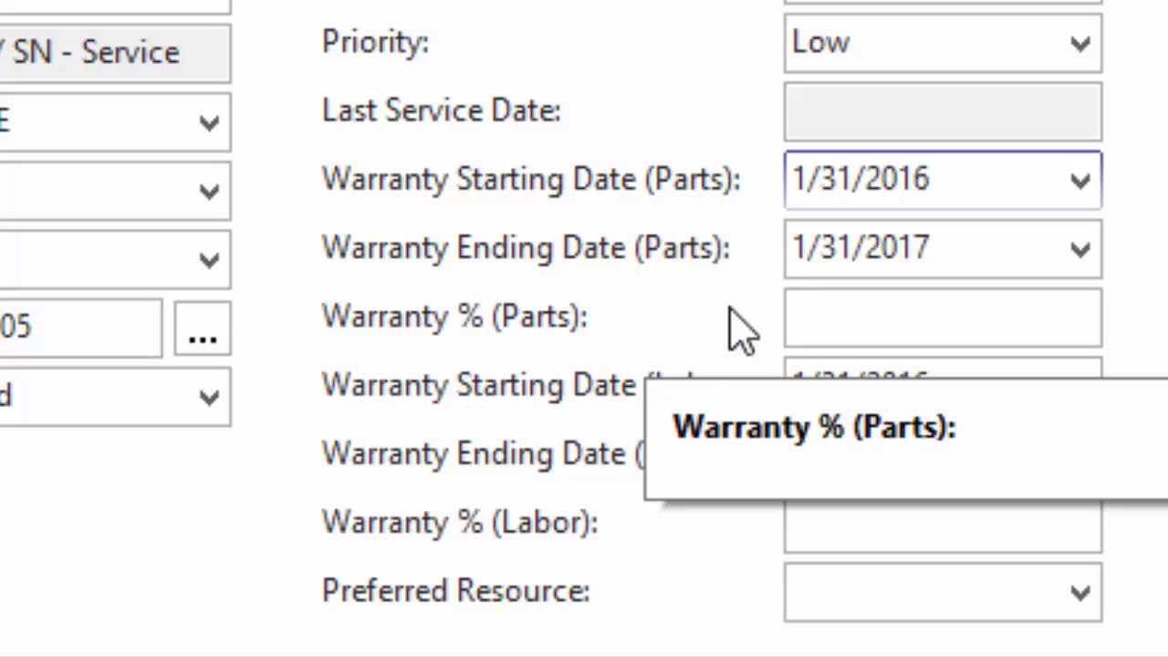
pyautogui.click(942, 316)
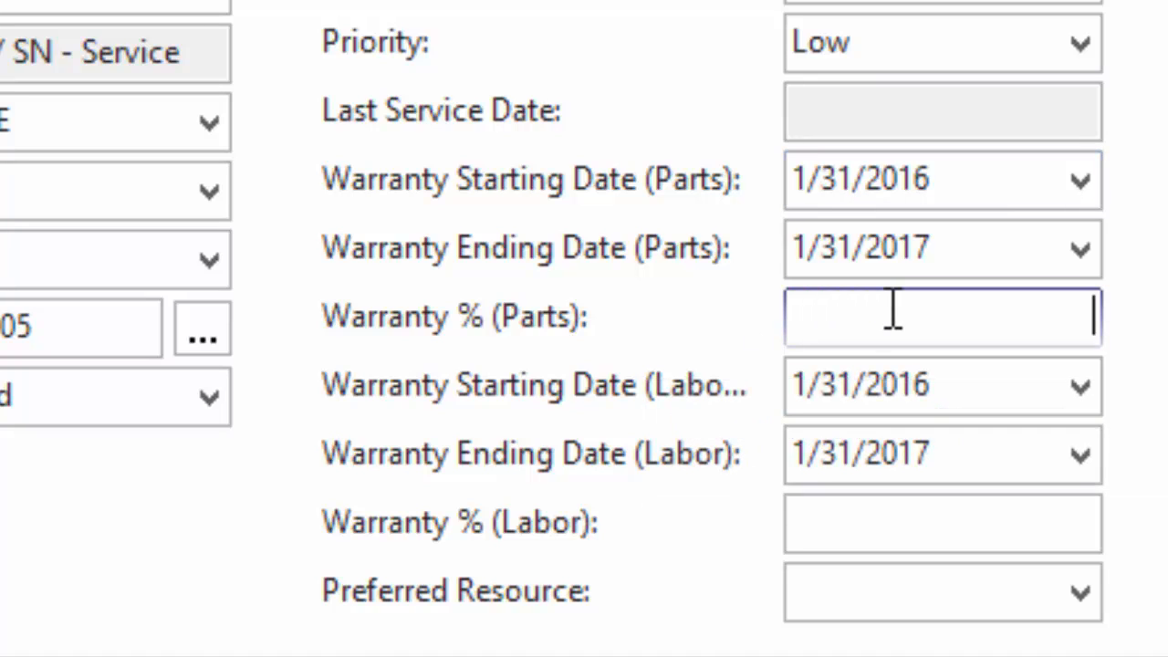
pyautogui.write('100')
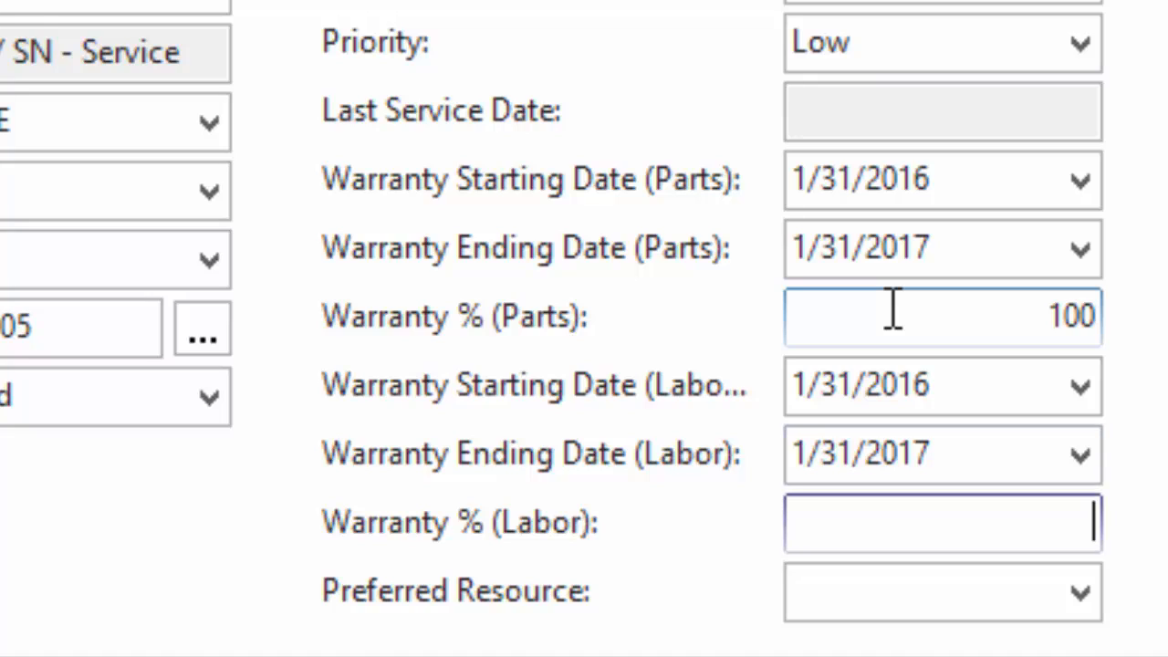
pyautogui.write('75')
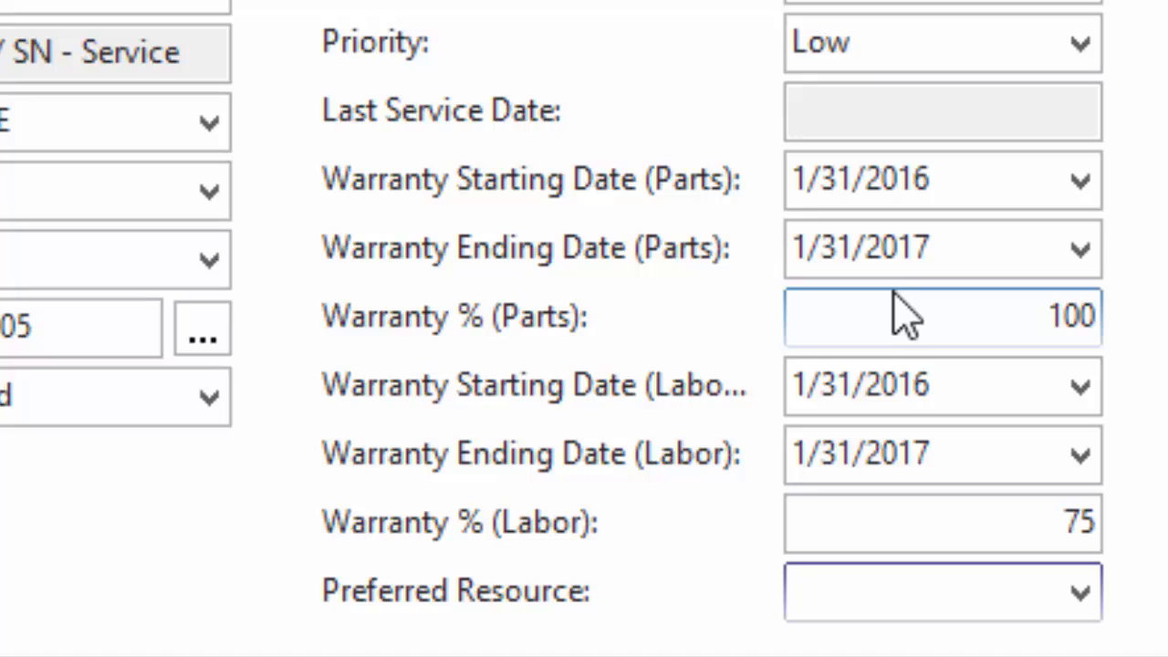
pyautogui.click(913, 384)
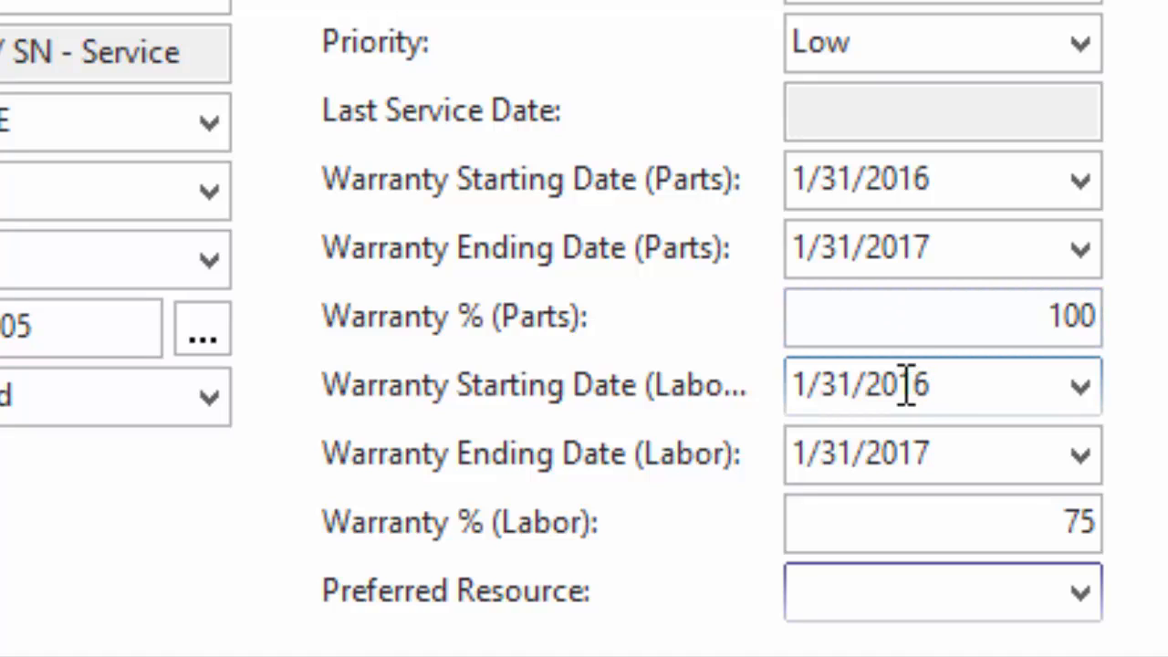
pyautogui.click(942, 317)
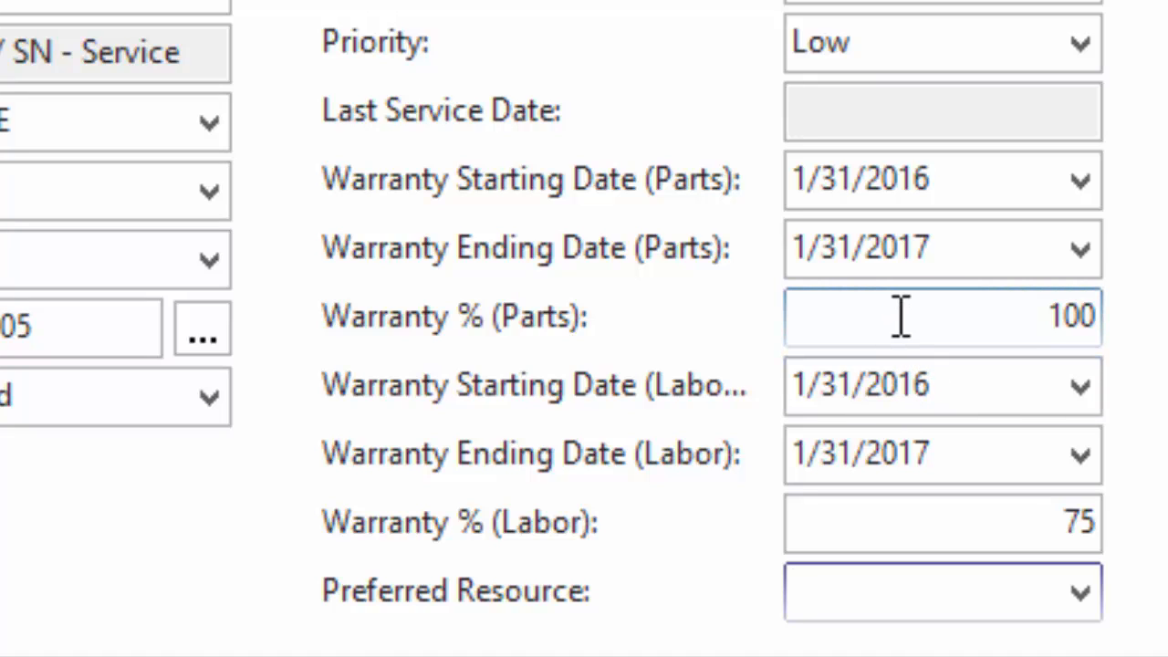
pyautogui.click(941, 522)
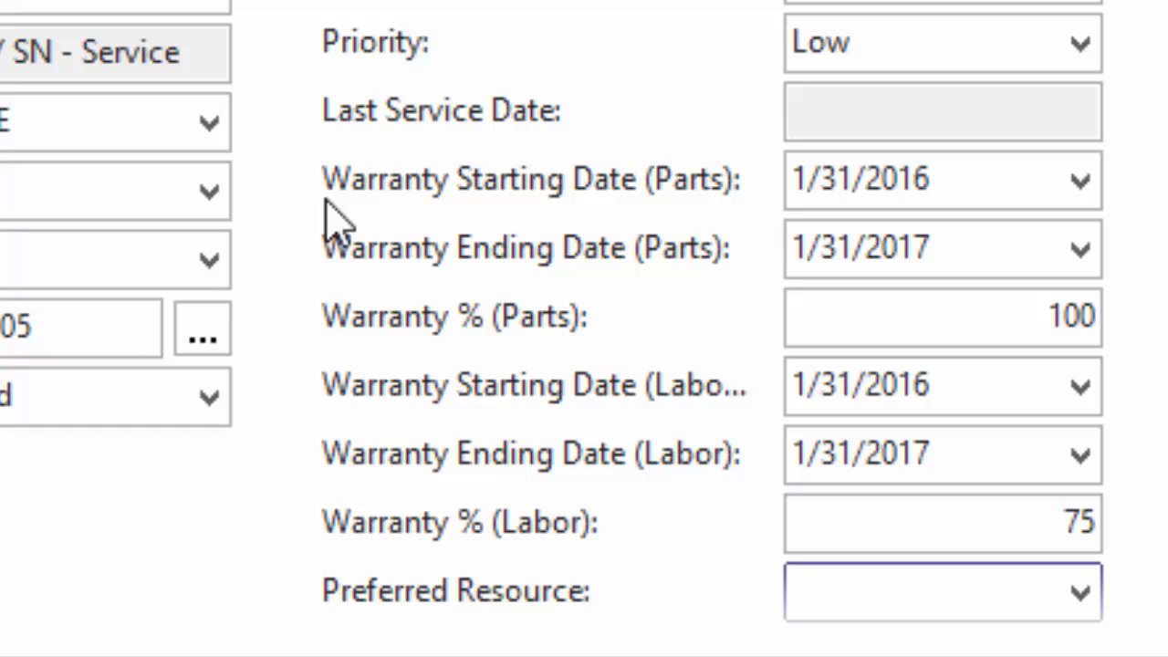
pyautogui.moveTo(362, 150)
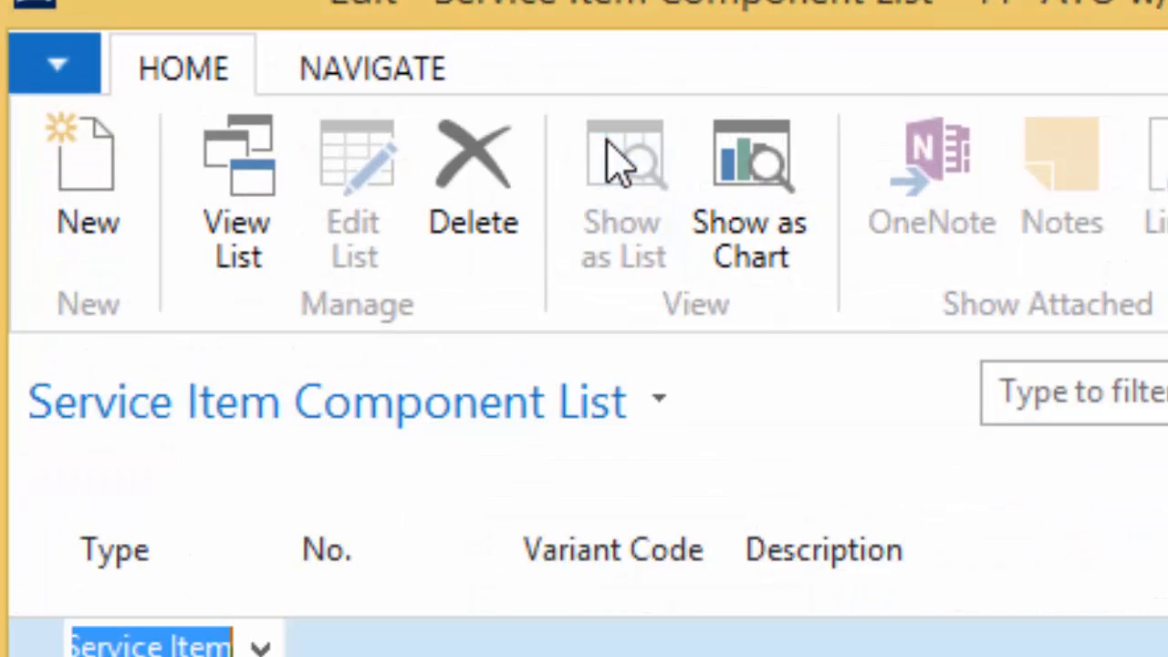
pyautogui.moveTo(351, 338)
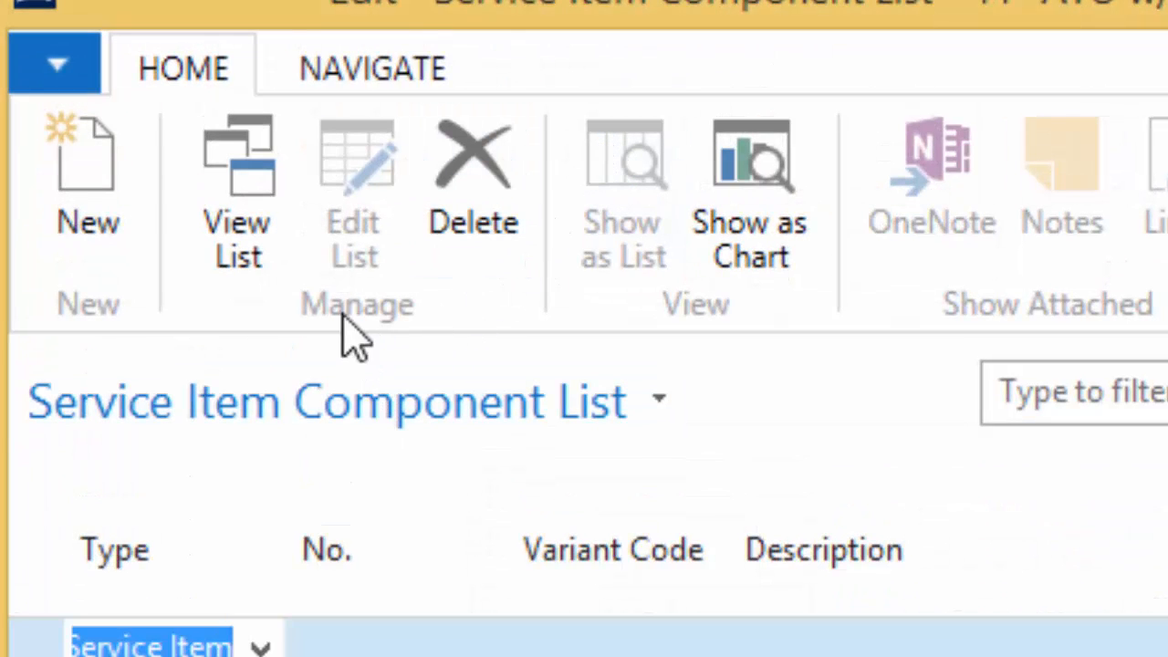
pyautogui.click(372, 67)
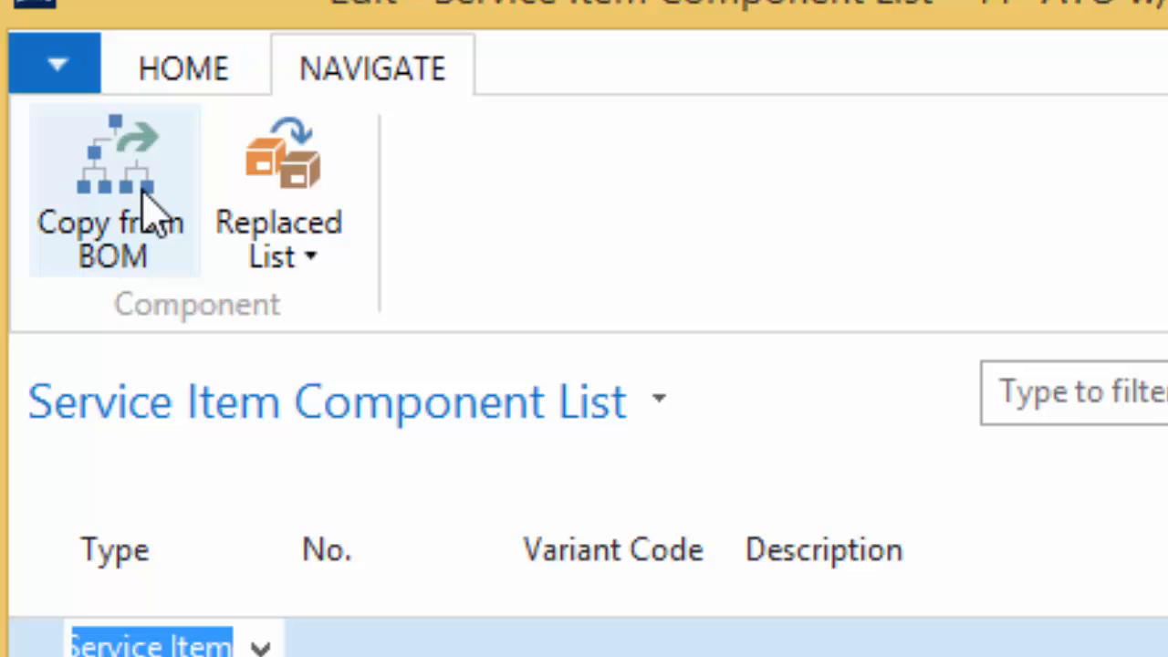
pyautogui.moveTo(112, 192)
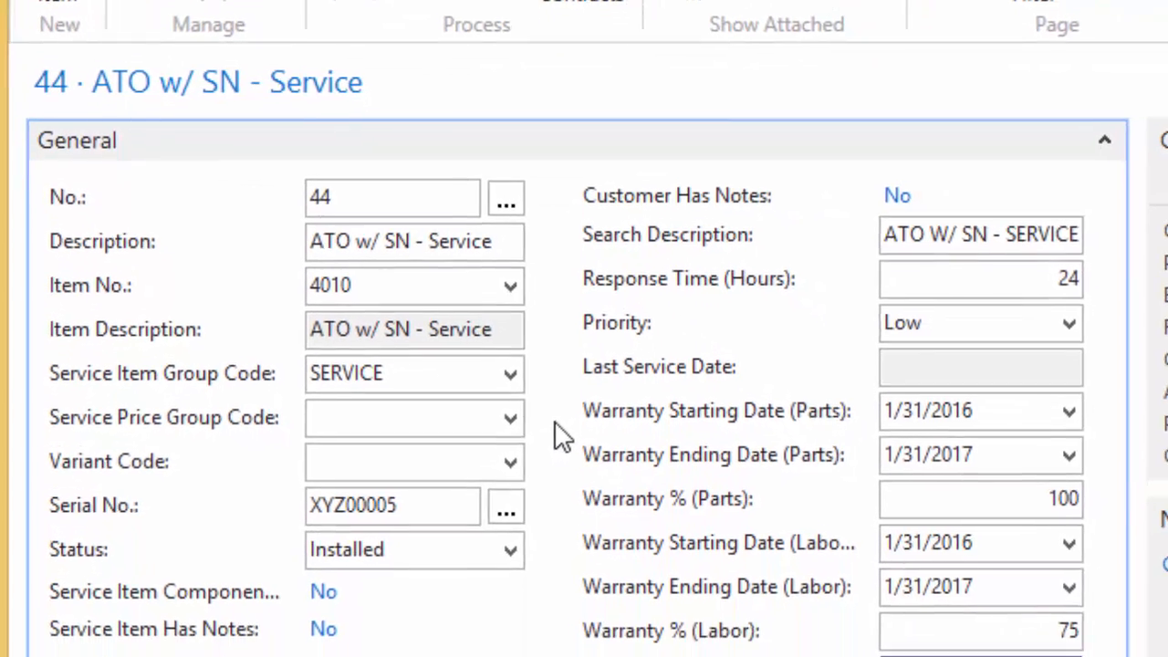
pyautogui.scroll(-3)
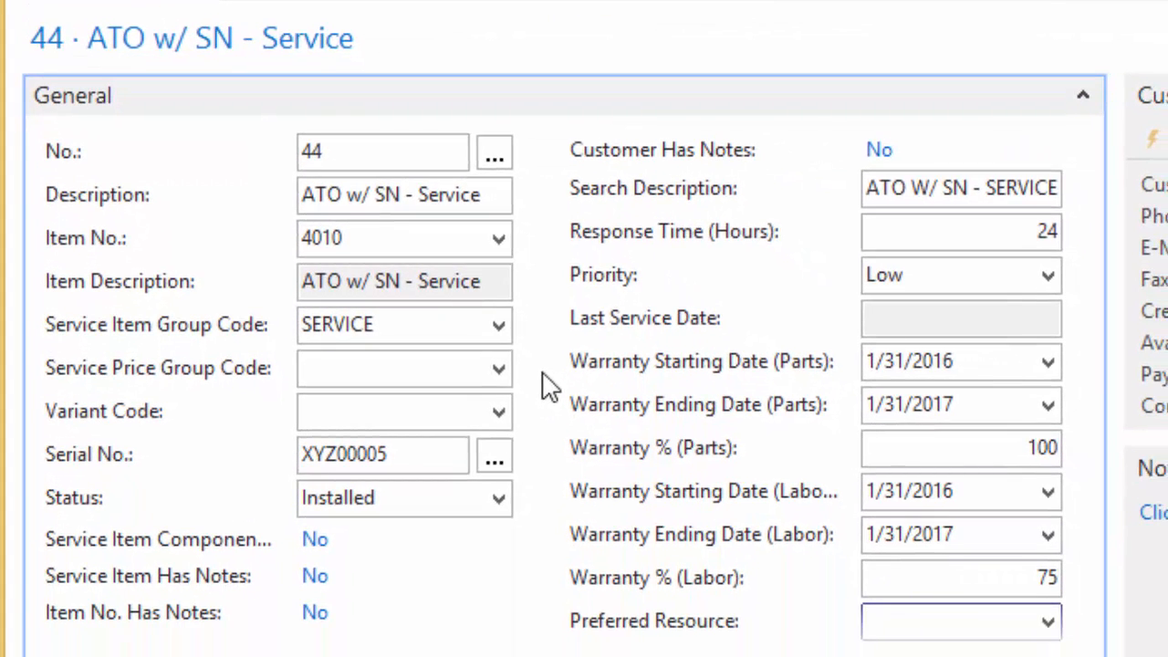
pyautogui.click(949, 621)
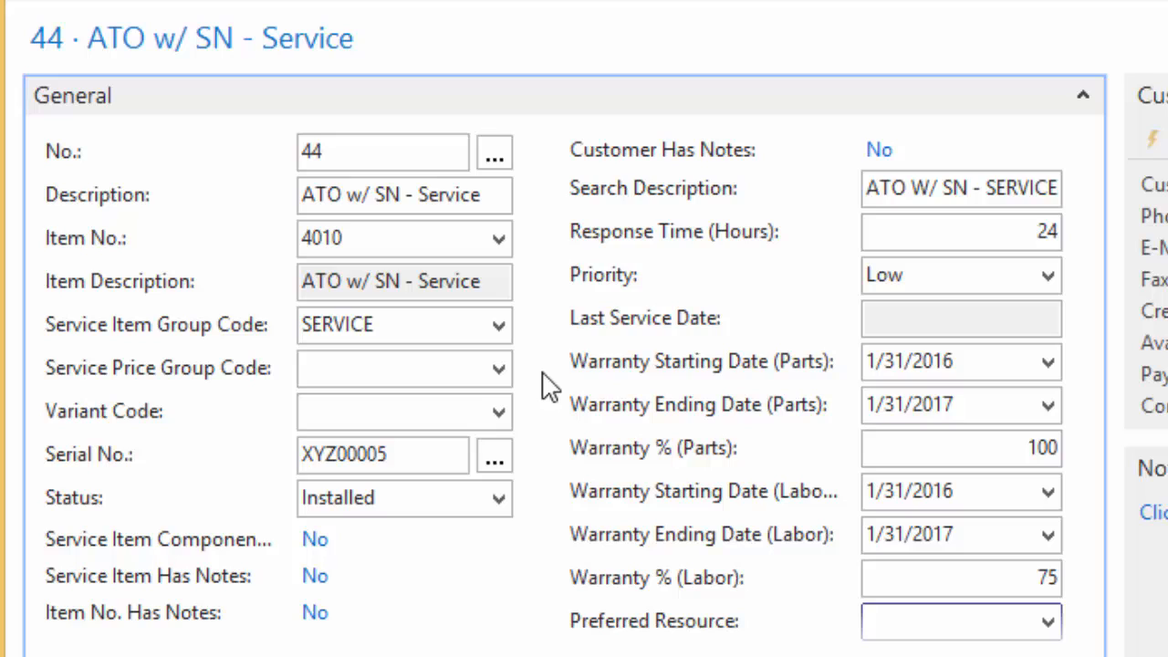
pyautogui.moveTo(570, 393)
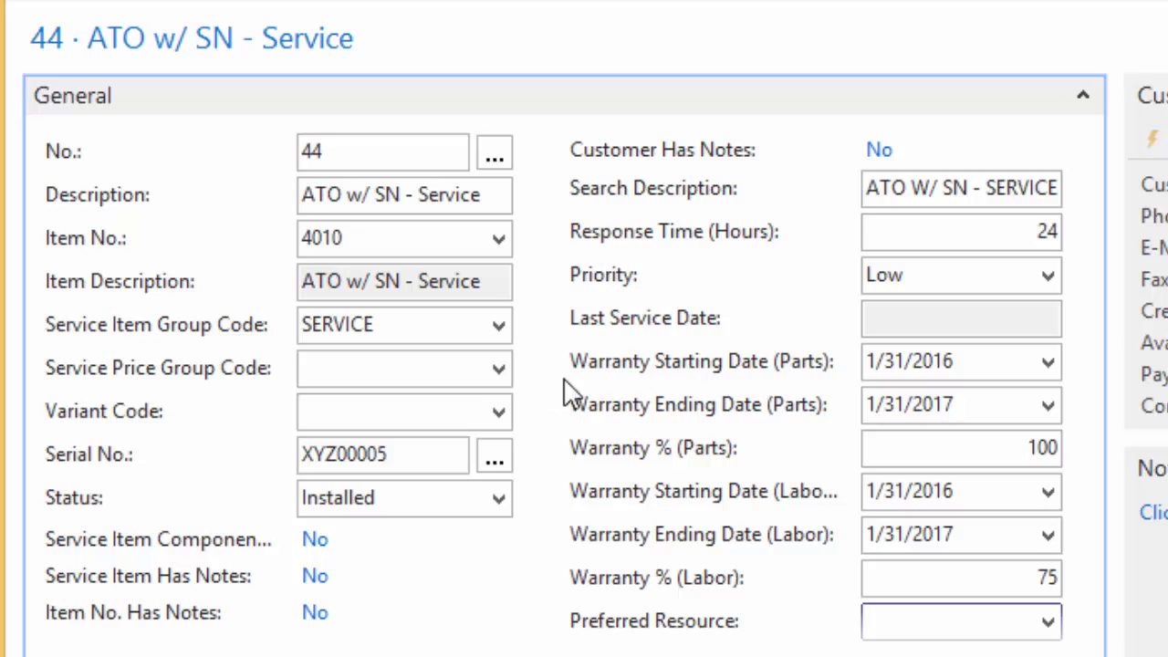
pyautogui.click(959, 621)
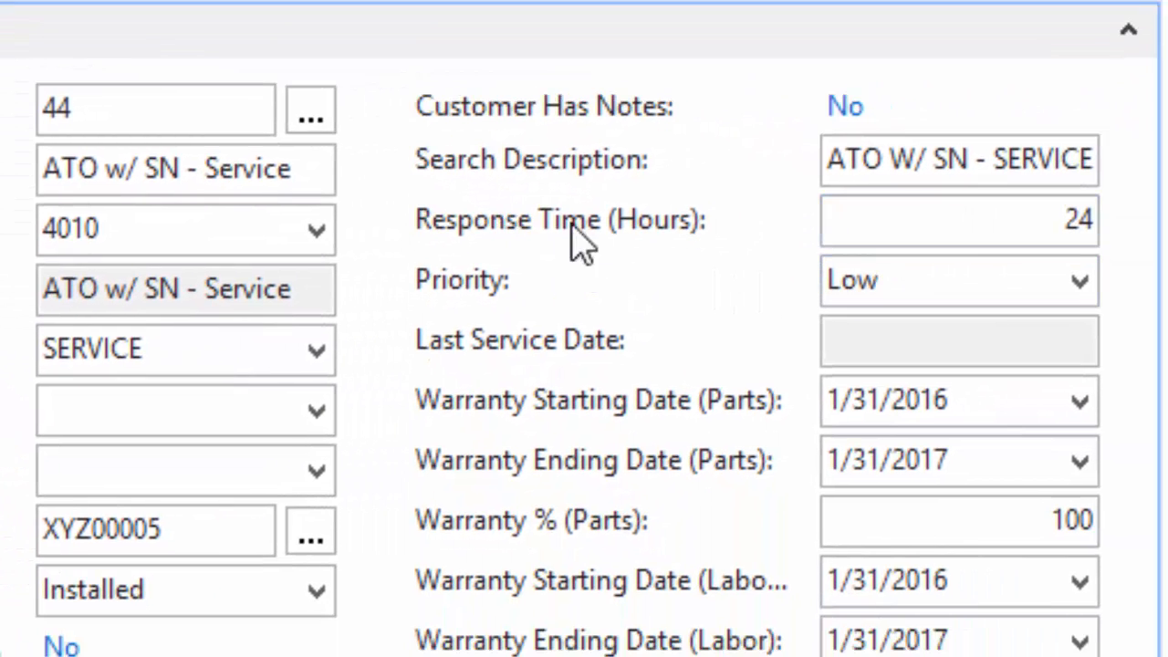
pyautogui.click(958, 219)
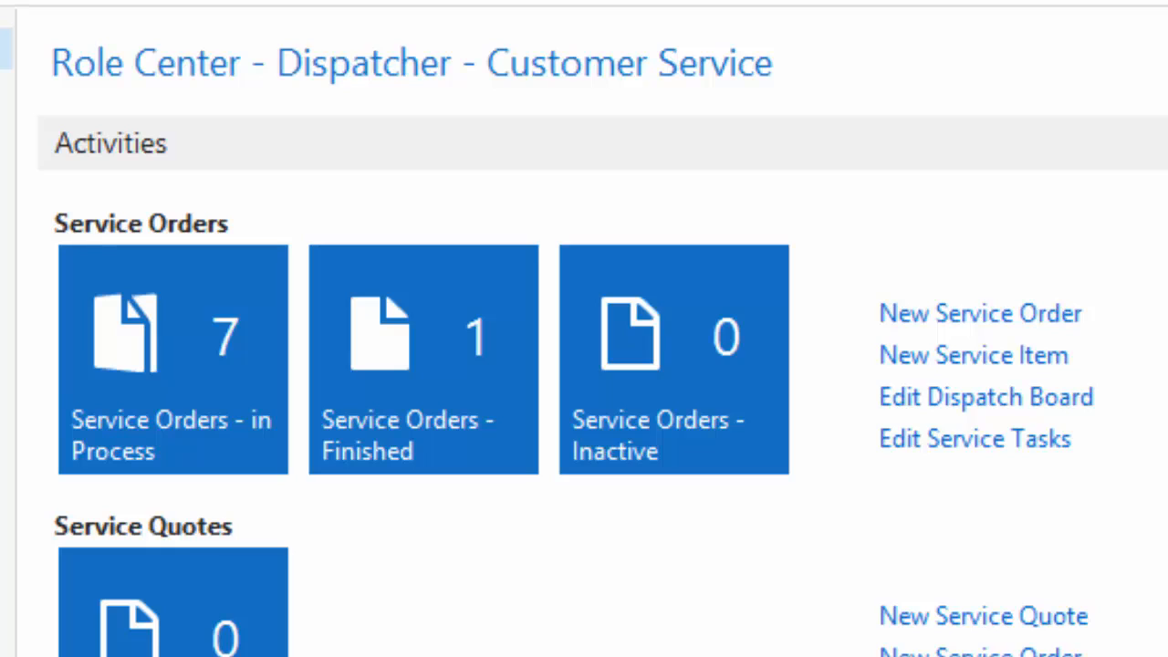
pyautogui.moveTo(666, 205)
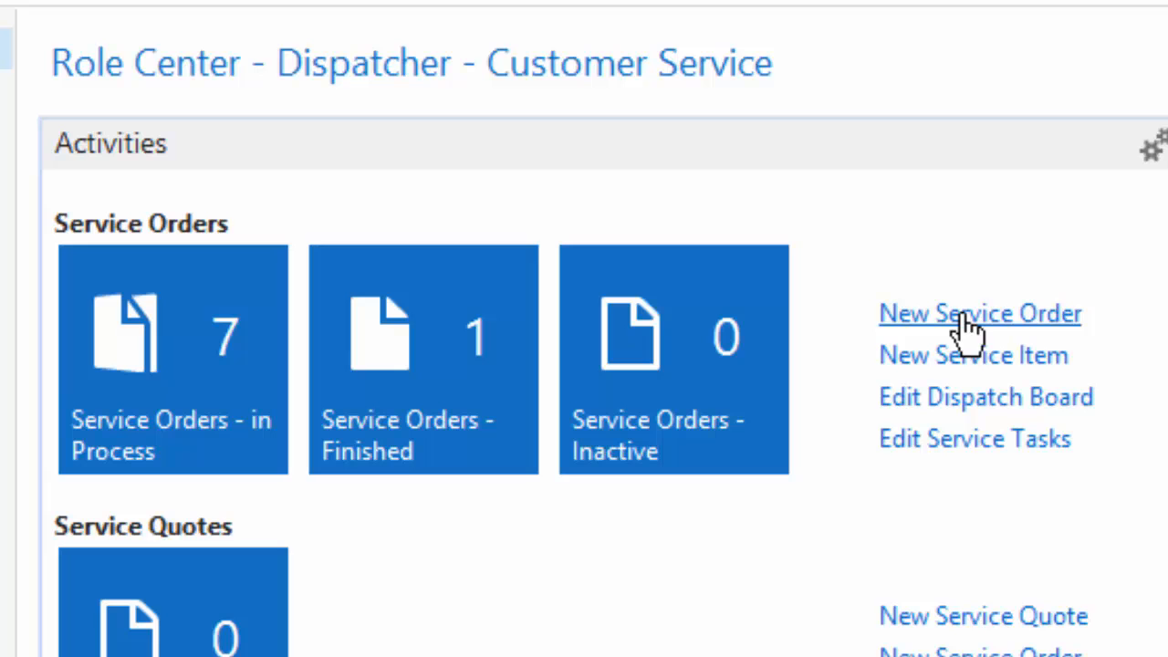
# - Start a new service order for customer 20000, accepting the credit limit warning
pyautogui.click(980, 313)
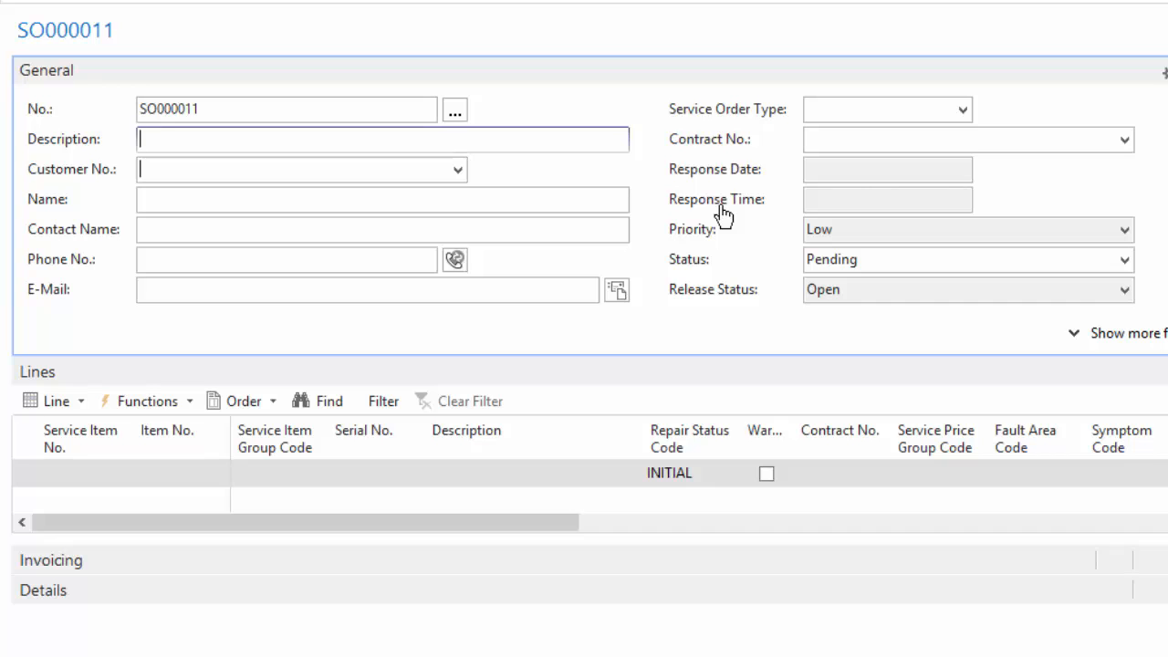
pyautogui.write('20000')
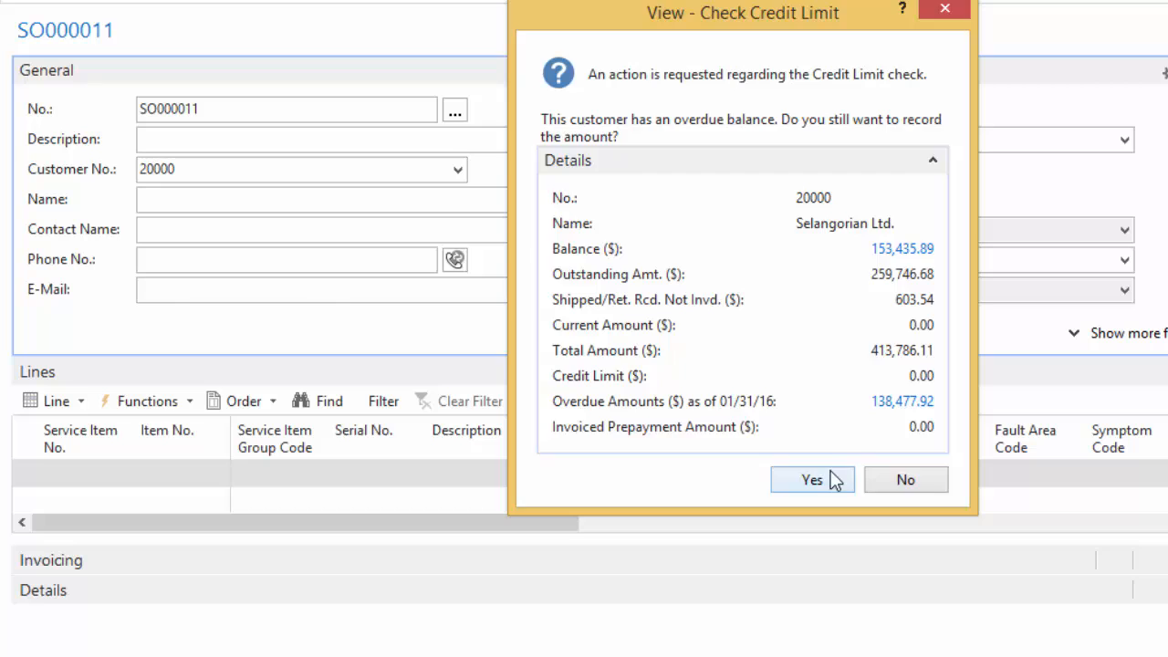
pyautogui.click(811, 480)
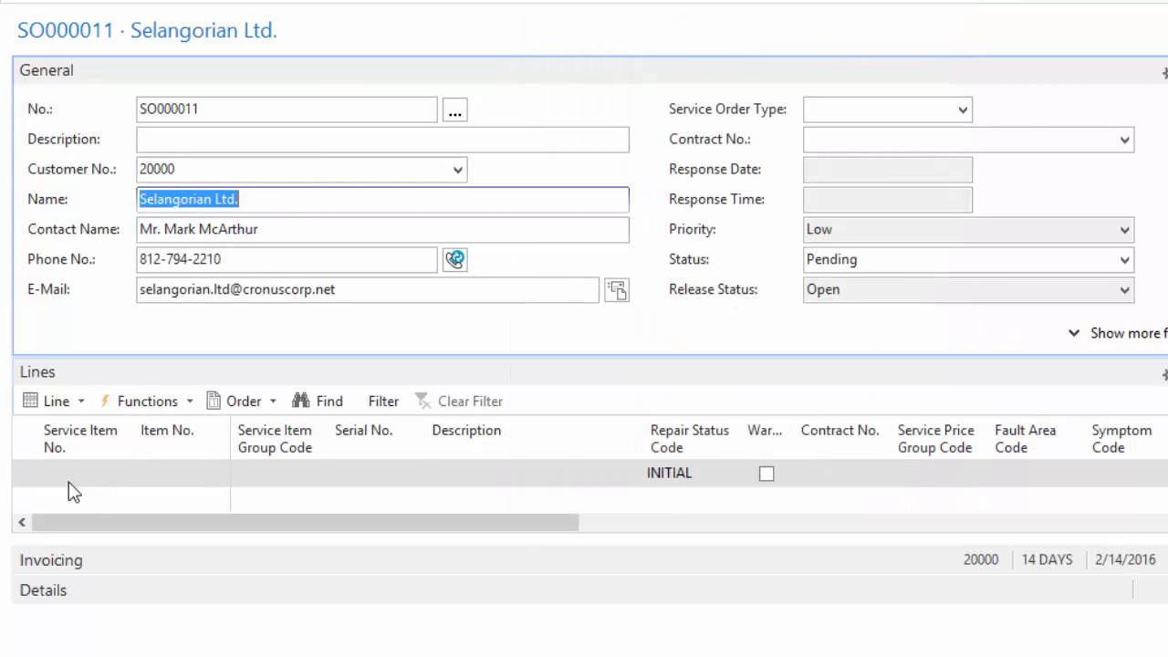
pyautogui.click(81, 473)
pyautogui.write('44')
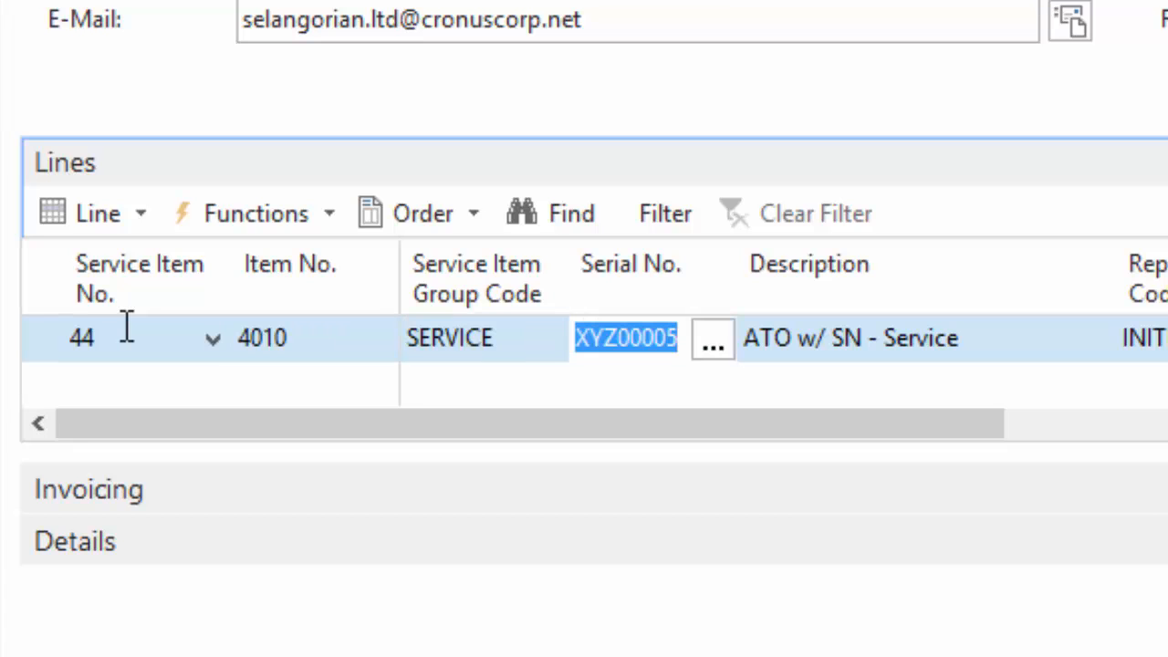
# - Look up customer 20000's service items from the Service Item No. field
pyautogui.click(83, 338)
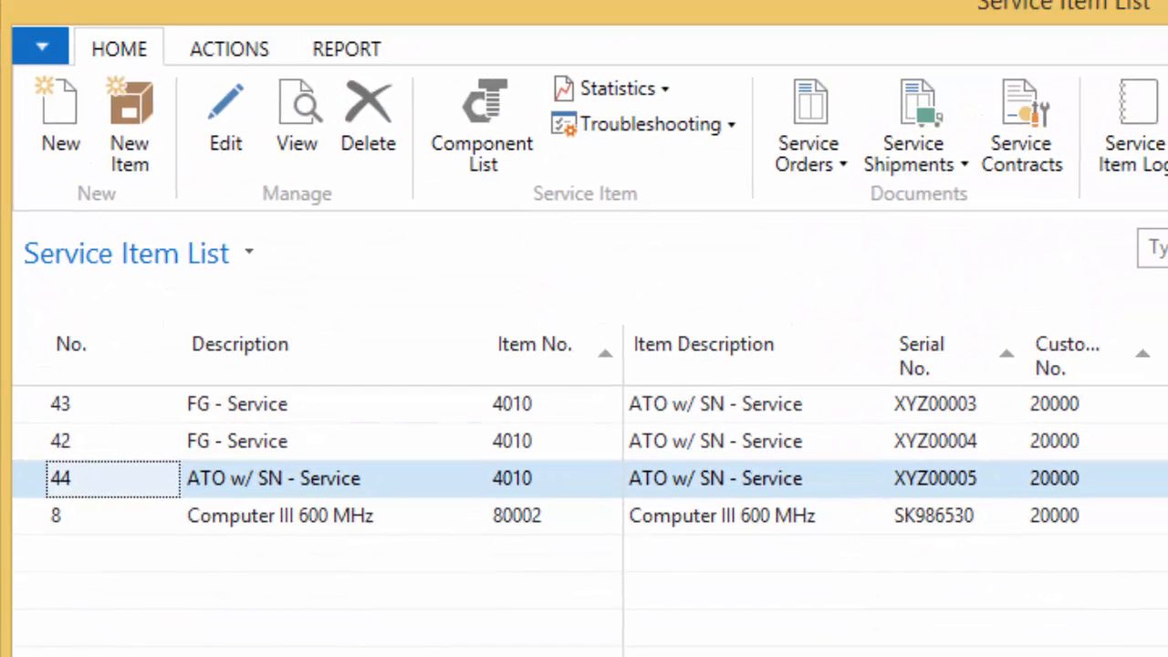
pyautogui.moveTo(524, 411)
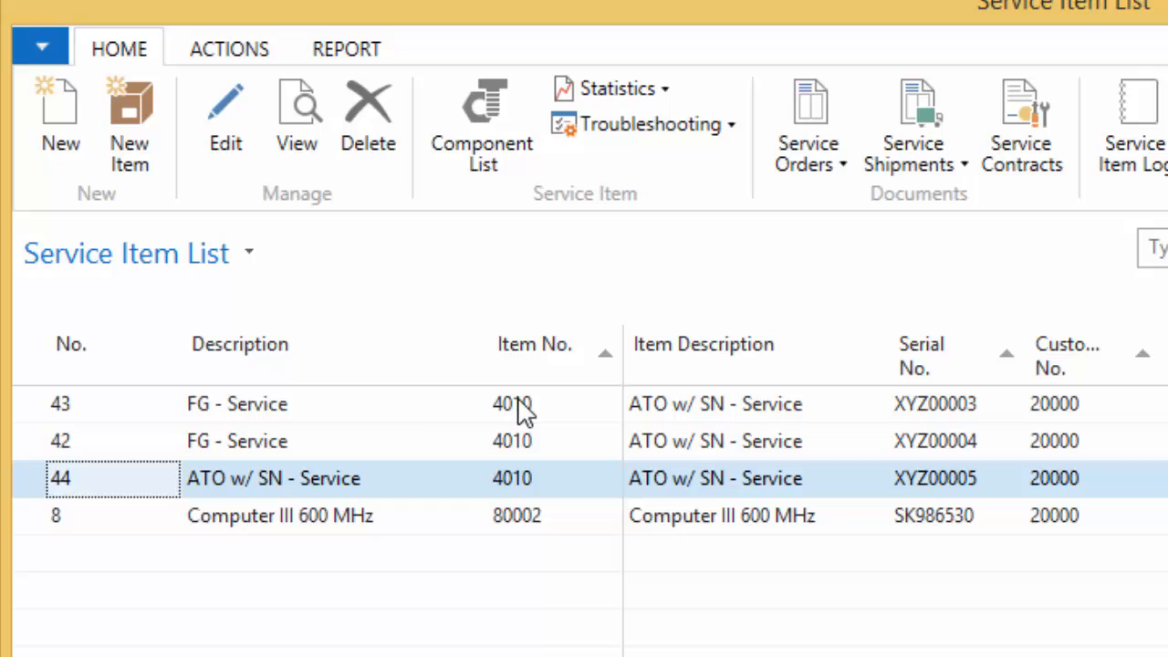
pyautogui.moveTo(331, 418)
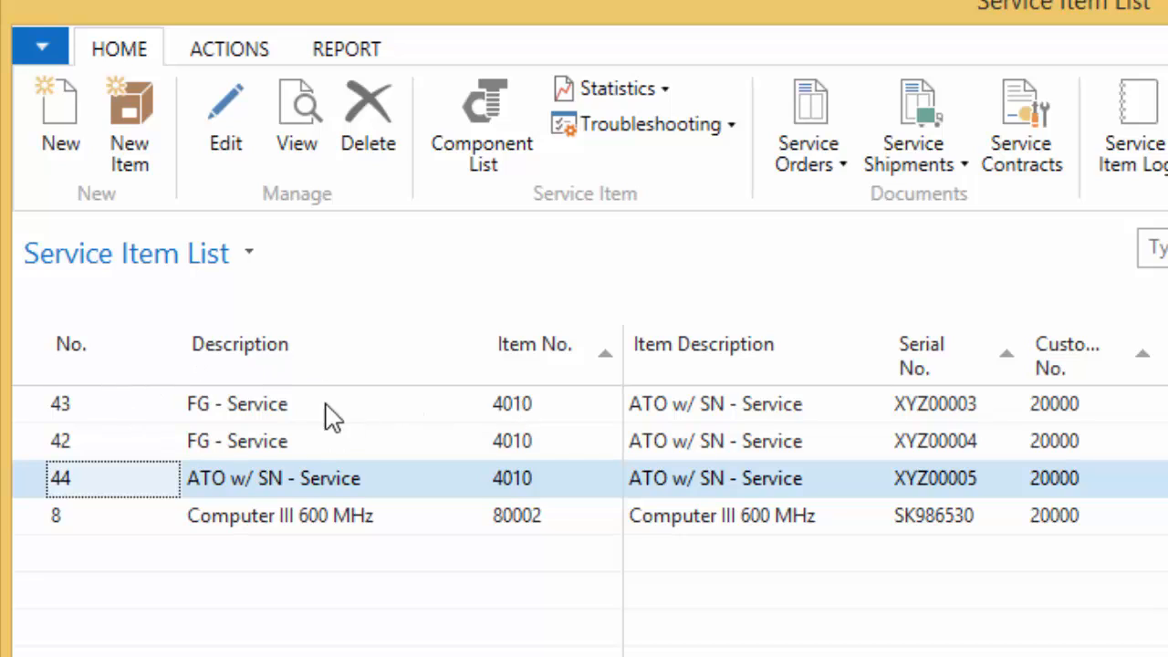
pyautogui.moveTo(930, 394)
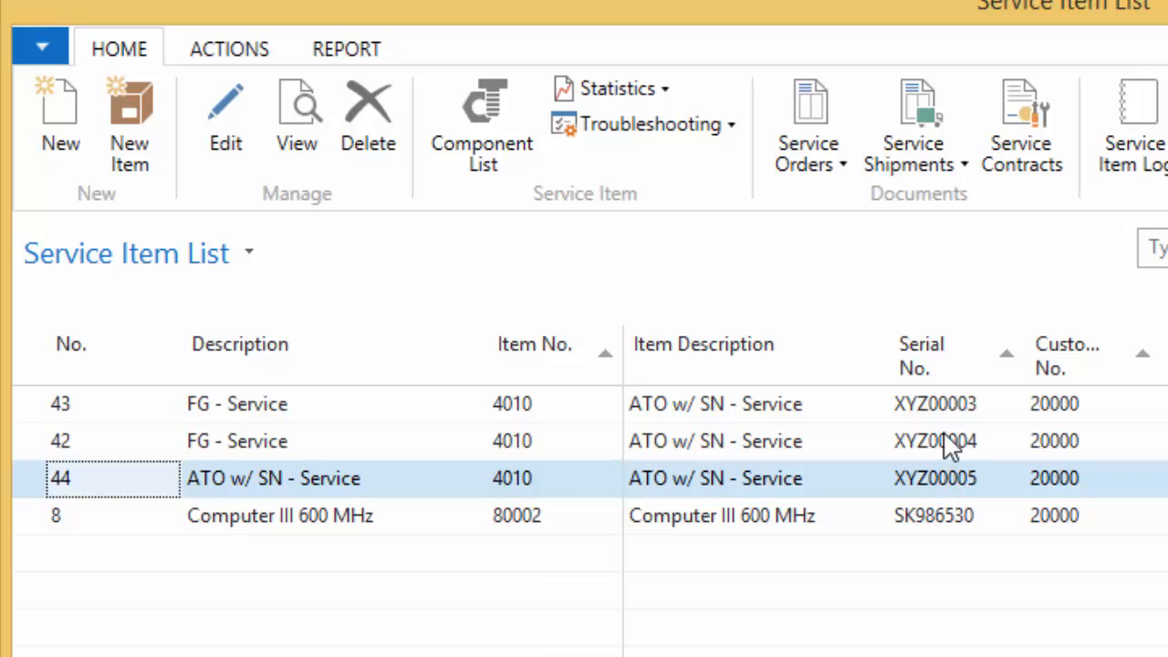
pyautogui.moveTo(739, 379)
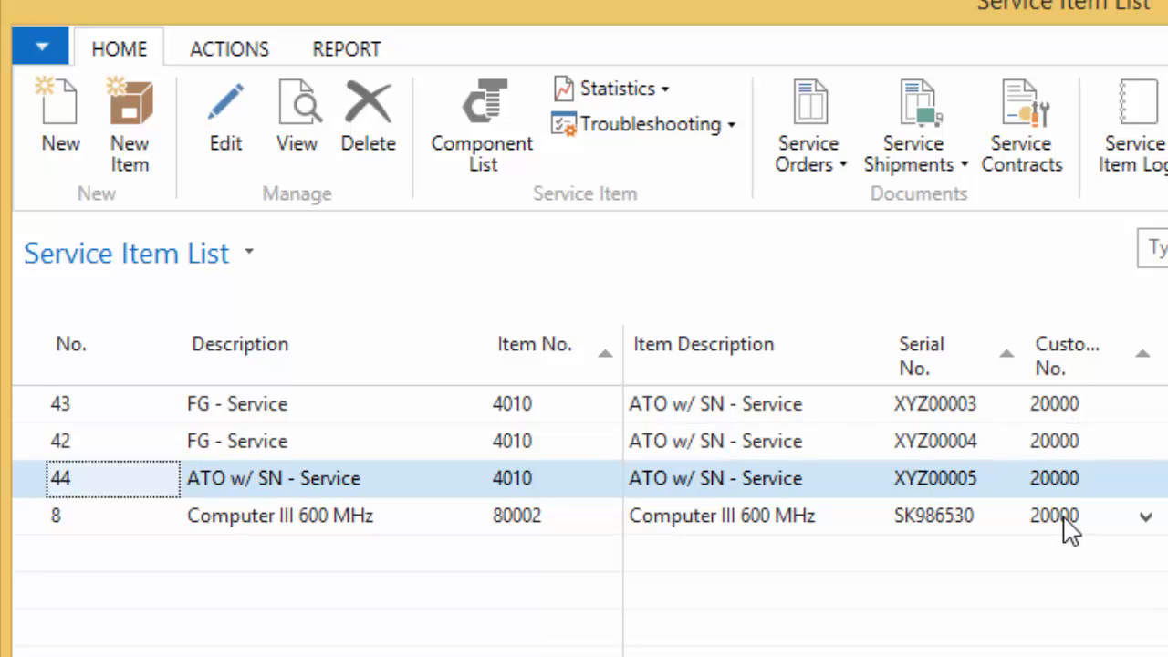
pyautogui.moveTo(1070, 441)
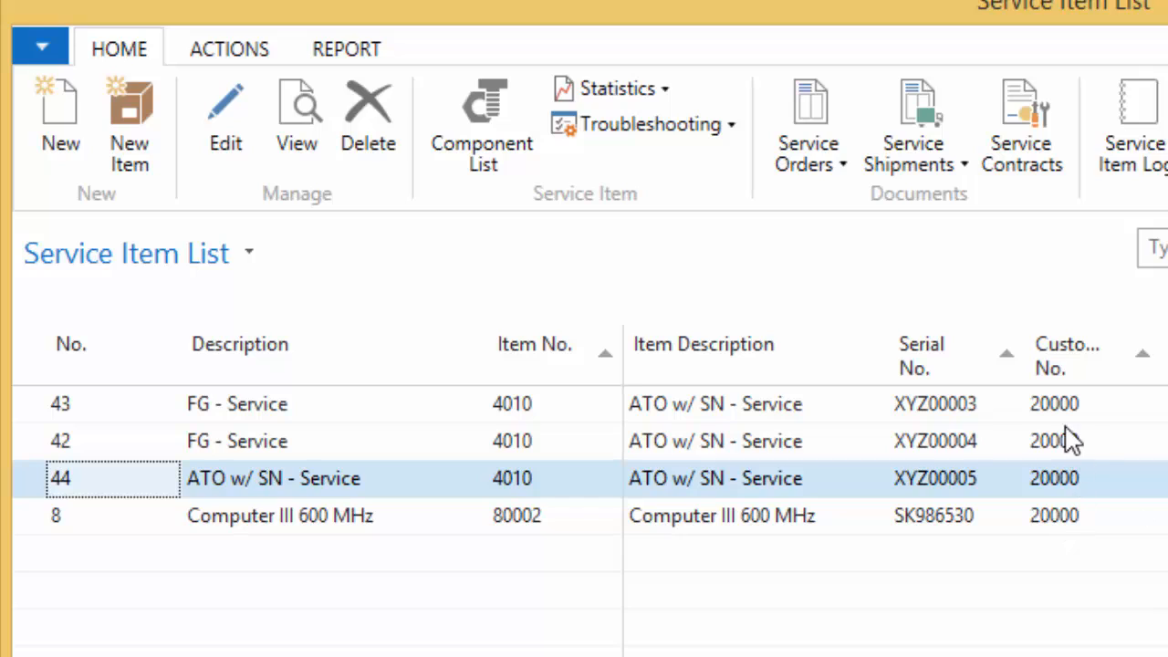
pyautogui.moveTo(721, 479)
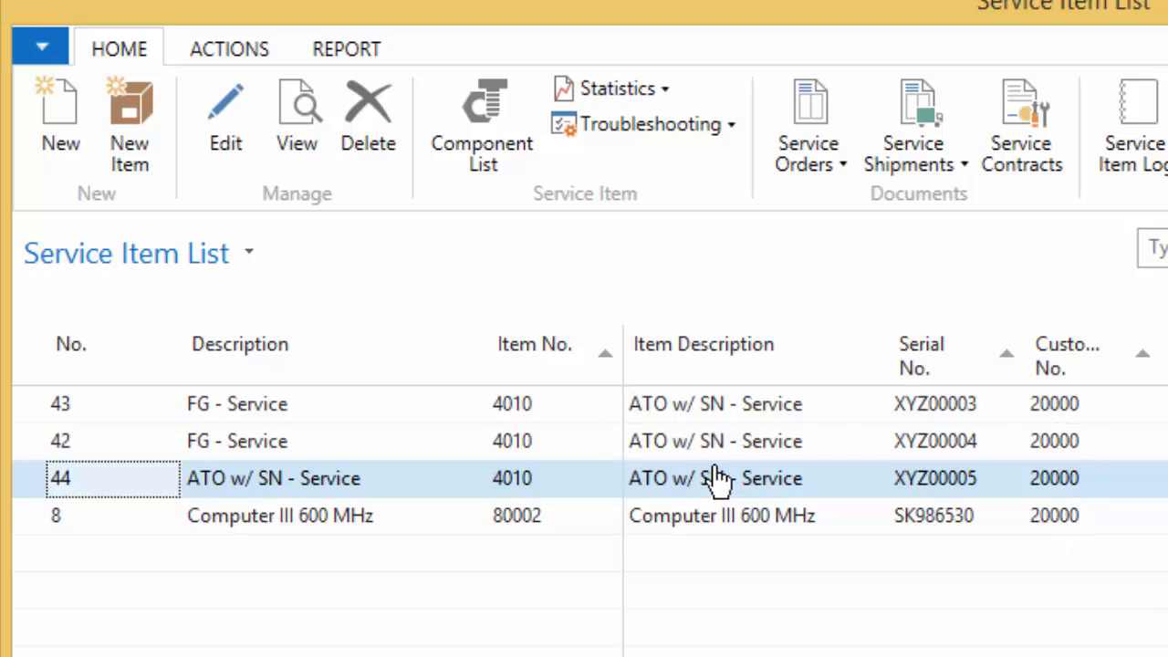
pyautogui.moveTo(753, 507)
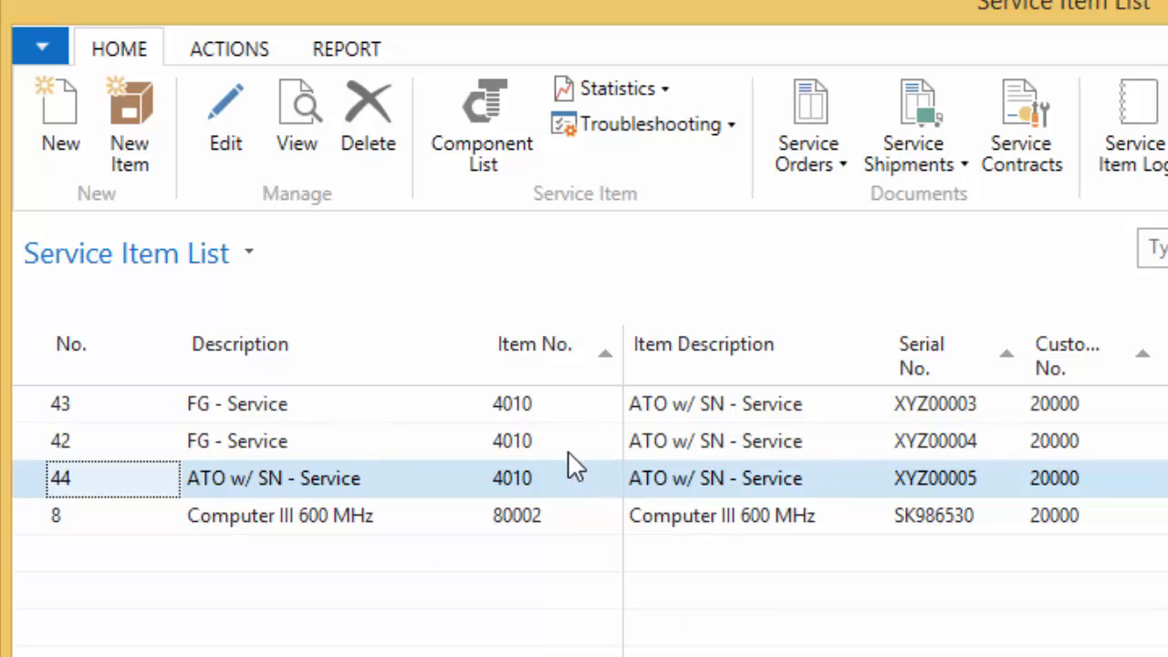
pyautogui.moveTo(447, 292)
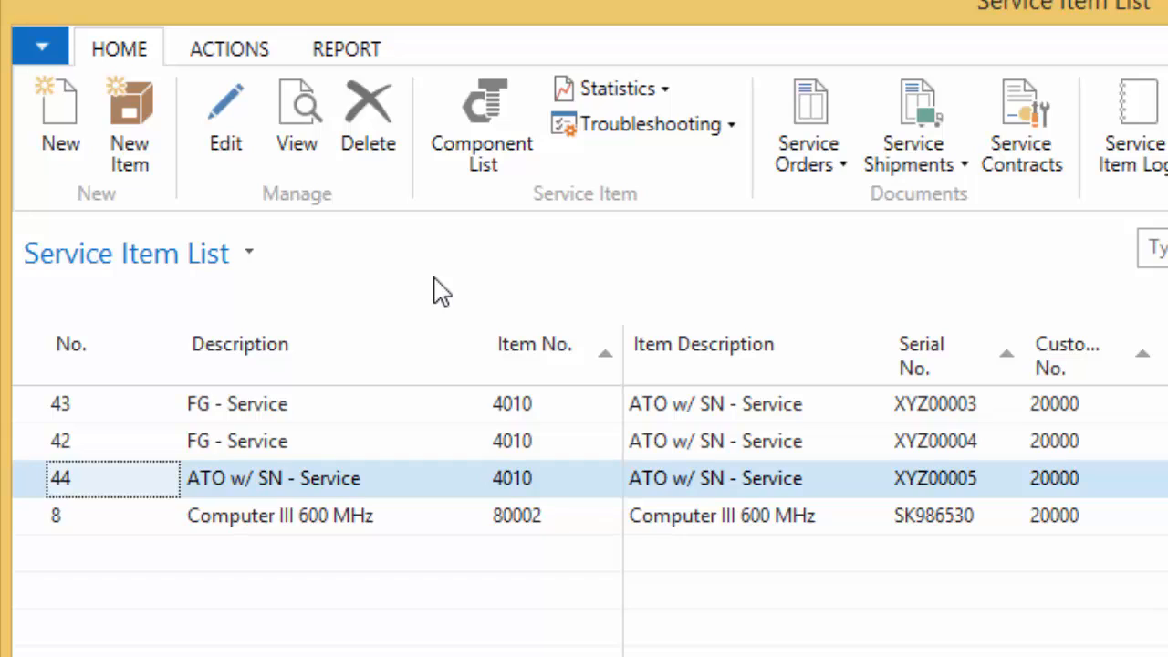
pyautogui.moveTo(422, 280)
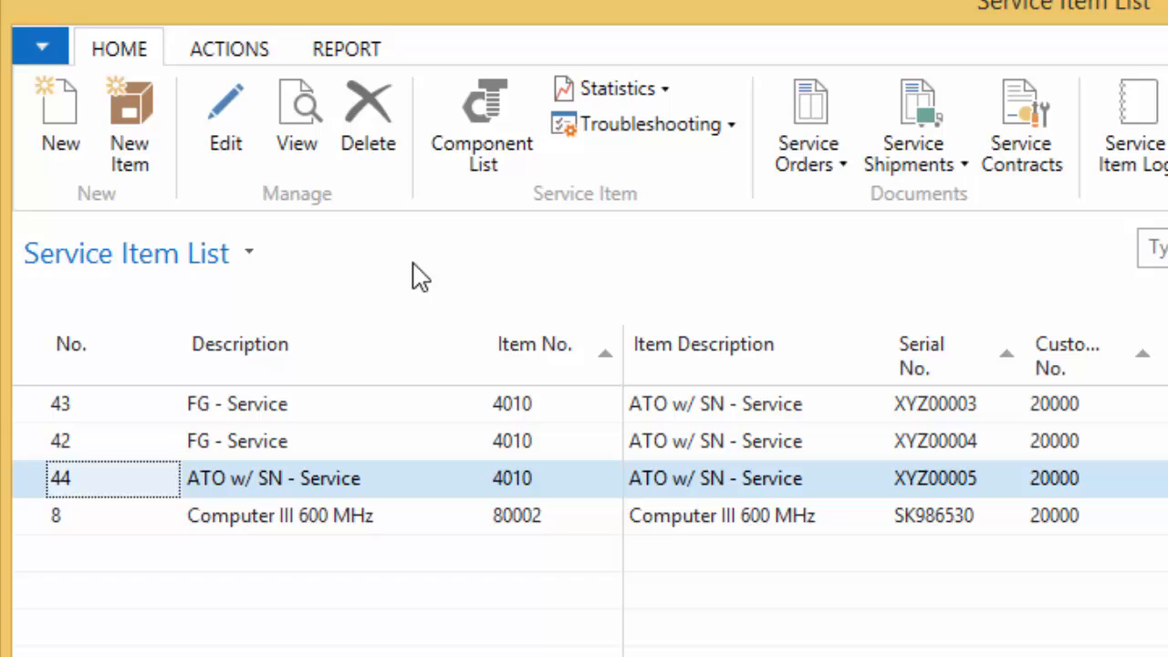
pyautogui.moveTo(466, 281)
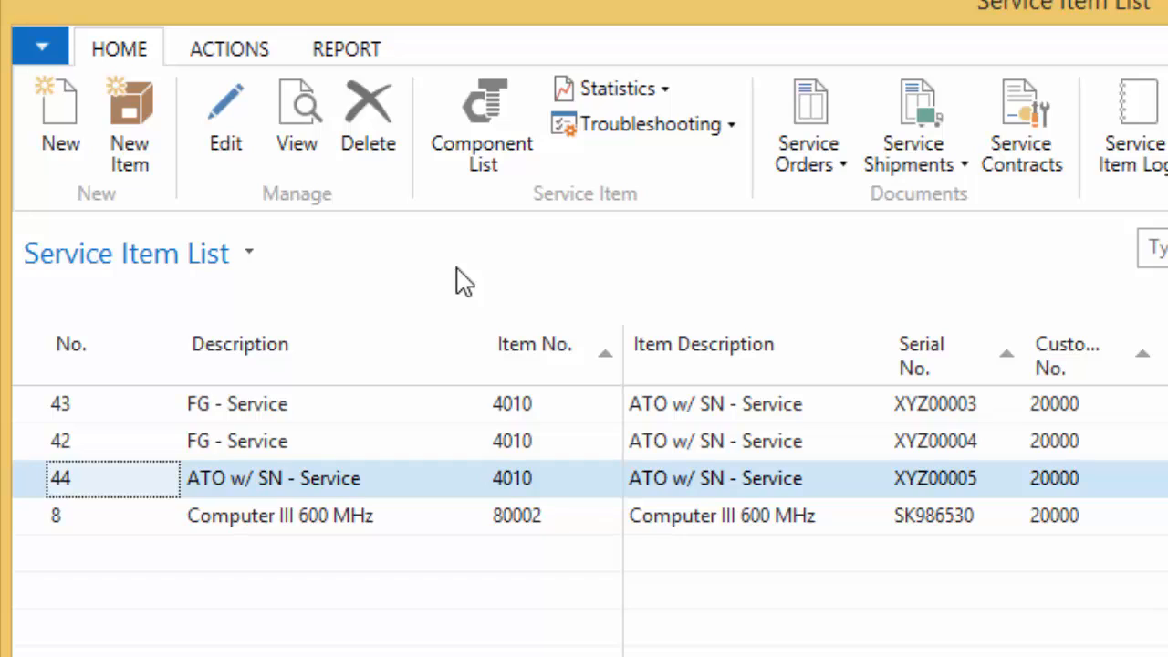
pyautogui.moveTo(438, 256)
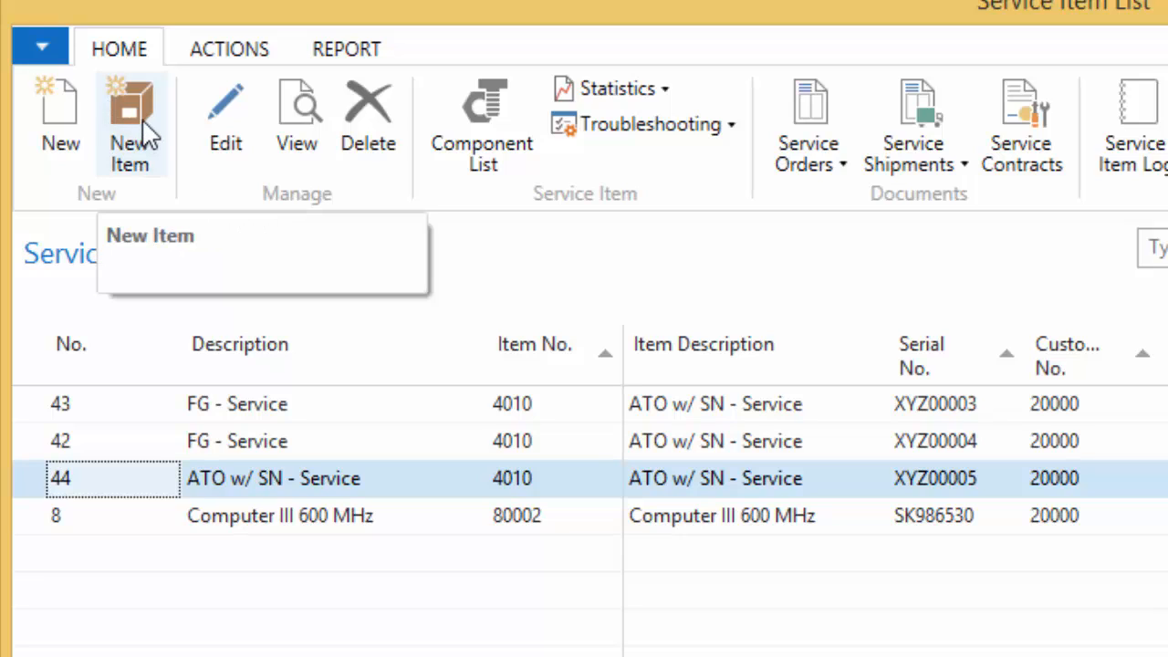
pyautogui.moveTo(522, 397)
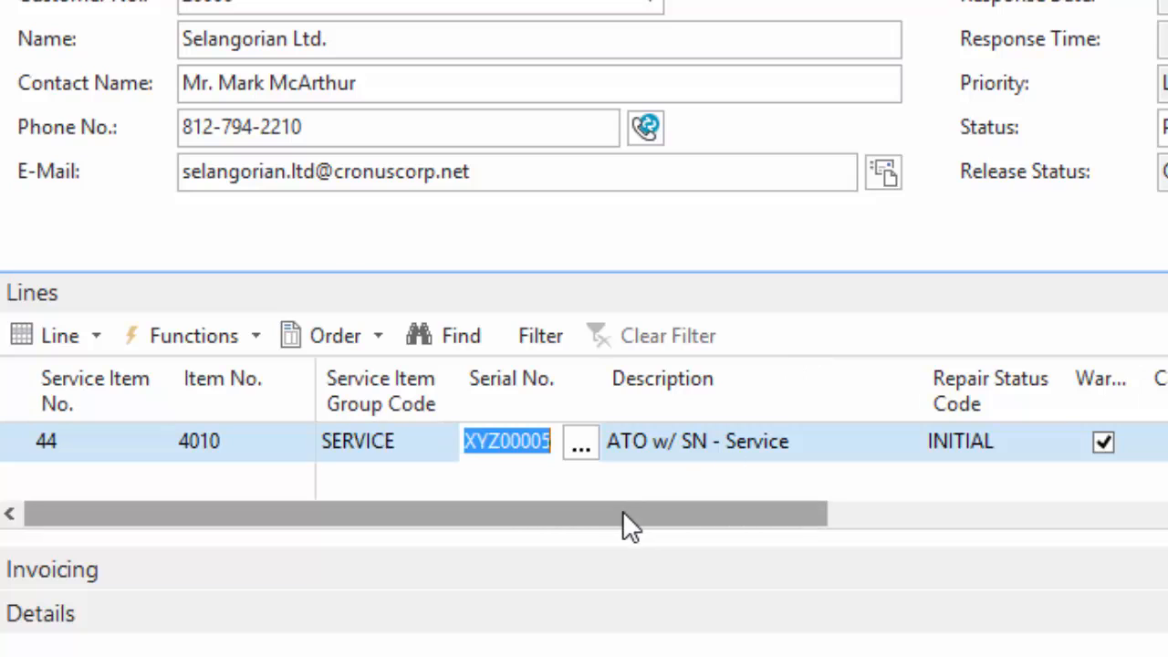
# - Scroll item 44's line to Repair Status Code and keep it INITIAL
pyautogui.hscroll(3)
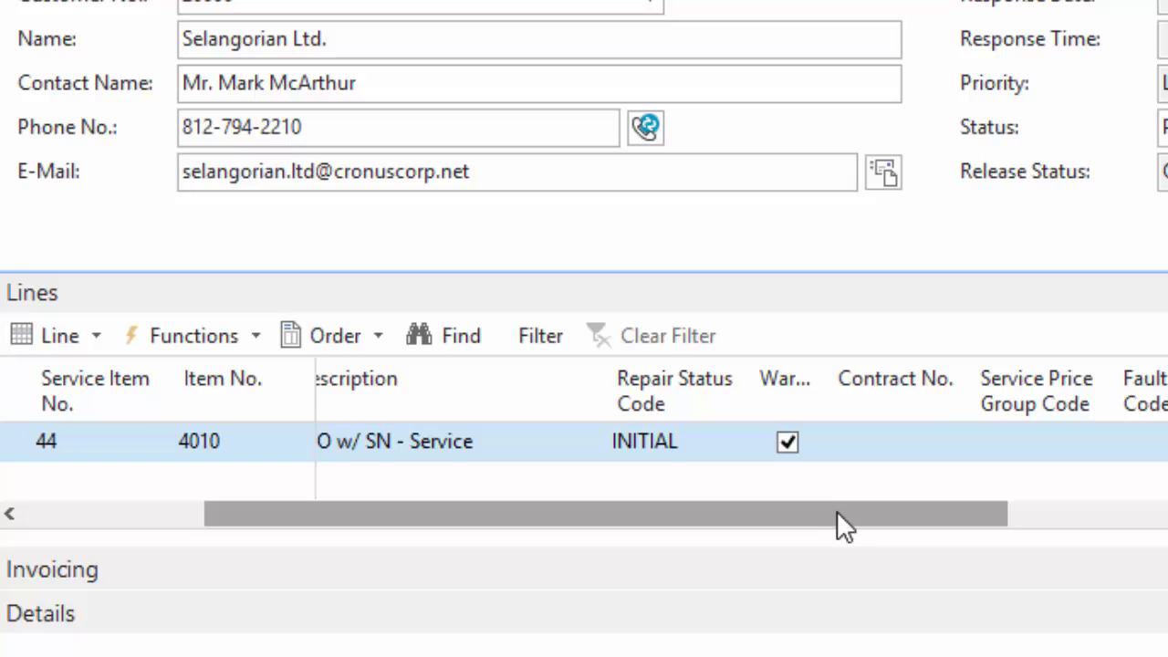
pyautogui.hscroll(3)
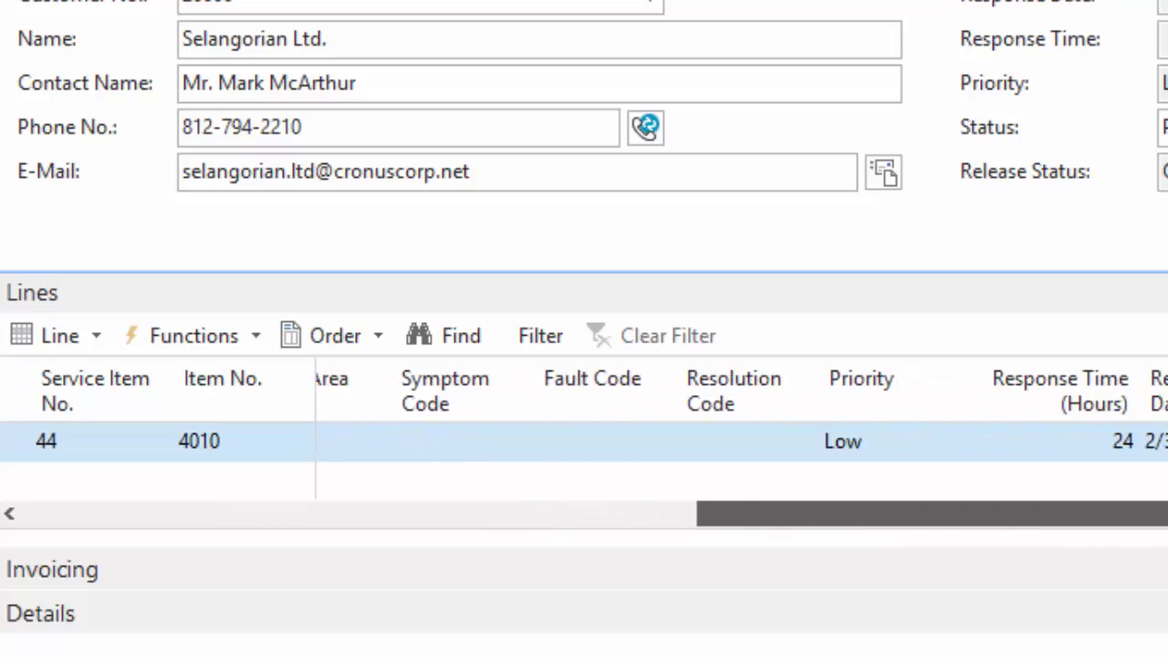
pyautogui.hscroll(3)
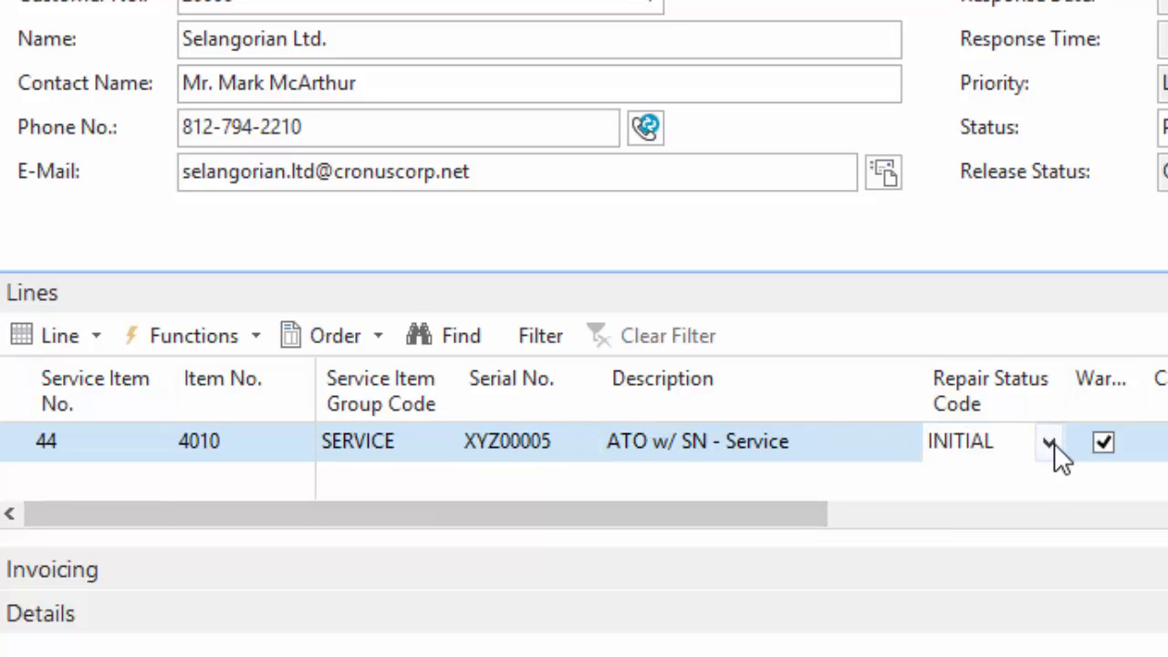
pyautogui.click(1049, 440)
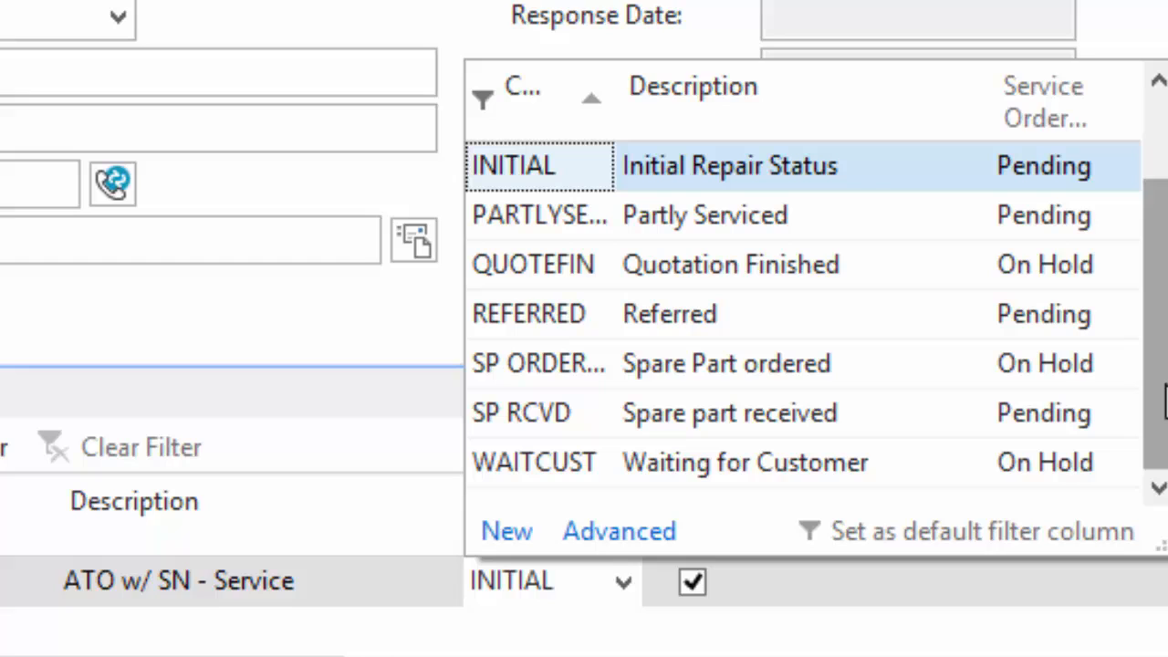
pyautogui.click(513, 165)
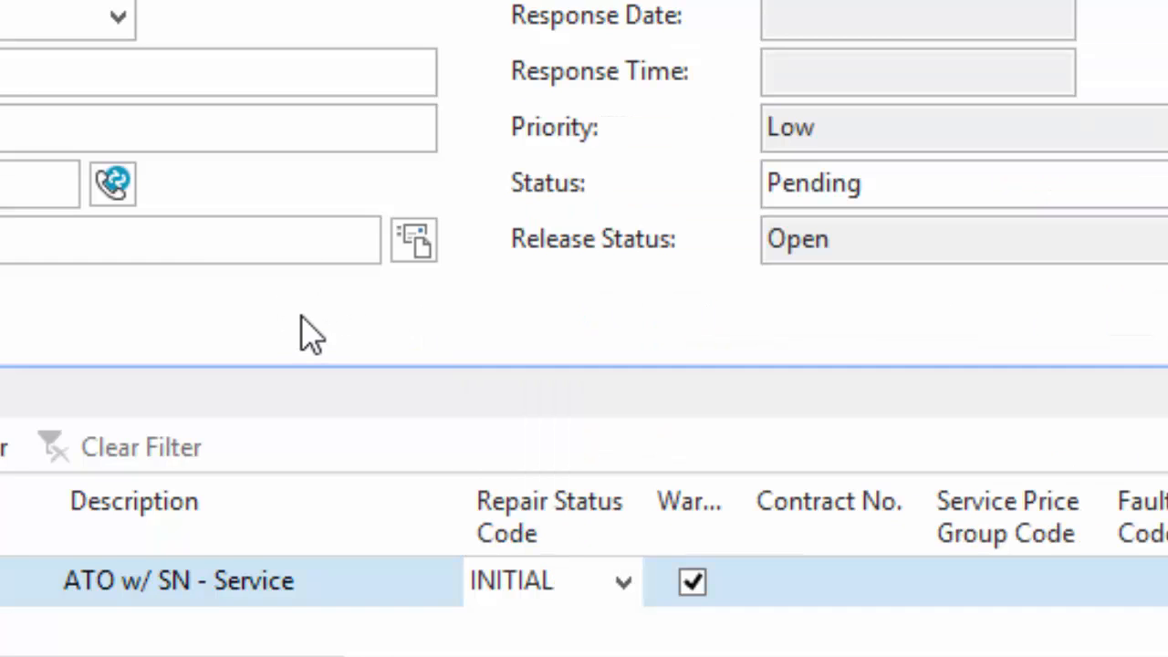
pyautogui.moveTo(735, 523)
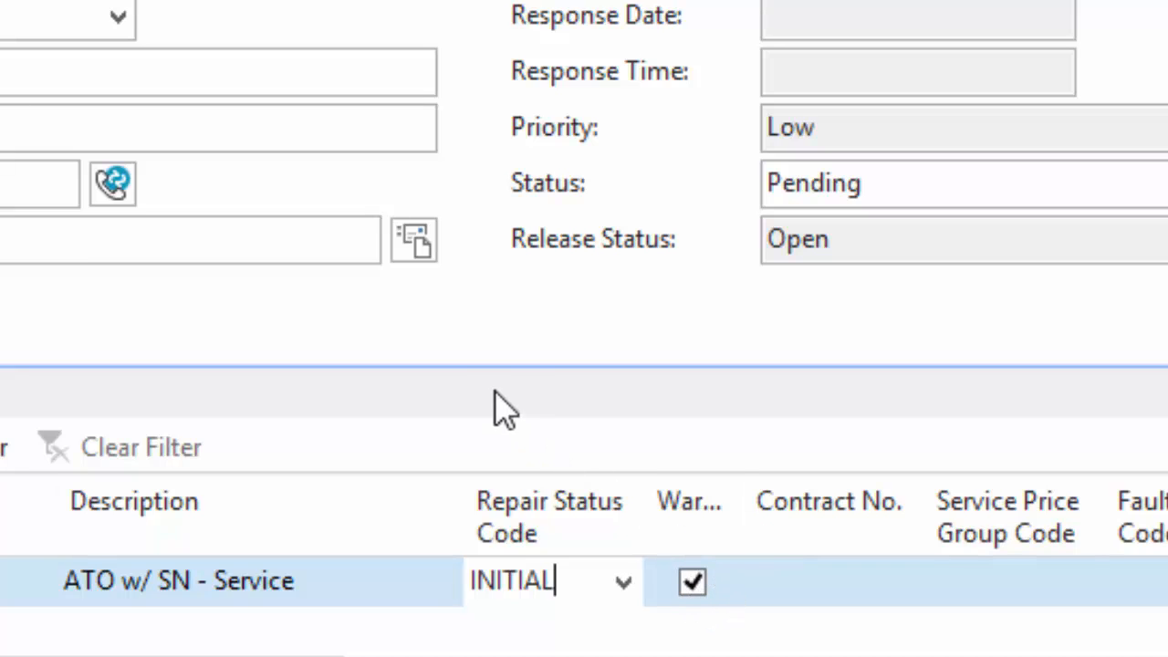
pyautogui.moveTo(479, 416)
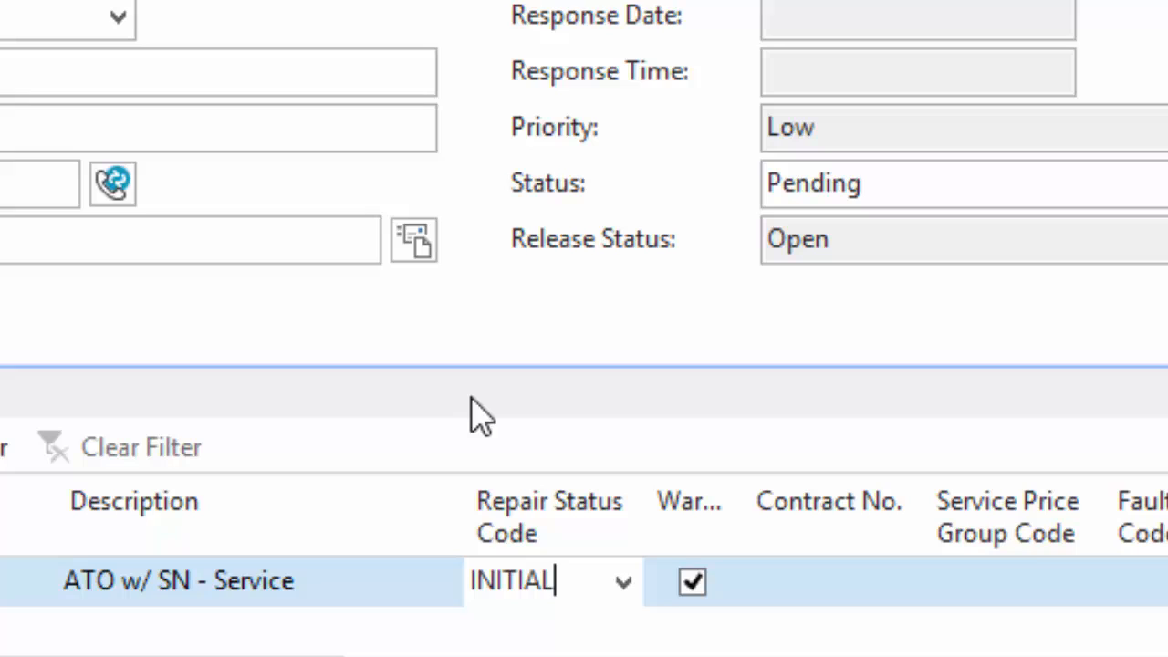
pyautogui.moveTo(516, 392)
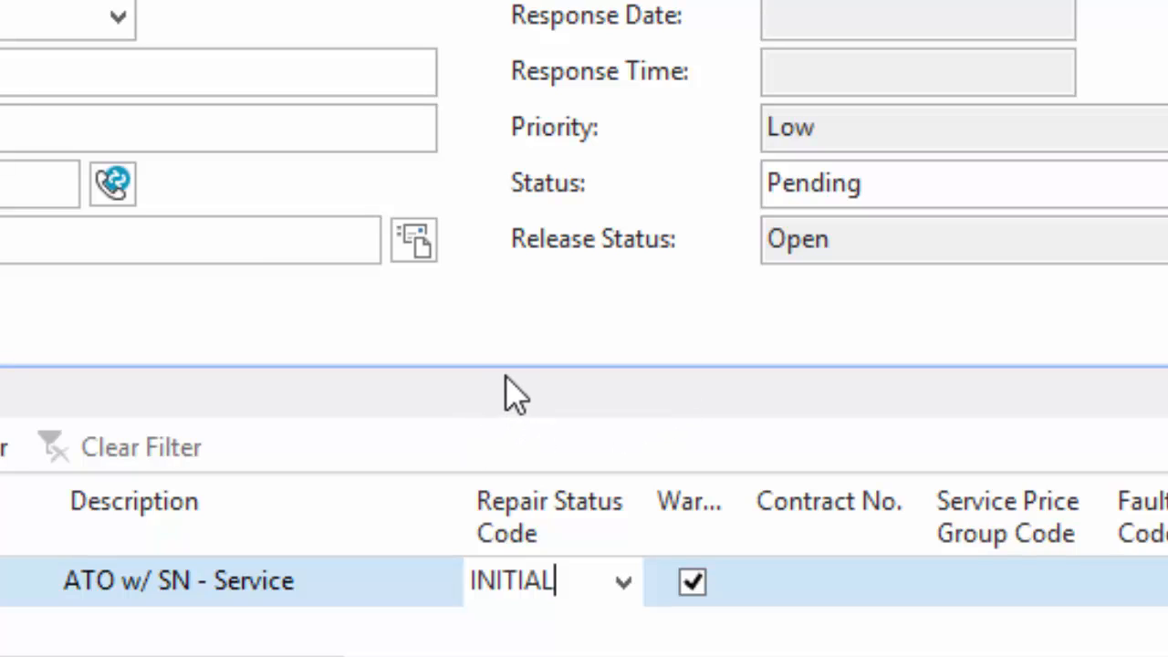
pyautogui.moveTo(502, 388)
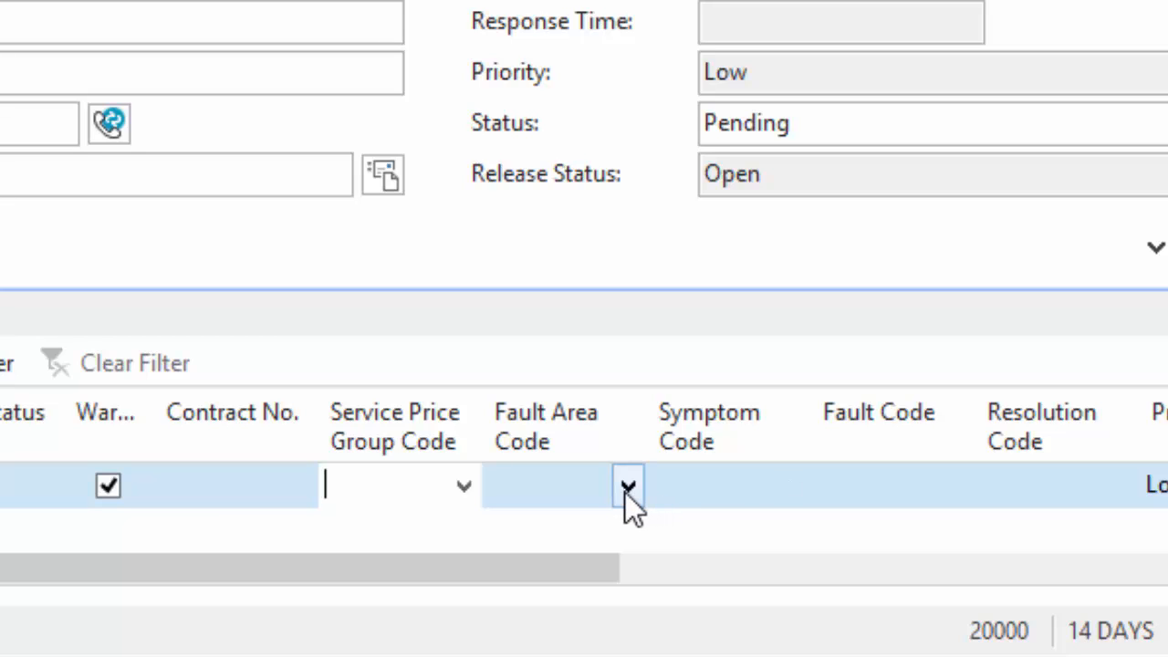
pyautogui.moveTo(773, 511)
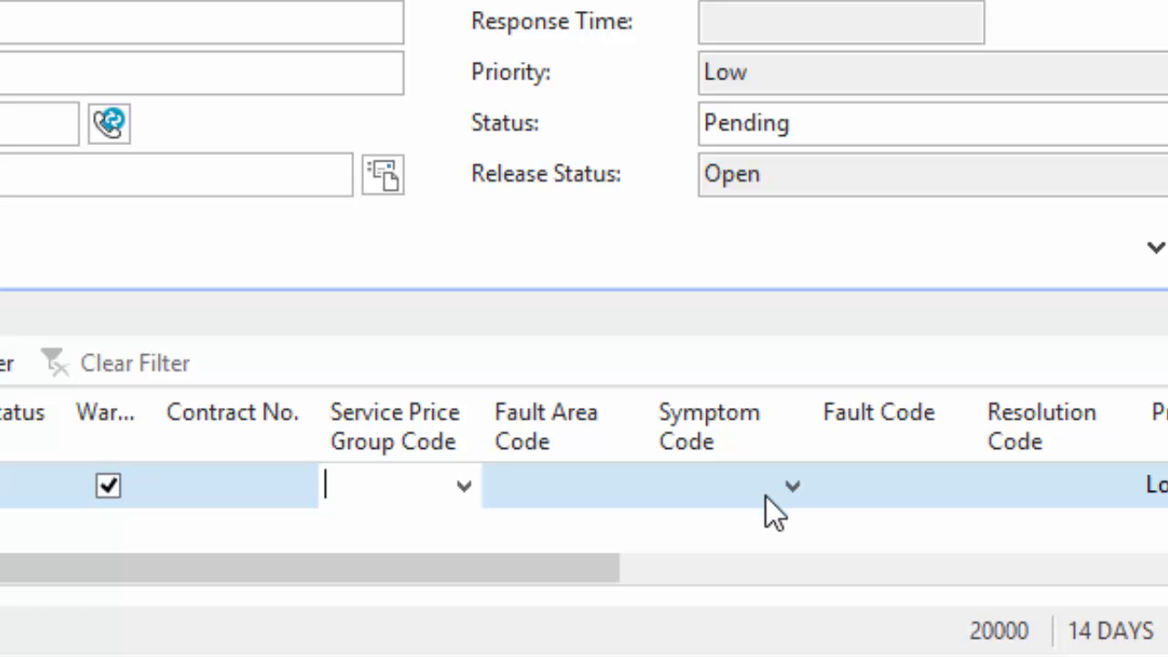
pyautogui.moveTo(1058, 466)
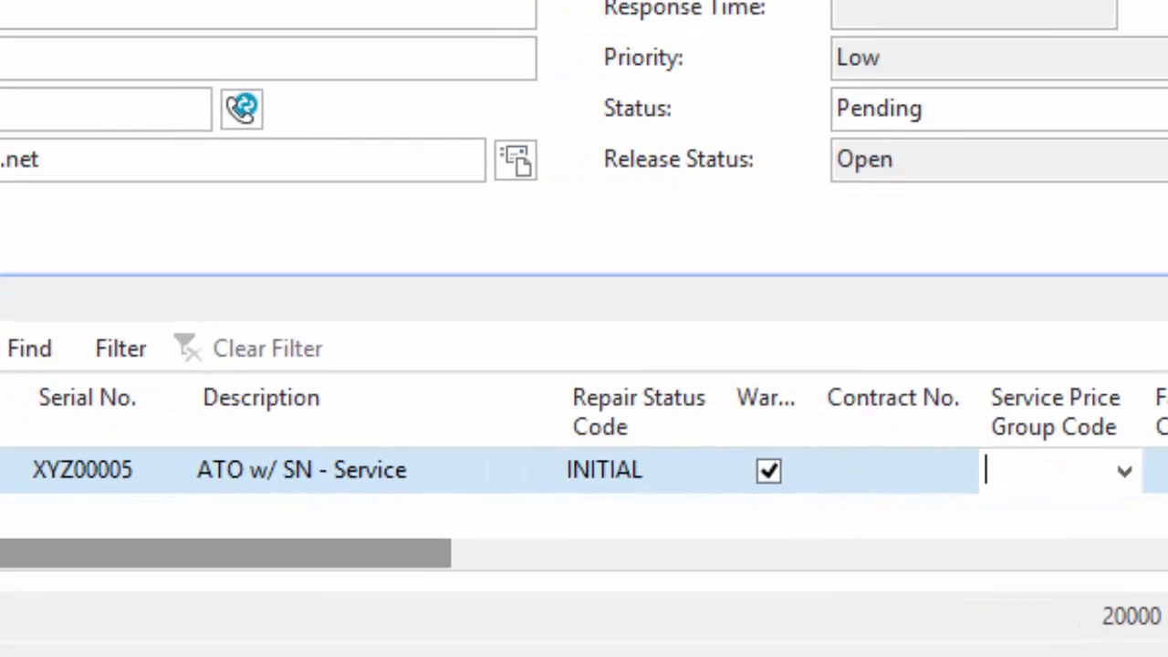
# - Register the item 44 service line's item as a New Component and confirm
pyautogui.click(251, 289)
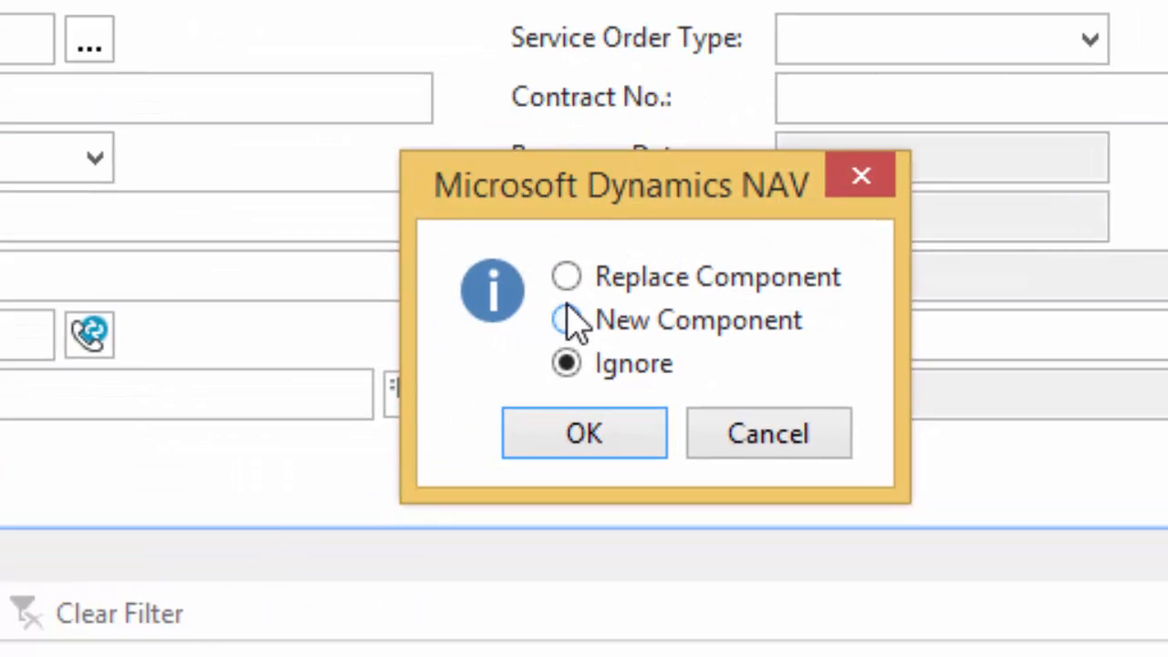
pyautogui.click(566, 319)
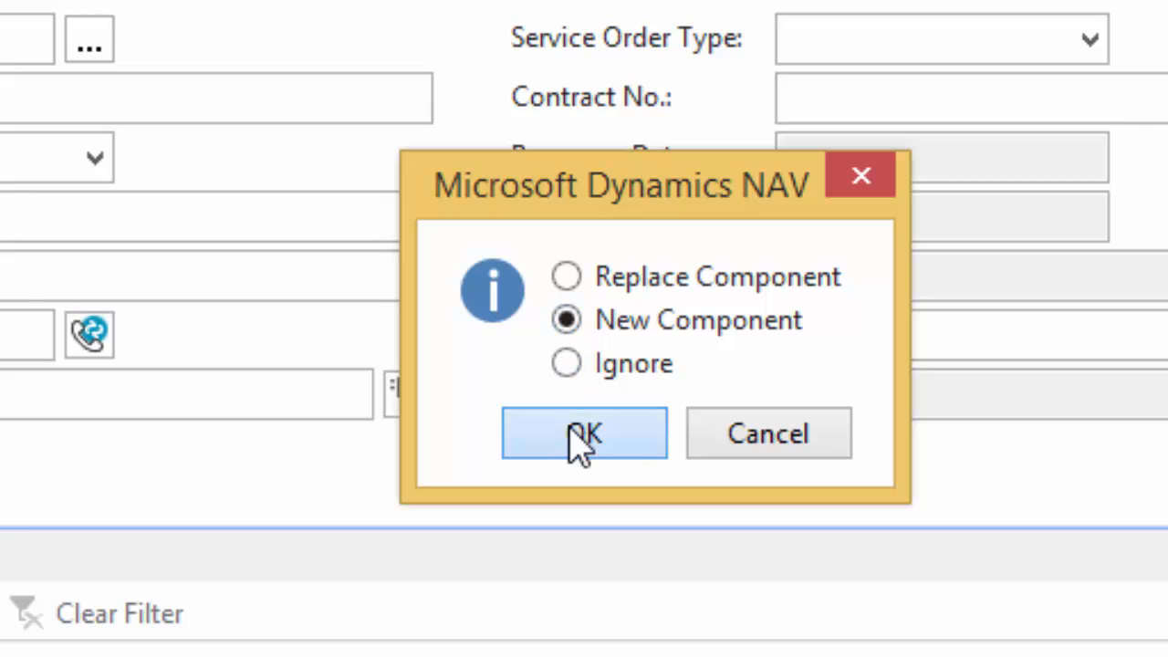
pyautogui.click(583, 432)
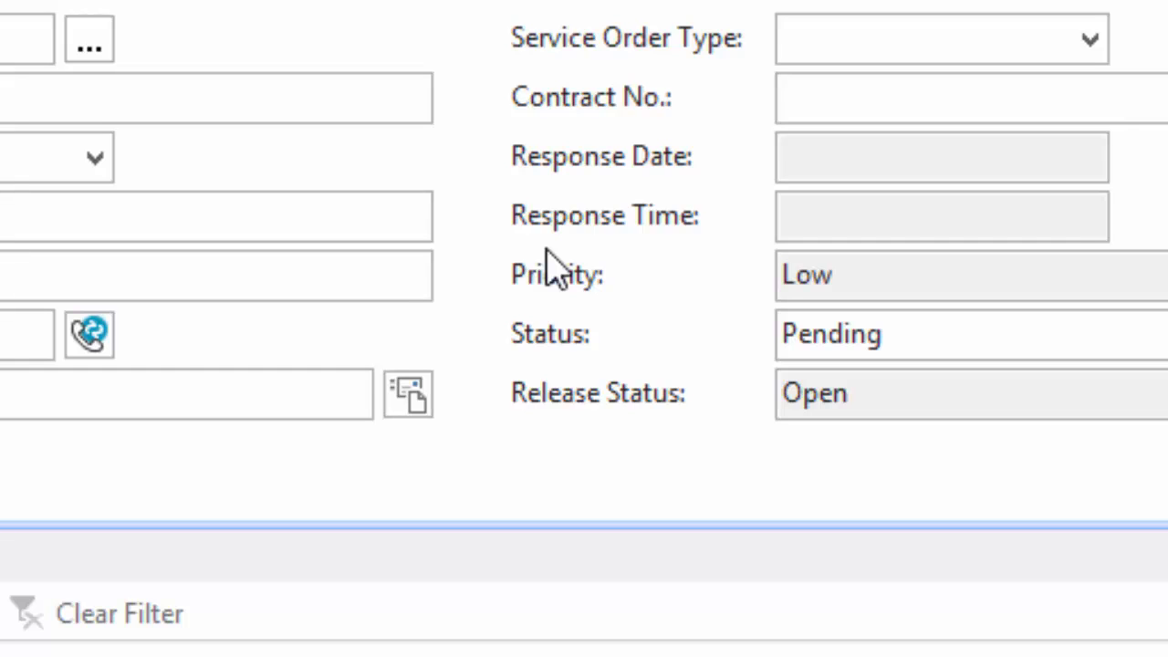
pyautogui.moveTo(501, 260)
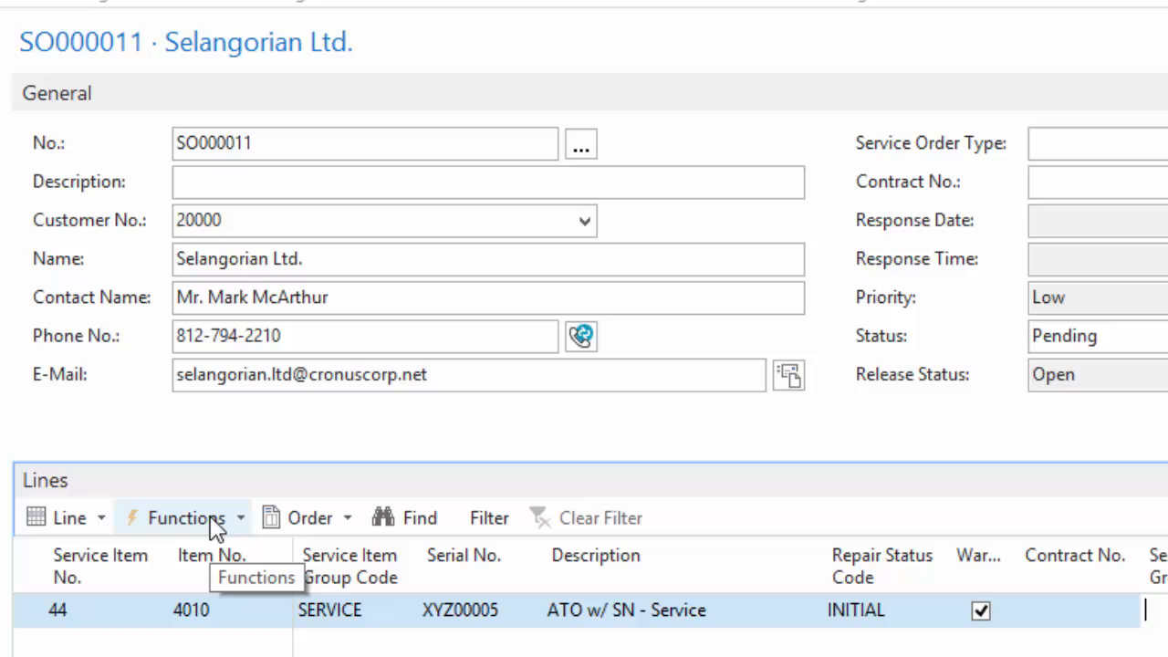
pyautogui.moveTo(223, 534)
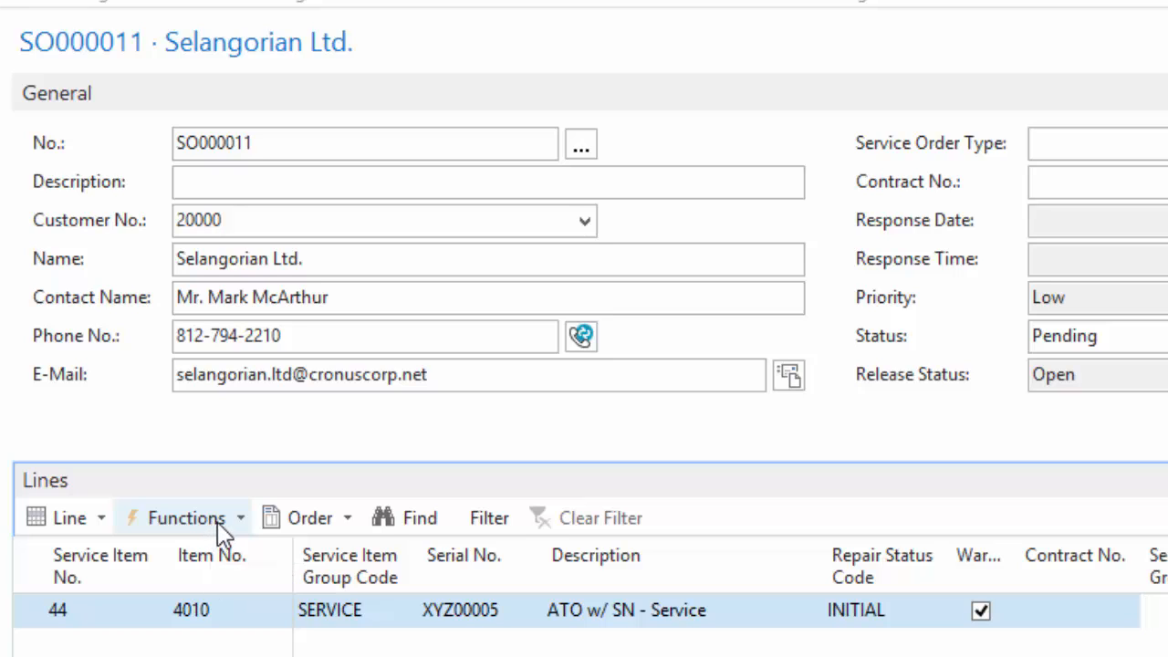
pyautogui.moveTo(242, 525)
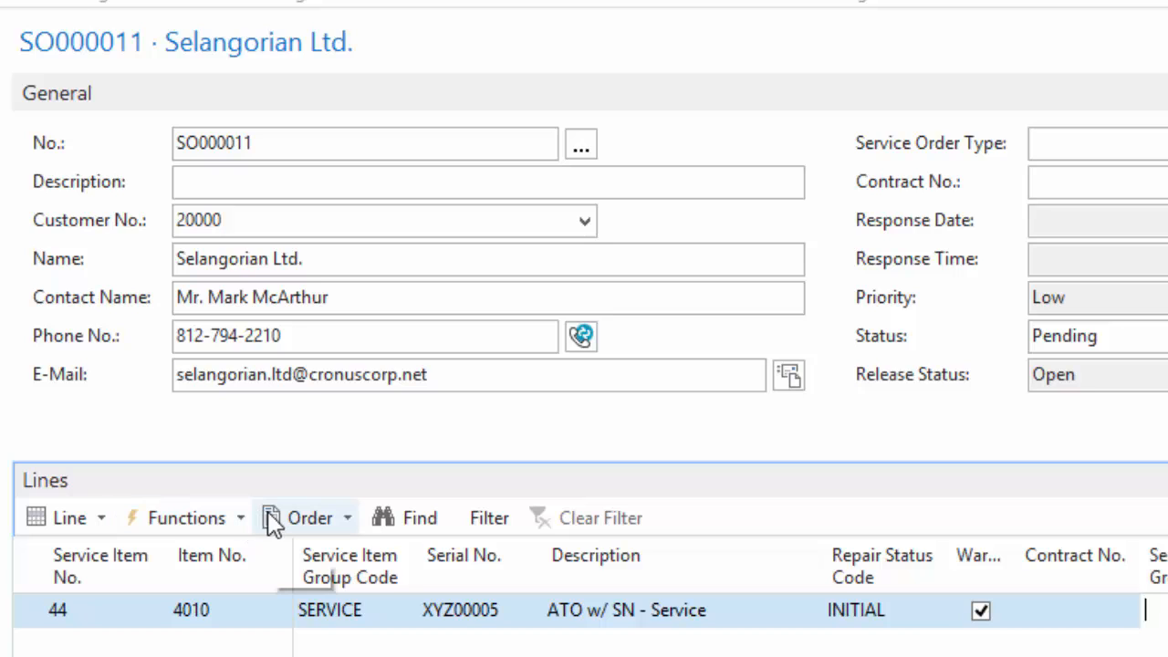
# - Open Service Lines for item 44, showing Fan Belt 70050 and resource LABOR10
pyautogui.click(309, 518)
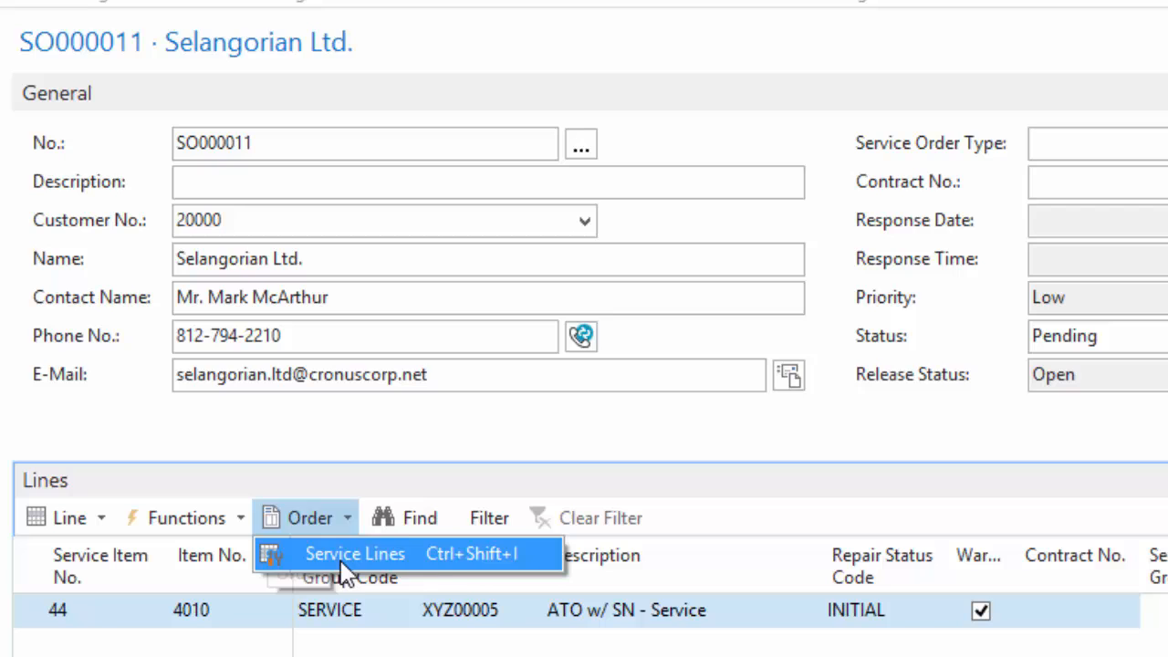
pyautogui.click(355, 554)
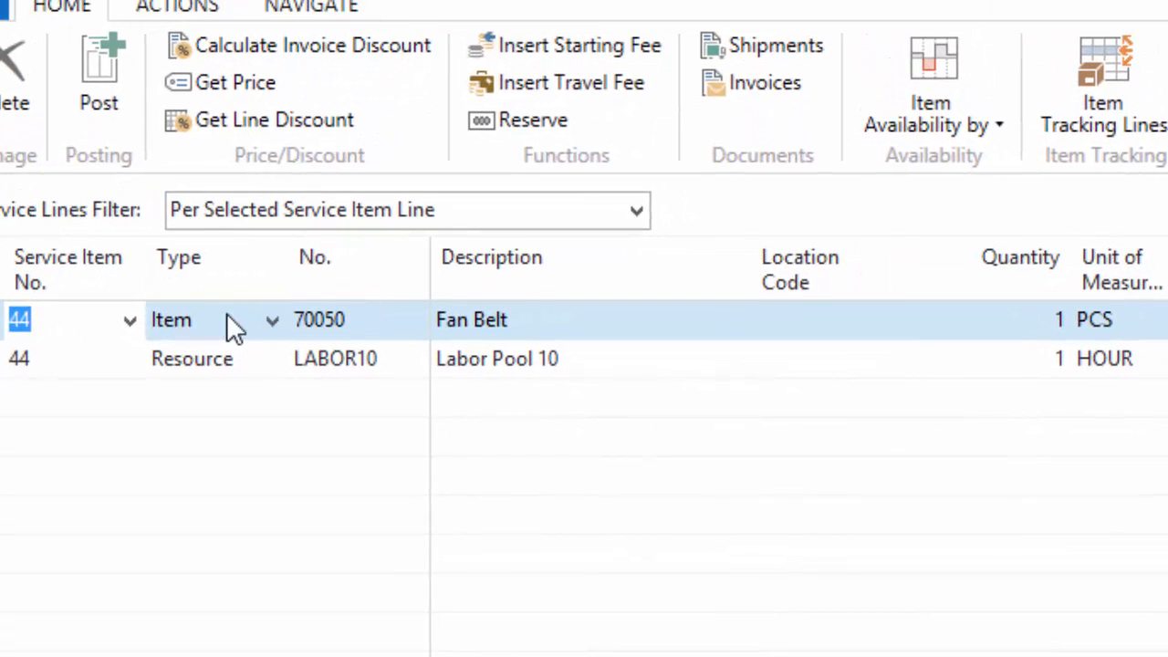
pyautogui.moveTo(254, 336)
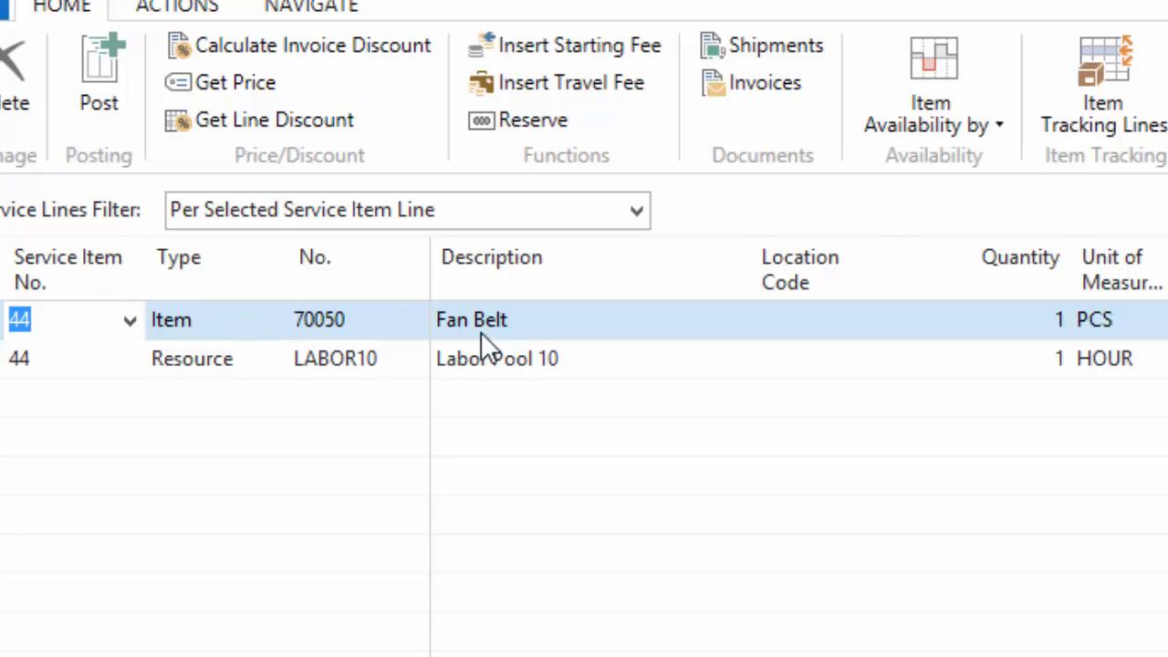
pyautogui.moveTo(1091, 379)
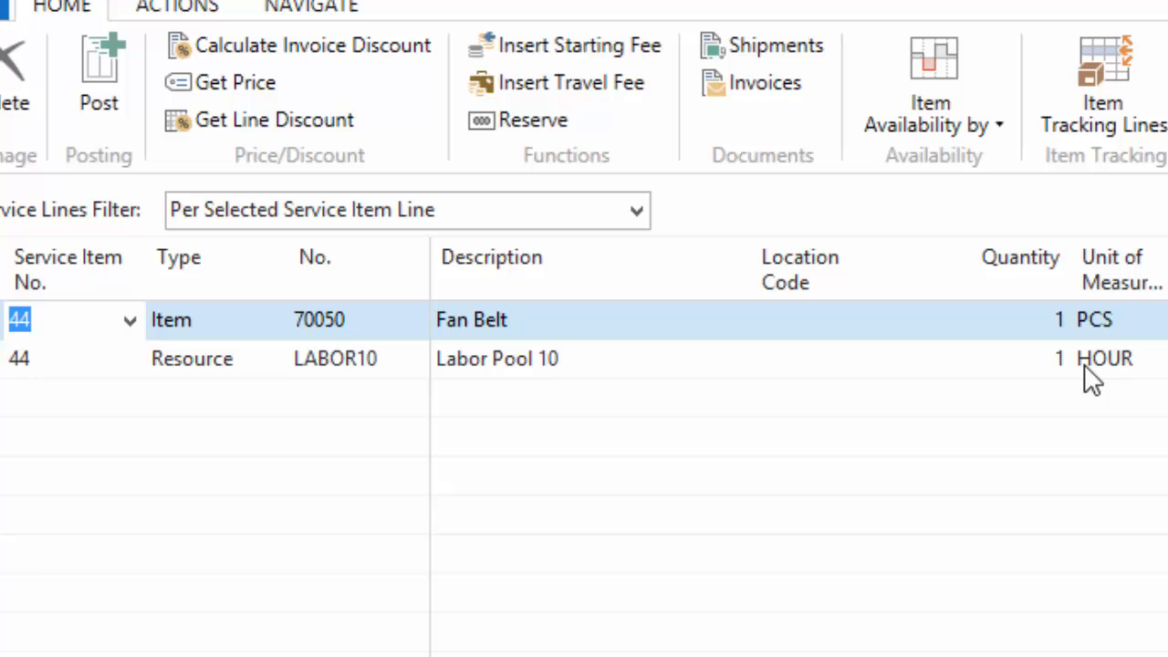
pyautogui.moveTo(1059, 329)
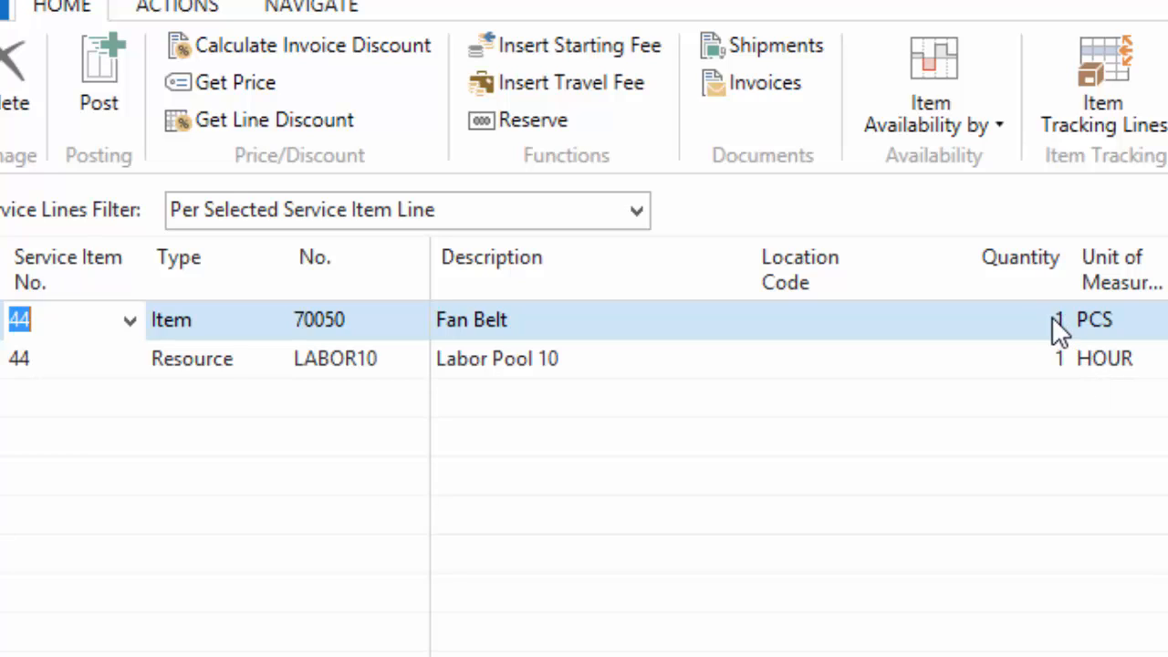
pyautogui.moveTo(1066, 328)
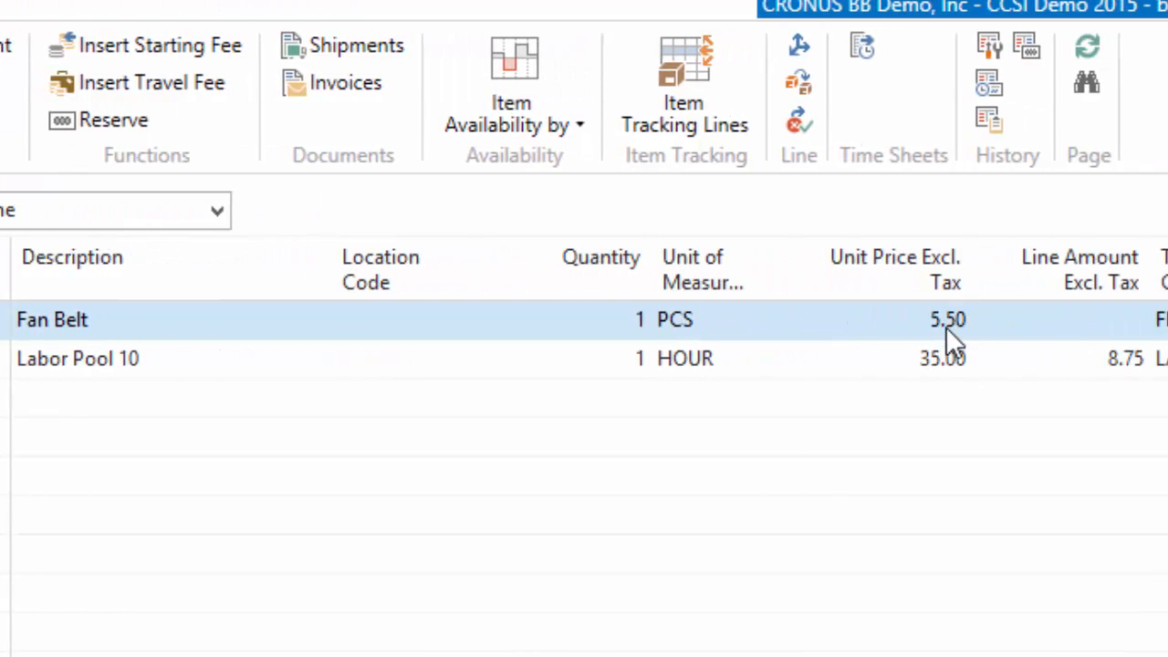
pyautogui.moveTo(1118, 315)
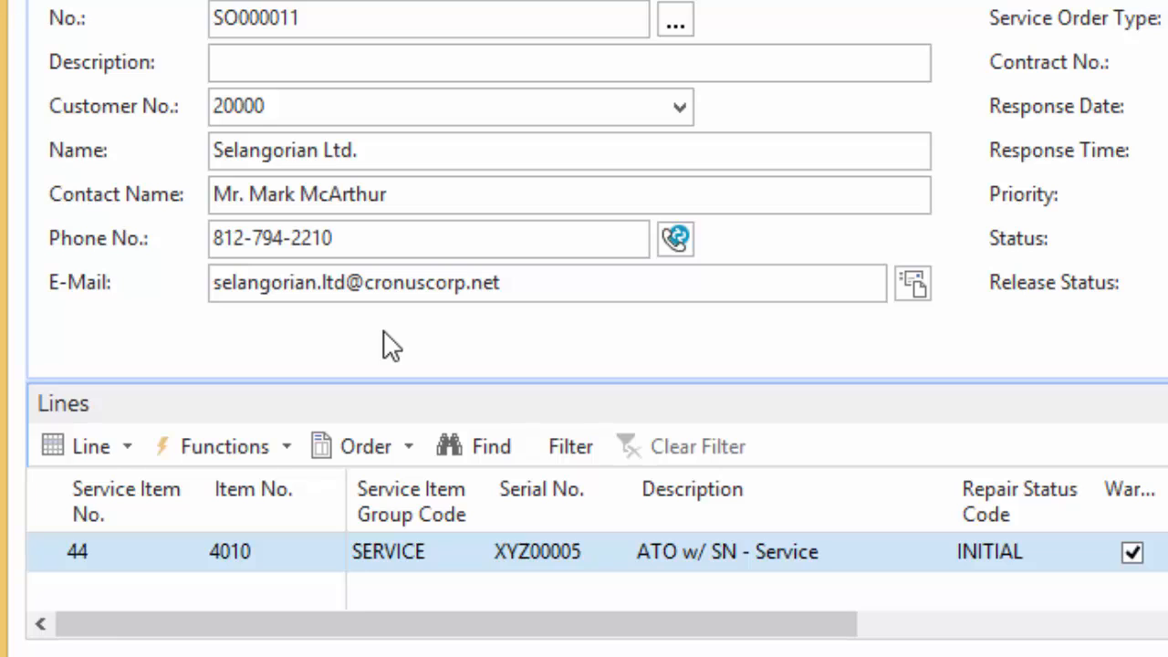
# - Post SO000011 with Ship and Invoice and dismiss the completion message
pyautogui.click(87, 447)
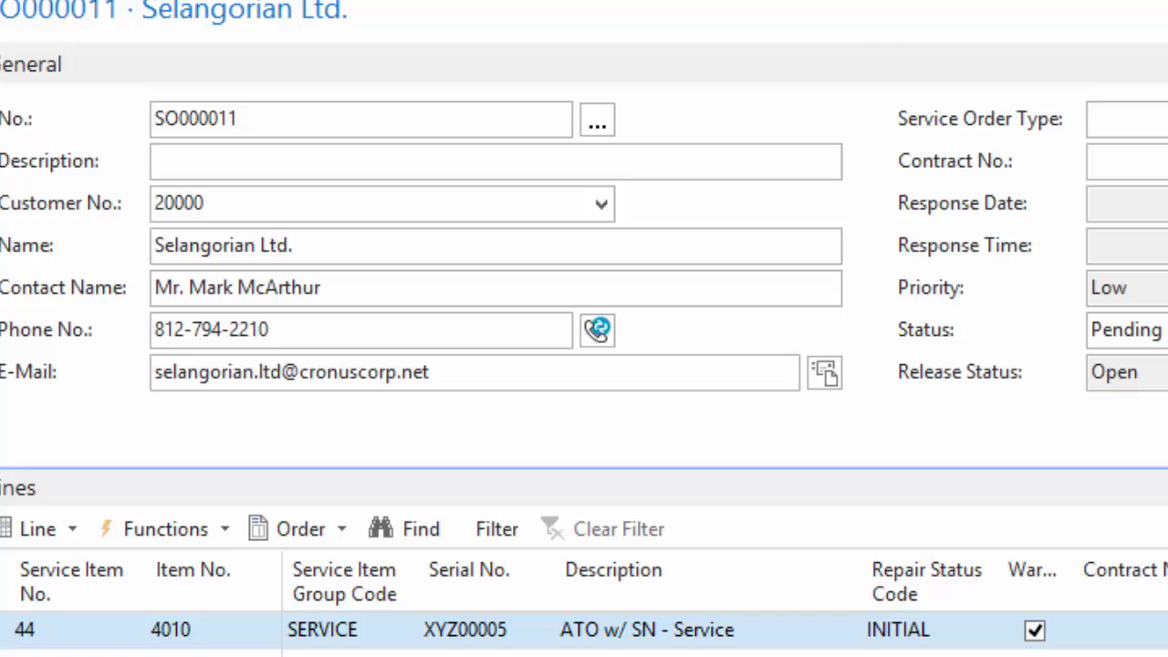
pyautogui.moveTo(721, 77)
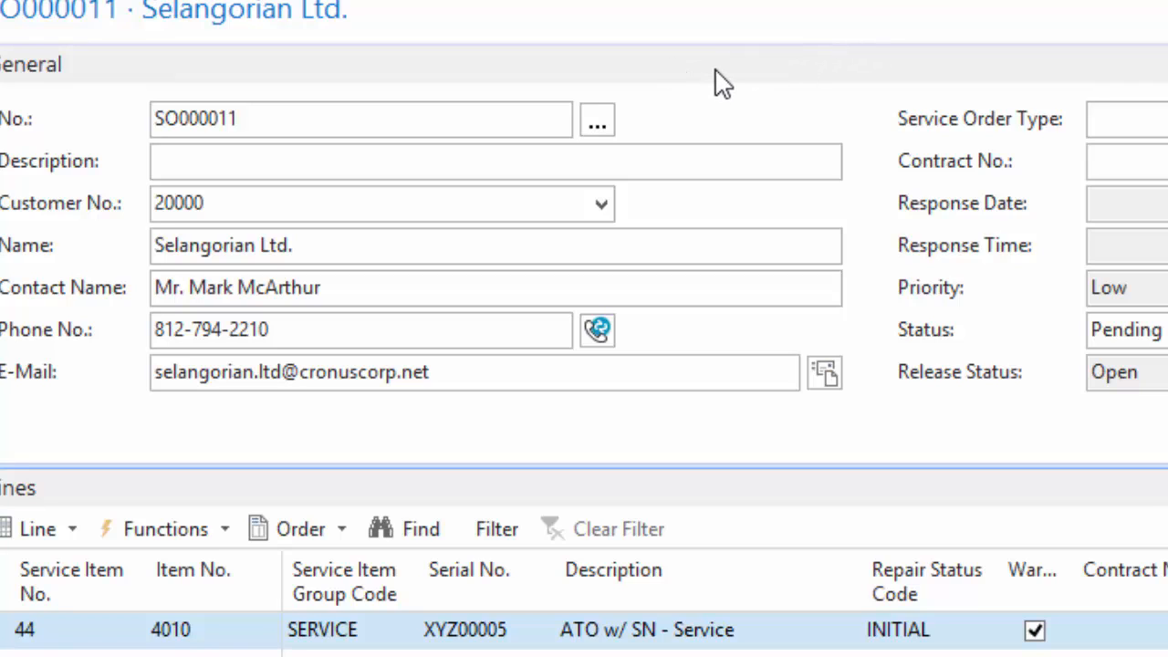
pyautogui.moveTo(721, 68)
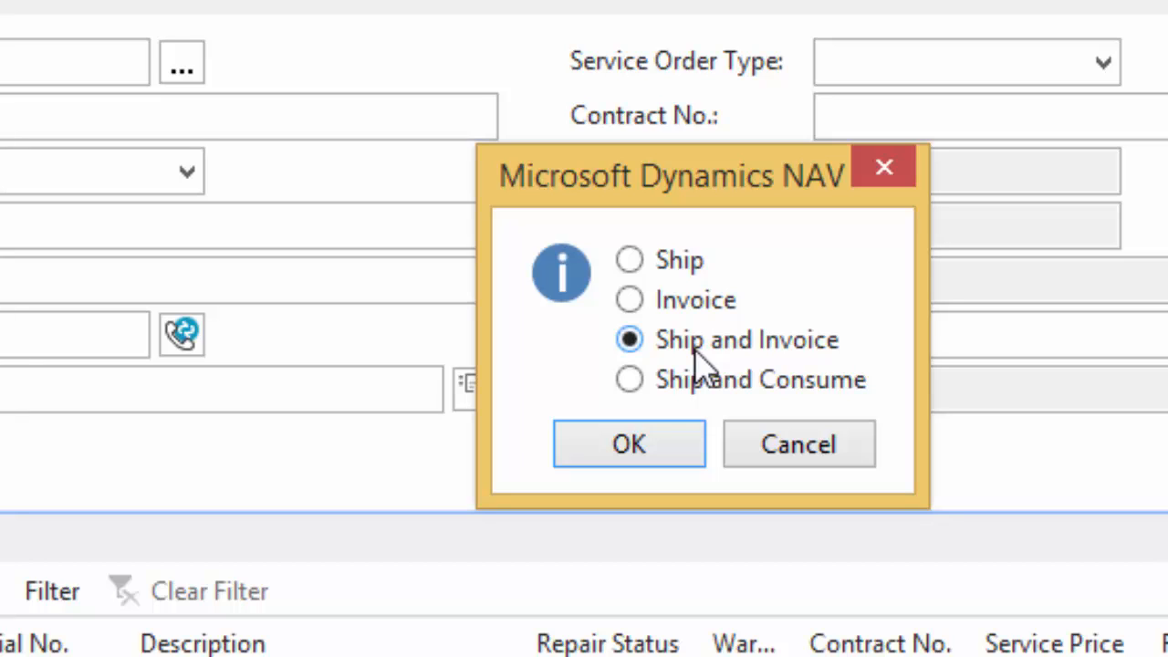
pyautogui.moveTo(757, 365)
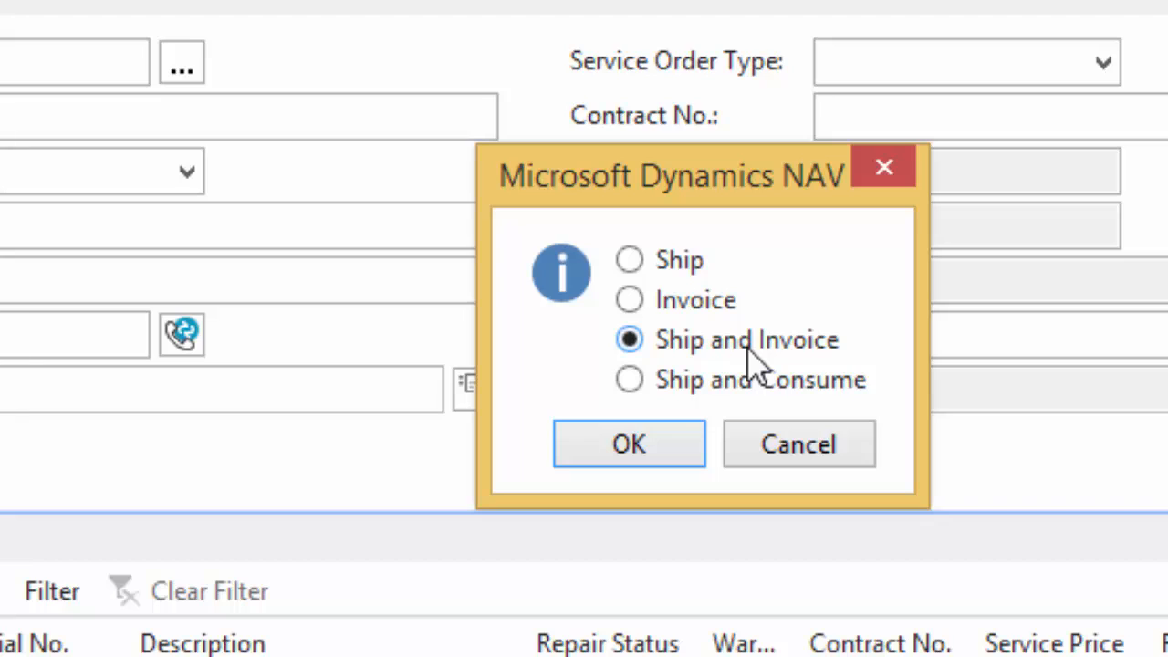
pyautogui.moveTo(803, 365)
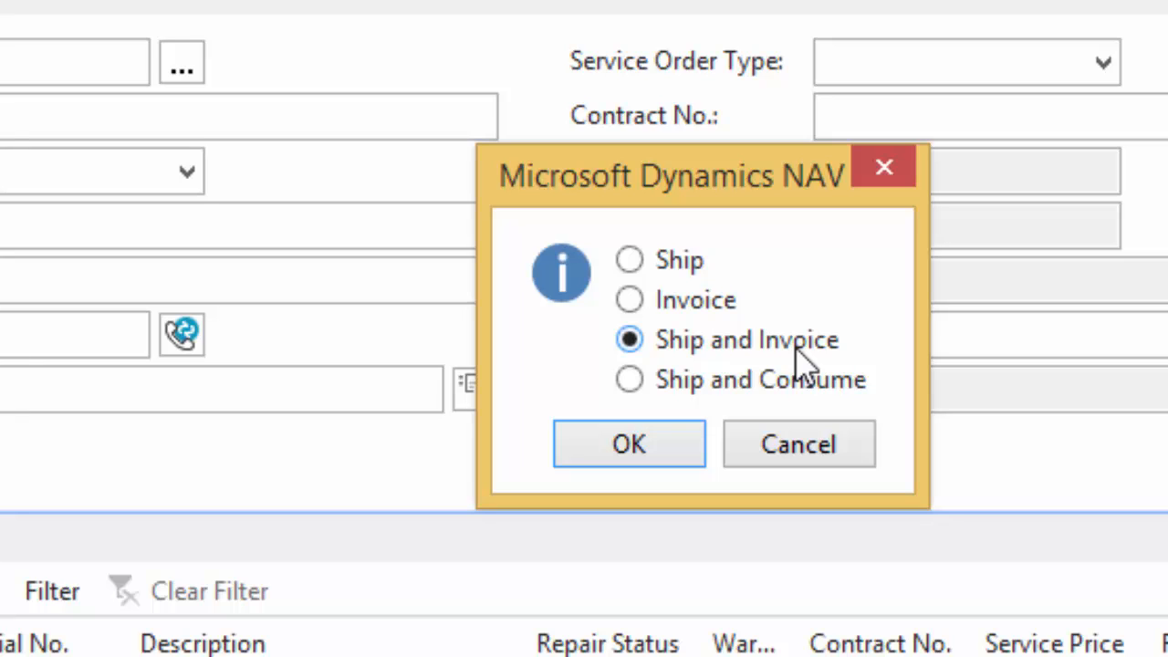
pyautogui.moveTo(803, 328)
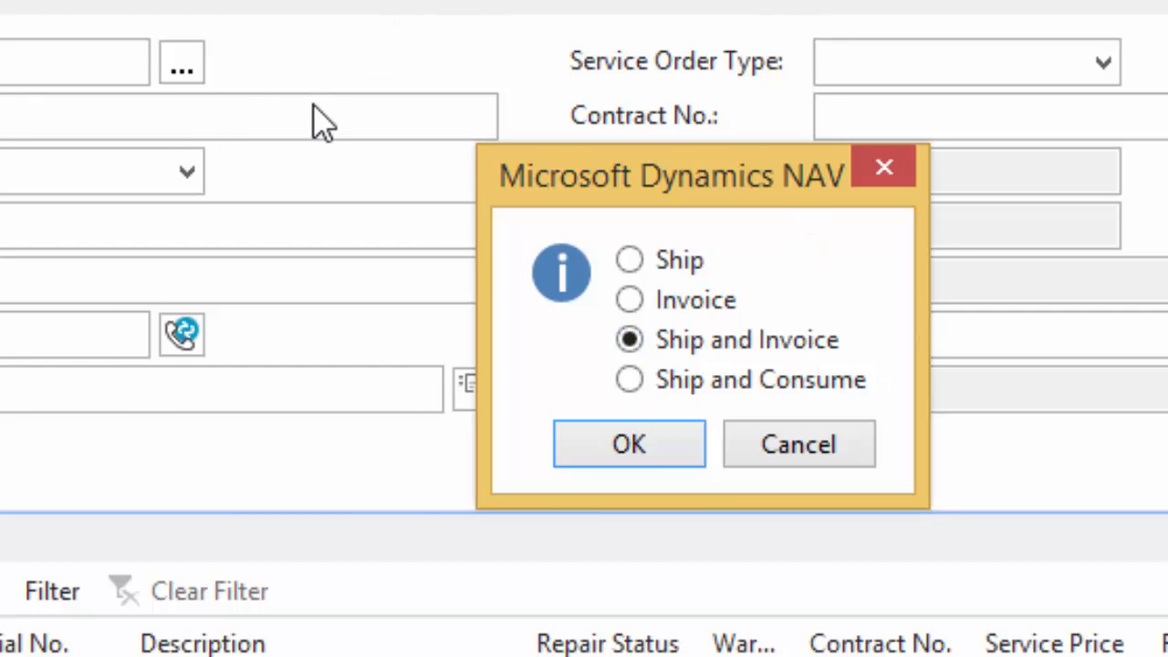
pyautogui.click(628, 444)
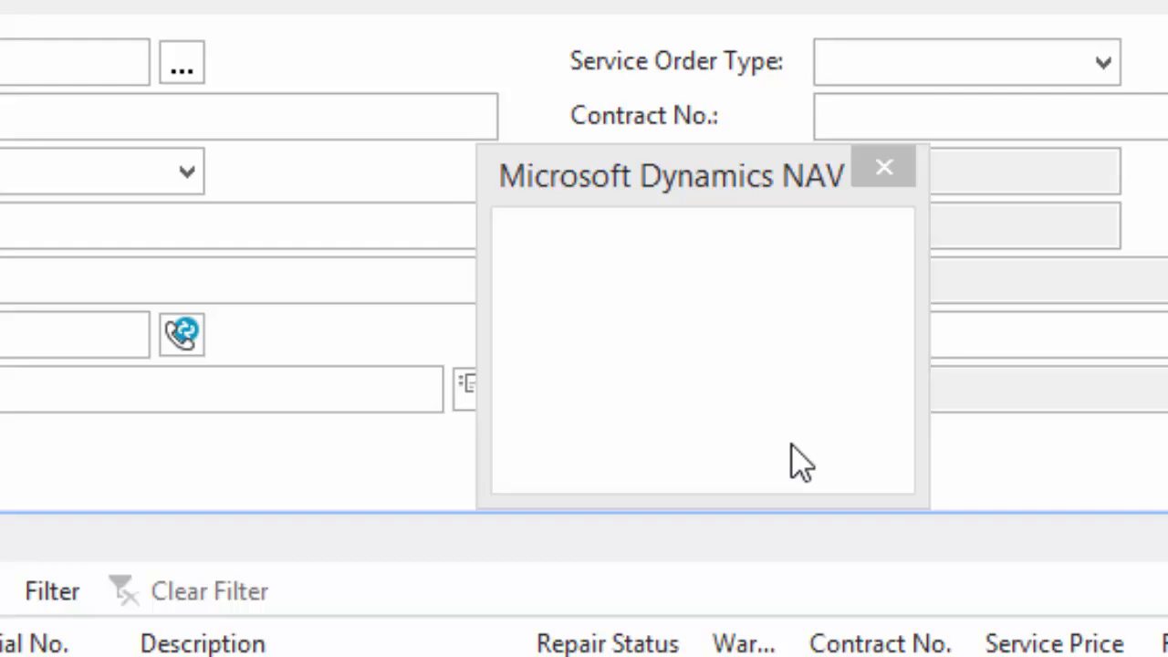
pyautogui.click(883, 166)
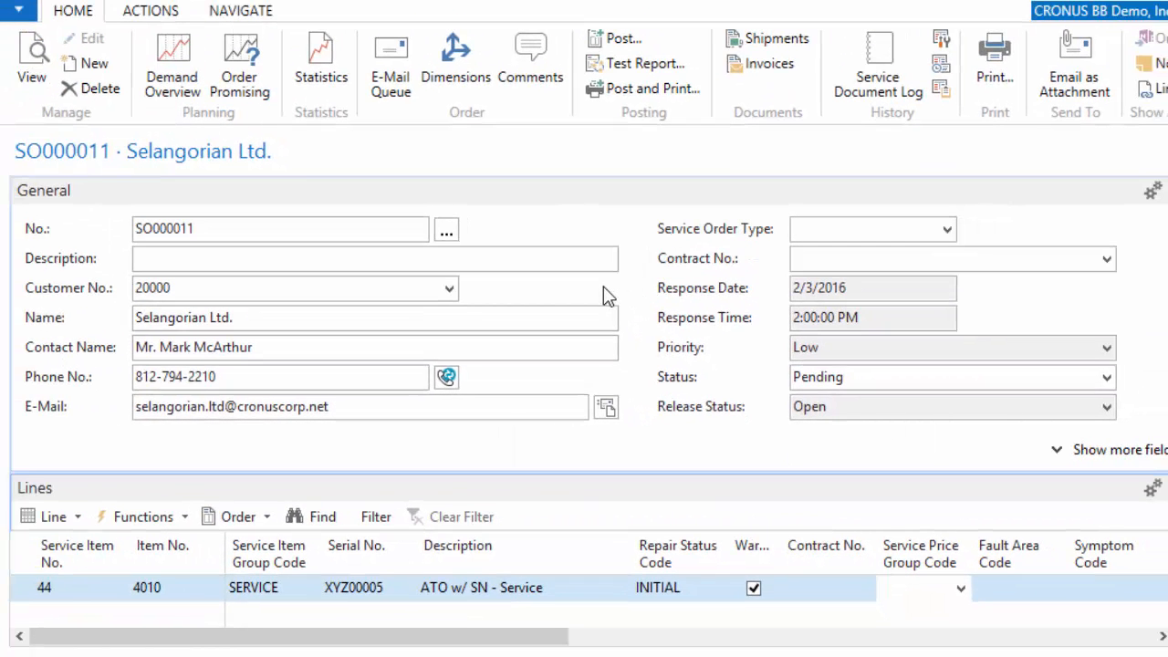
pyautogui.moveTo(625, 290)
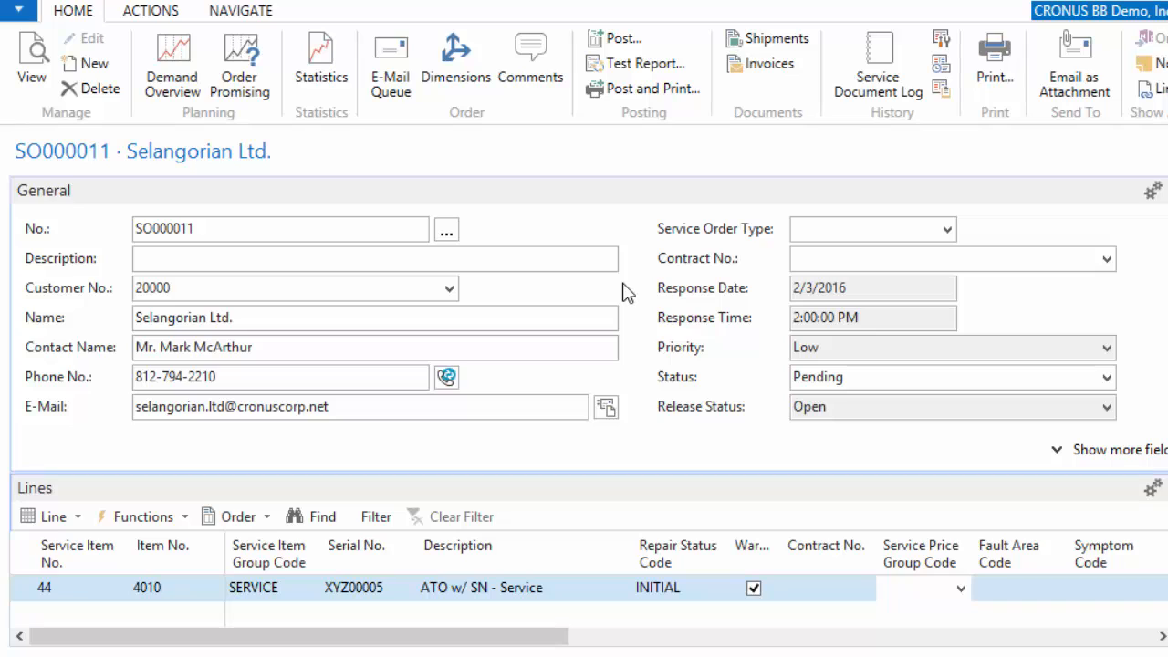
# - Close the SO000011 service order card after posting
pyautogui.click(913, 587)
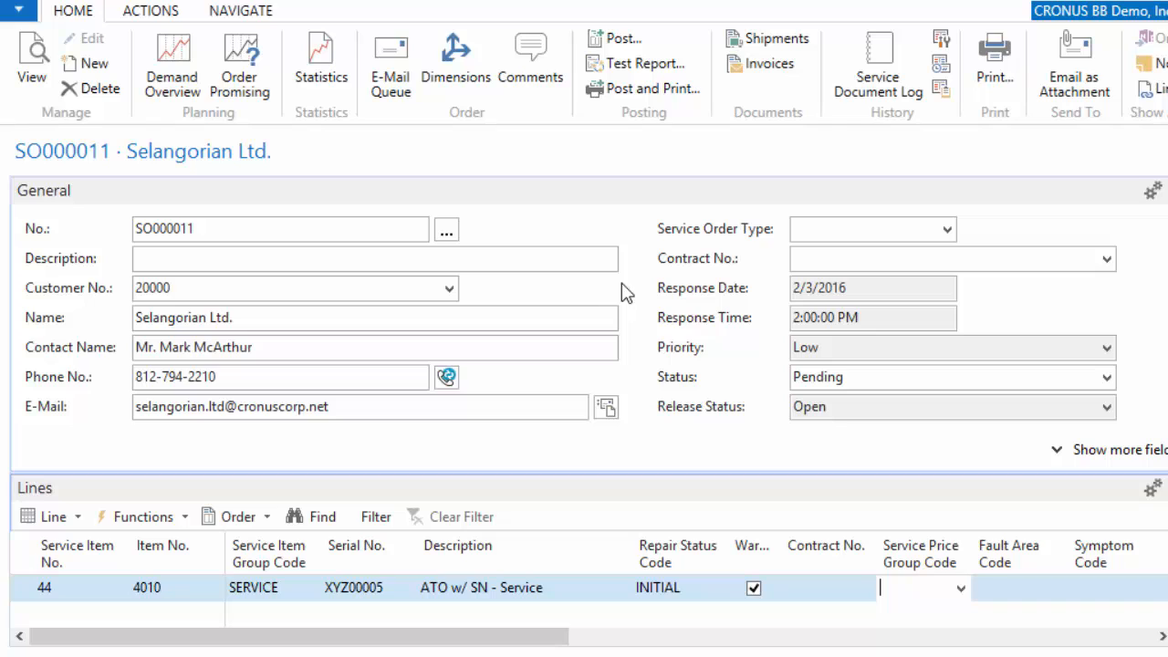
pyautogui.moveTo(625, 292)
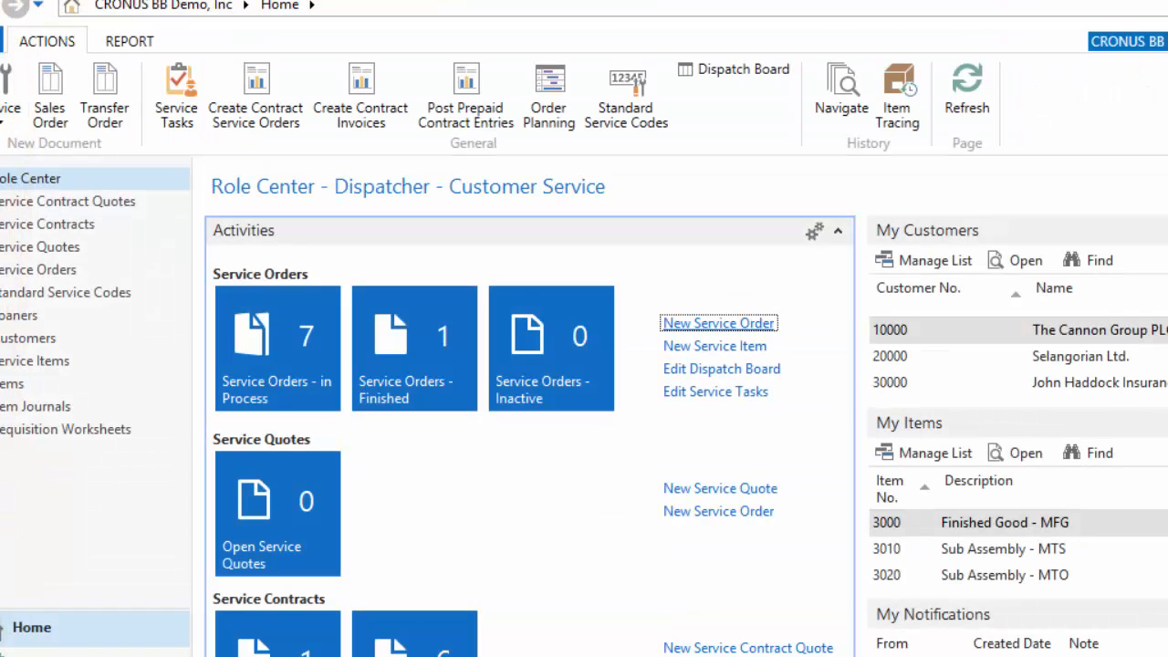
pyautogui.moveTo(645, 210)
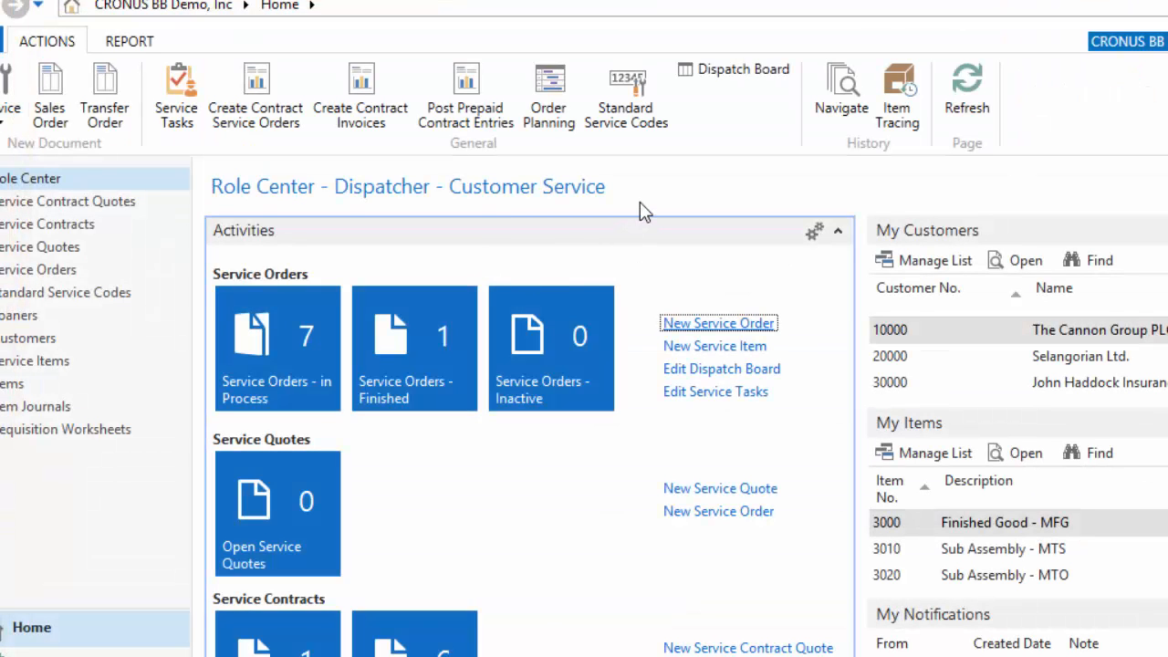
pyautogui.moveTo(653, 193)
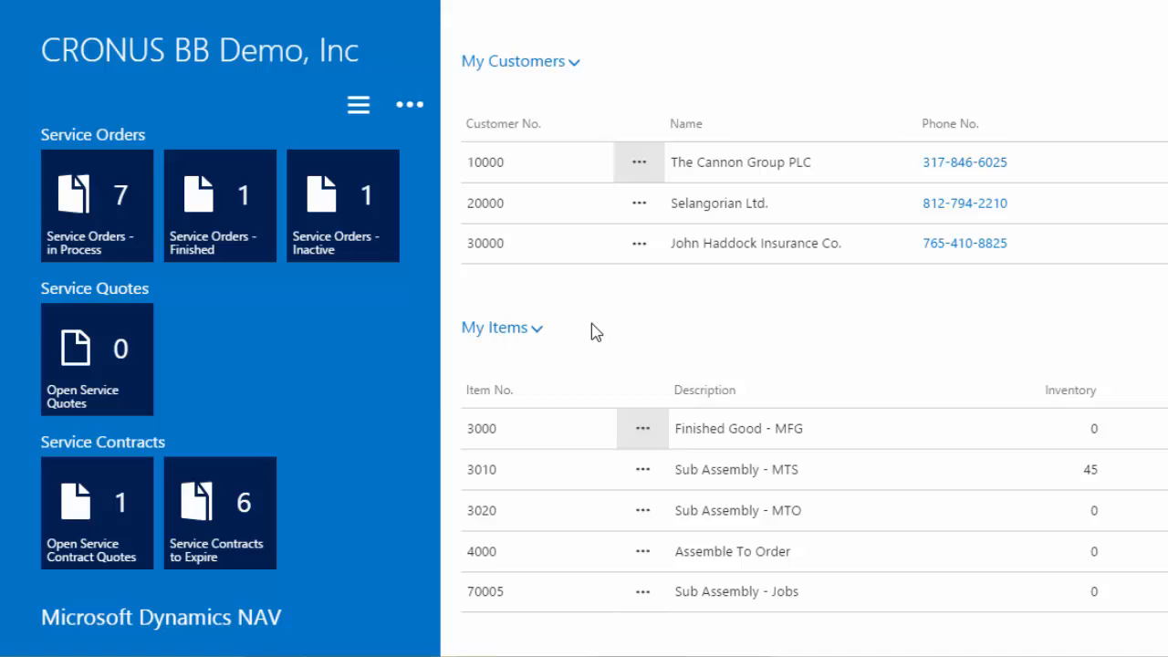
pyautogui.moveTo(586, 298)
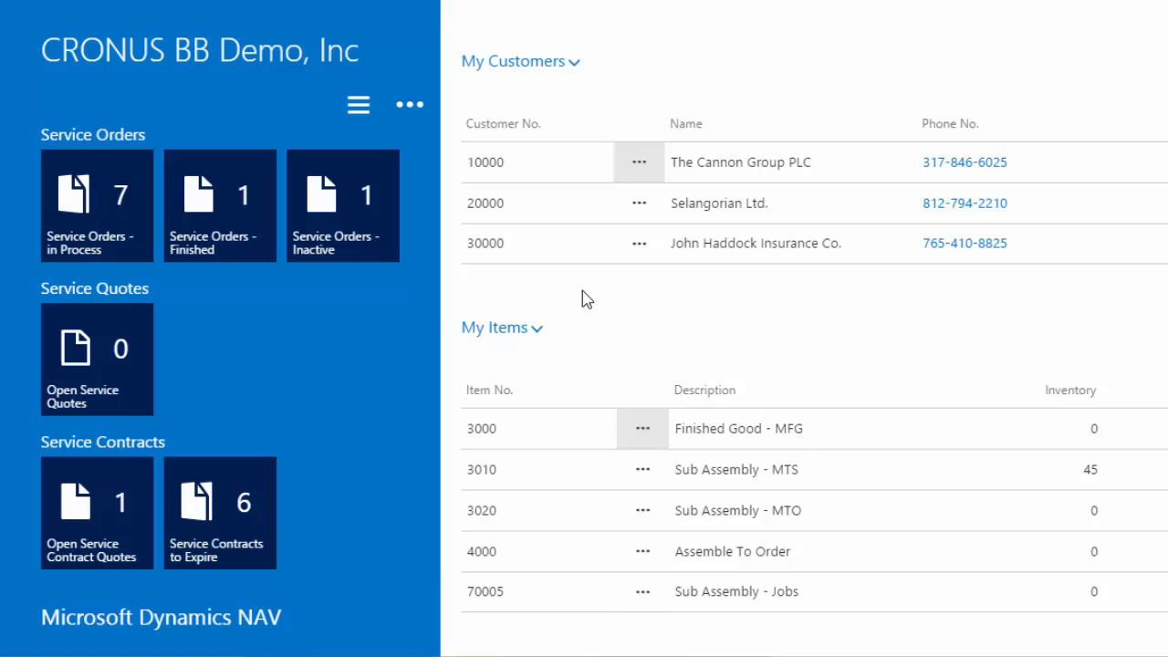
pyautogui.moveTo(1134, 45)
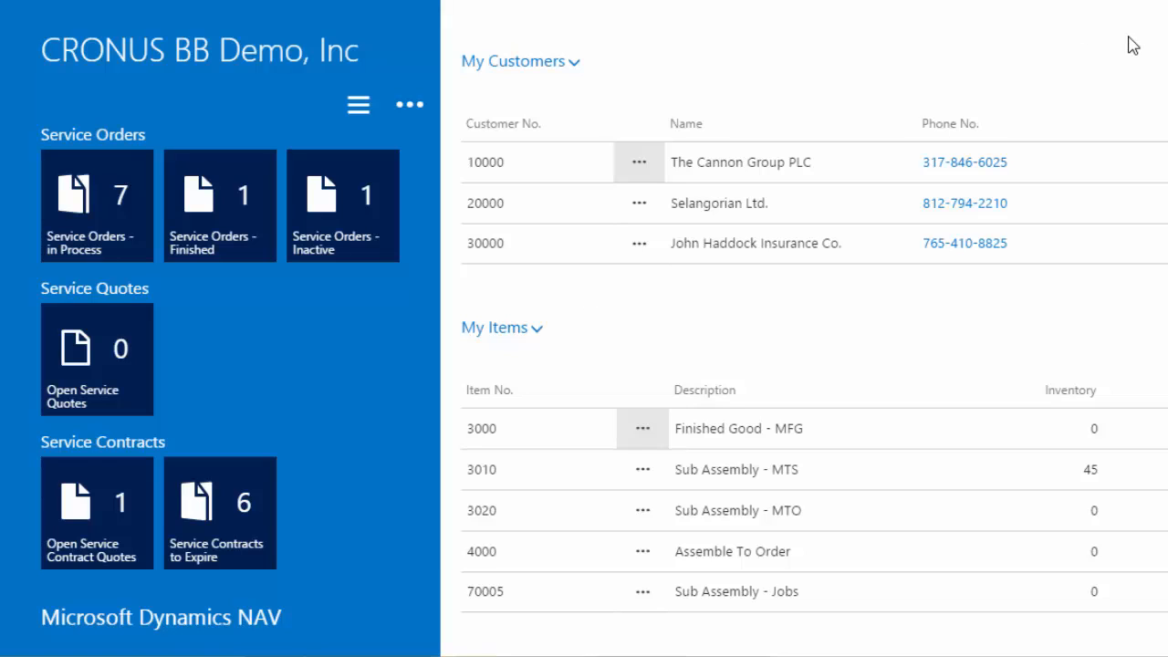
pyautogui.moveTo(1162, 30)
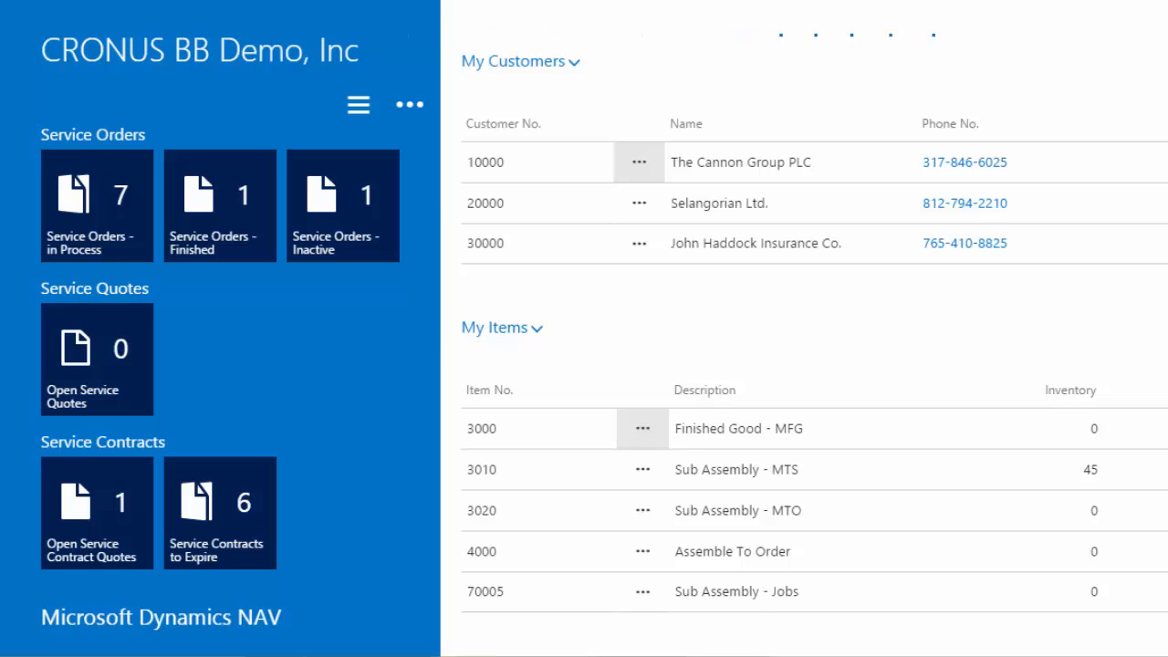
pyautogui.click(343, 205)
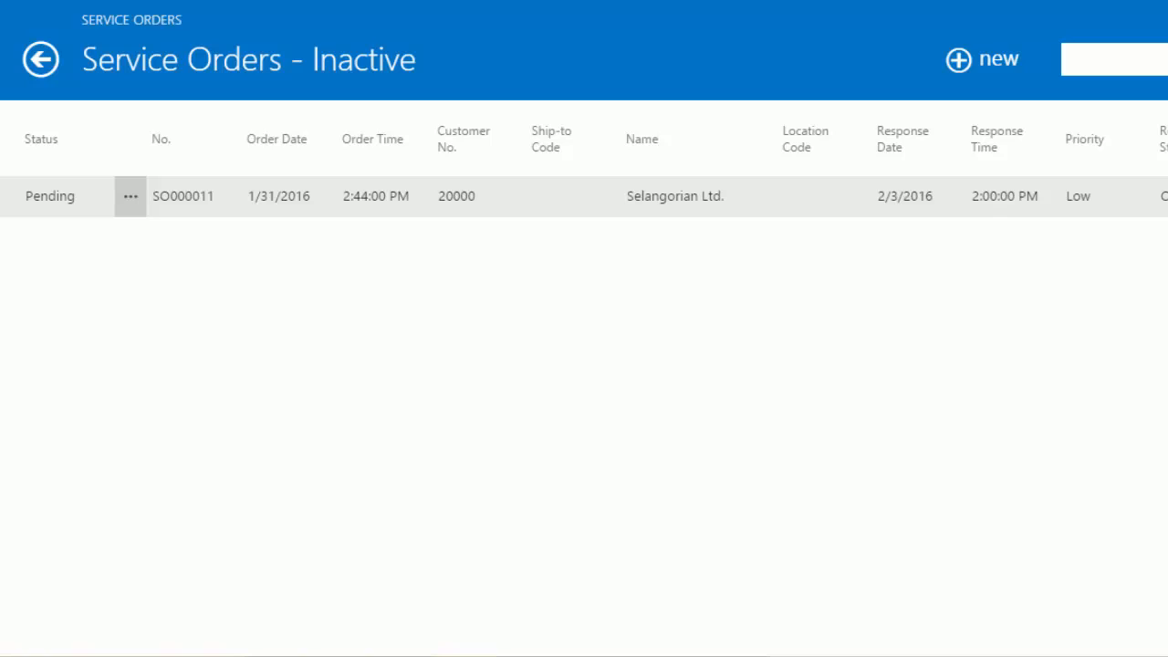
pyautogui.click(130, 196)
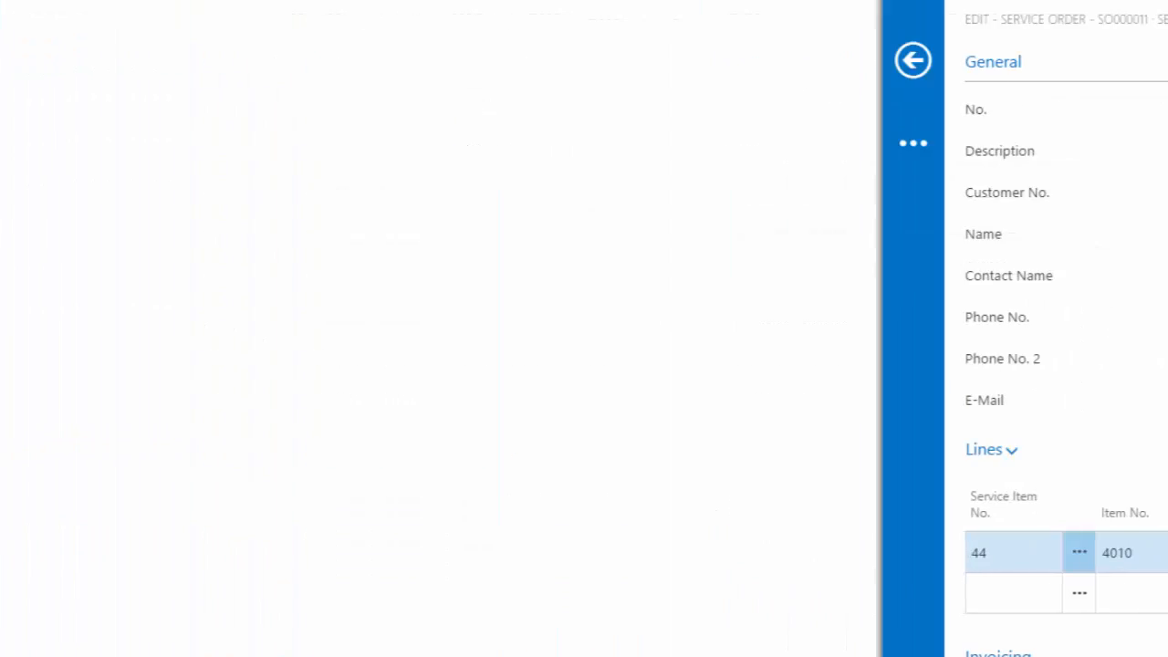
pyautogui.click(912, 60)
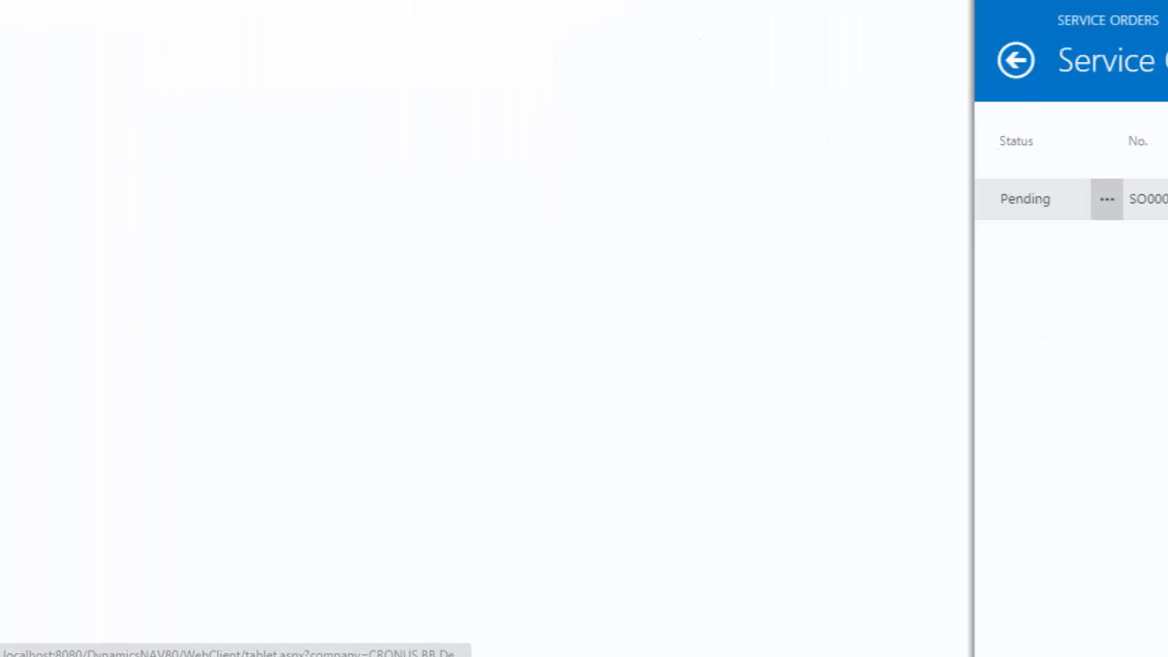
pyautogui.click(1016, 59)
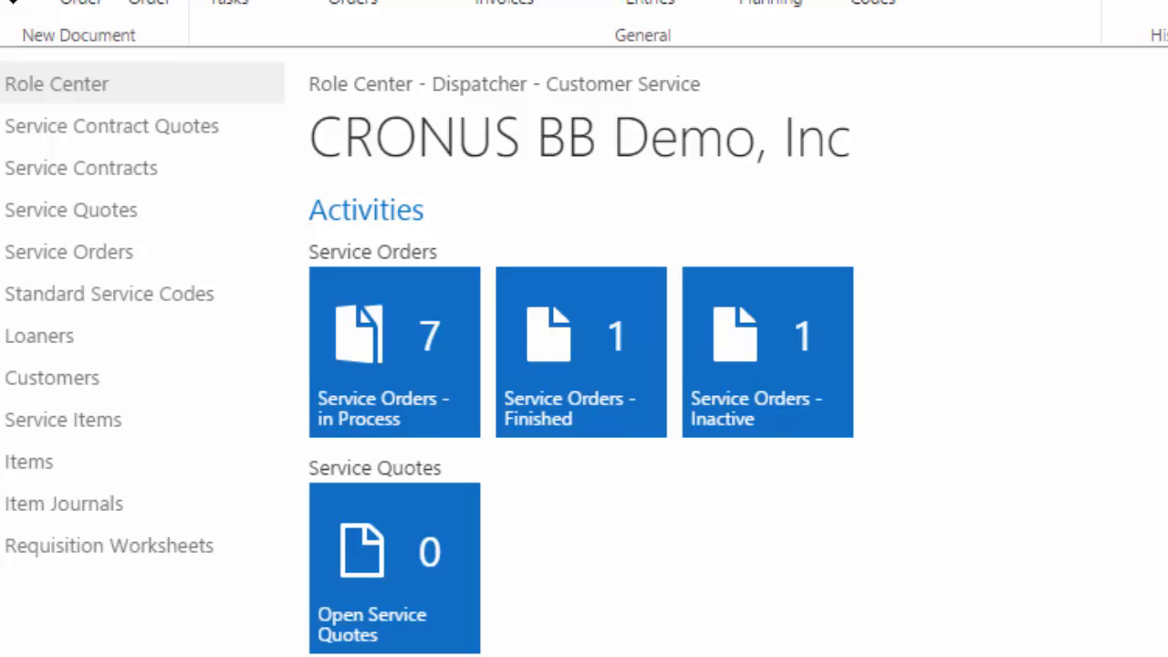
pyautogui.moveTo(840, 246)
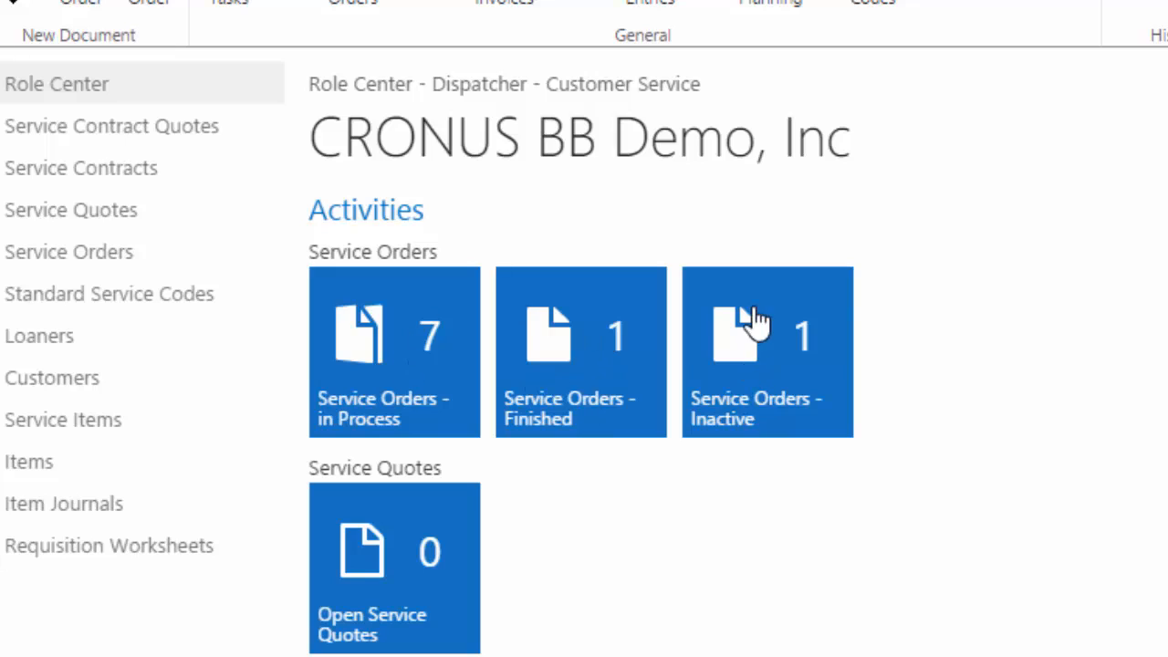
pyautogui.moveTo(943, 240)
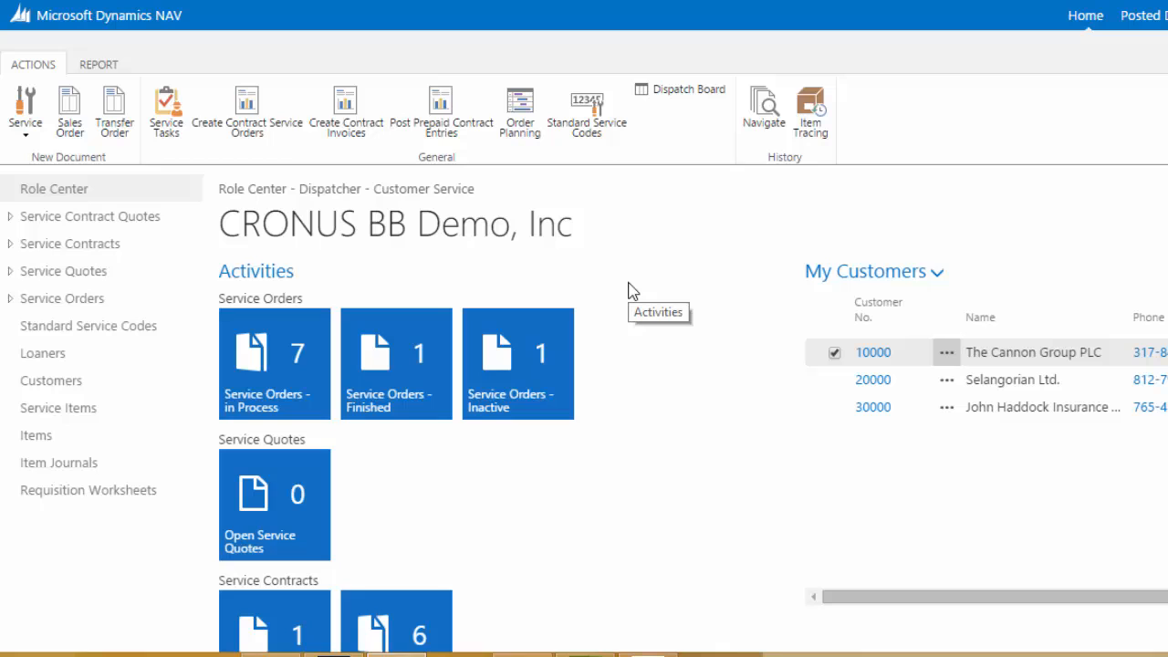
pyautogui.moveTo(614, 274)
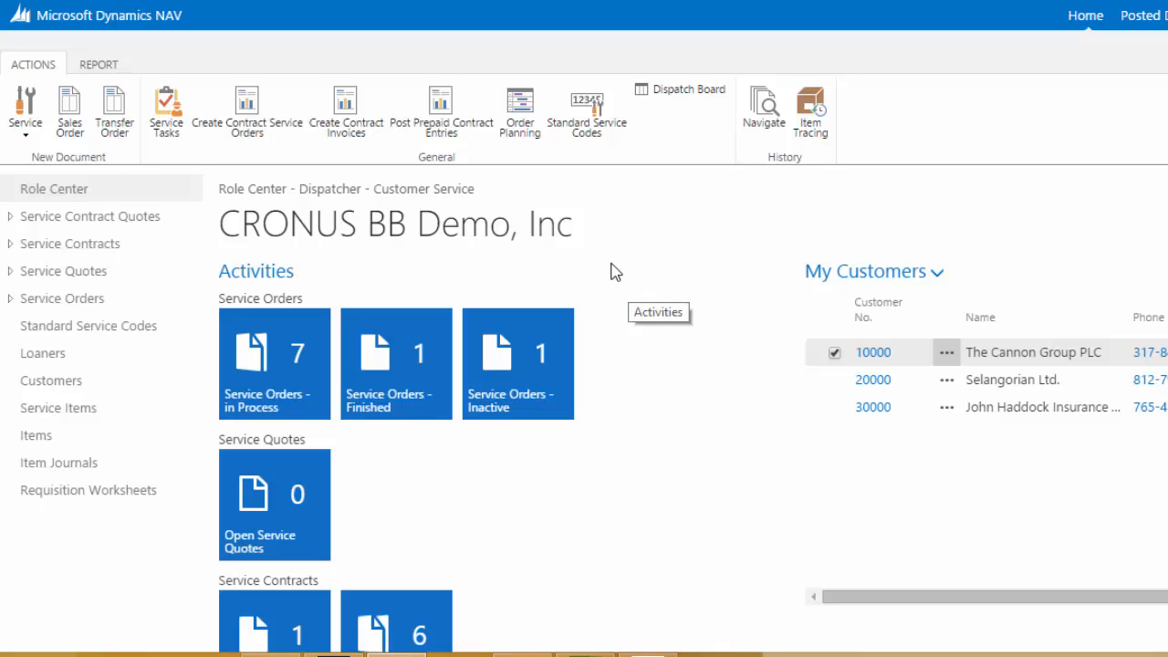